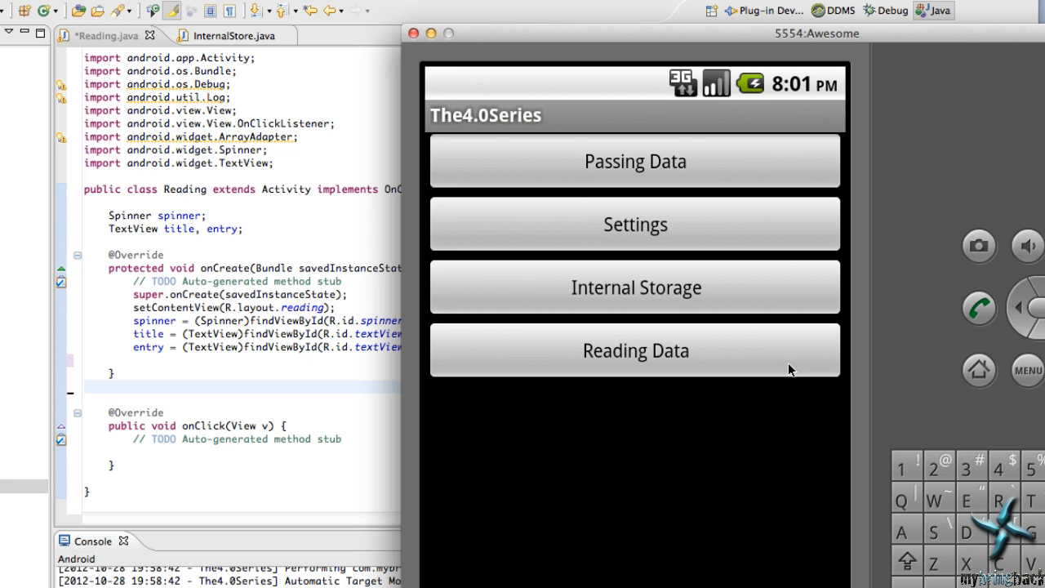
Save a journal file named awesome from Reading Data and choose it in the filename spinner
{"action": "left_click", "coordinate": [636, 349]}
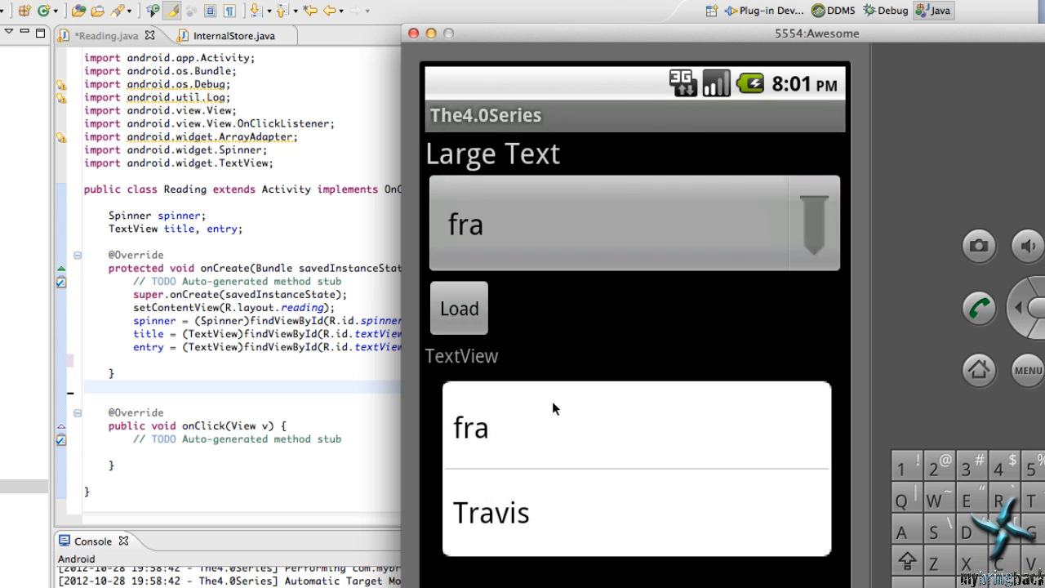
{"action": "mouse_move", "coordinate": [890, 222]}
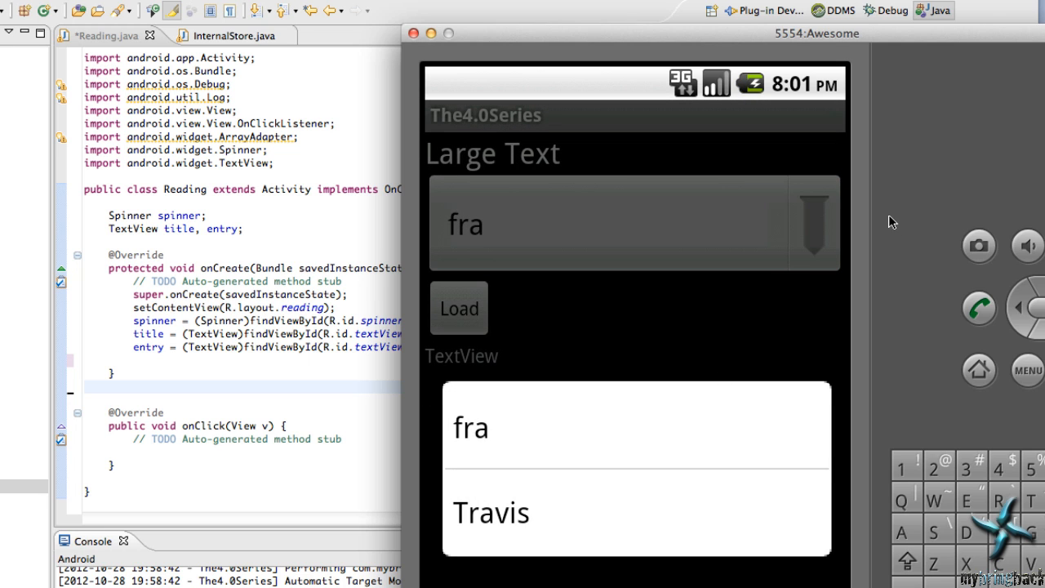
{"action": "mouse_move", "coordinate": [581, 229]}
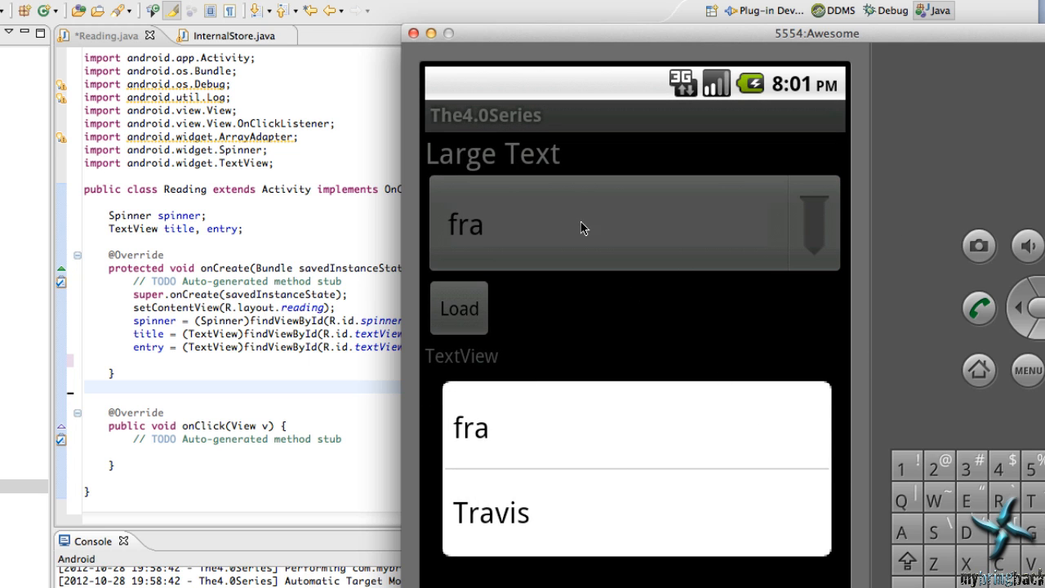
{"action": "mouse_move", "coordinate": [614, 353]}
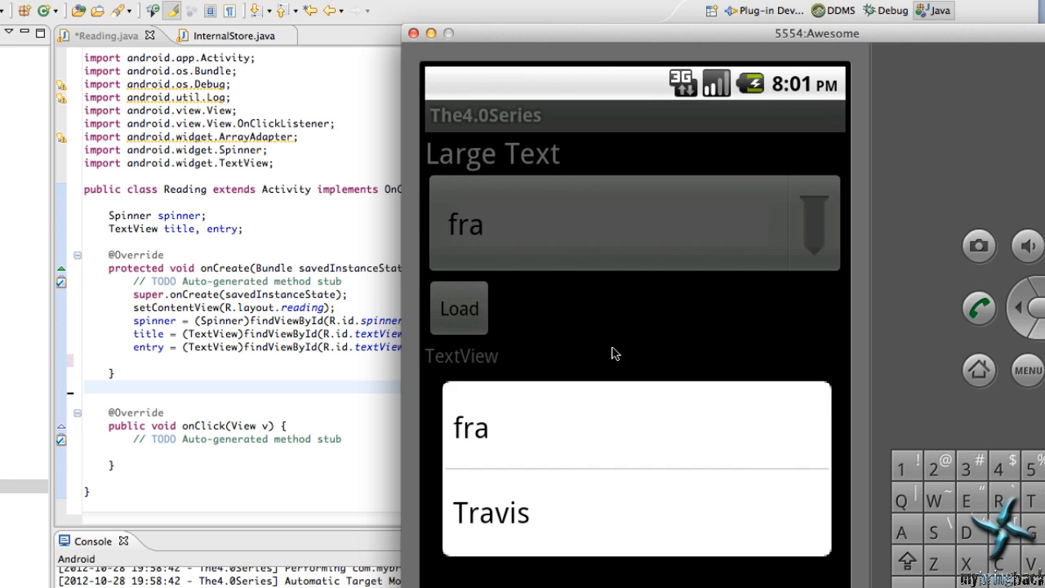
{"action": "mouse_move", "coordinate": [831, 361]}
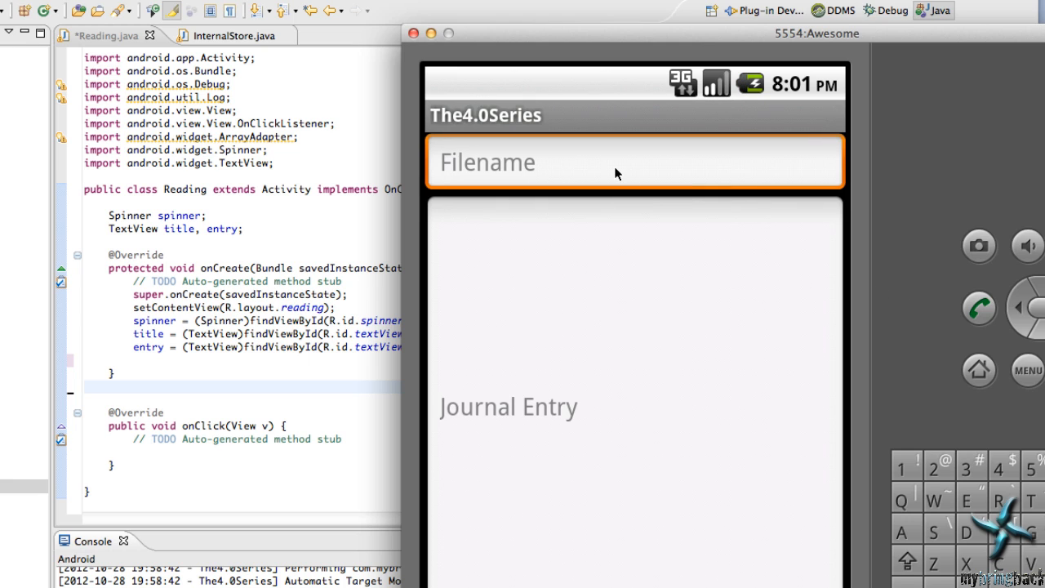
{"action": "type", "text": "aweso"}
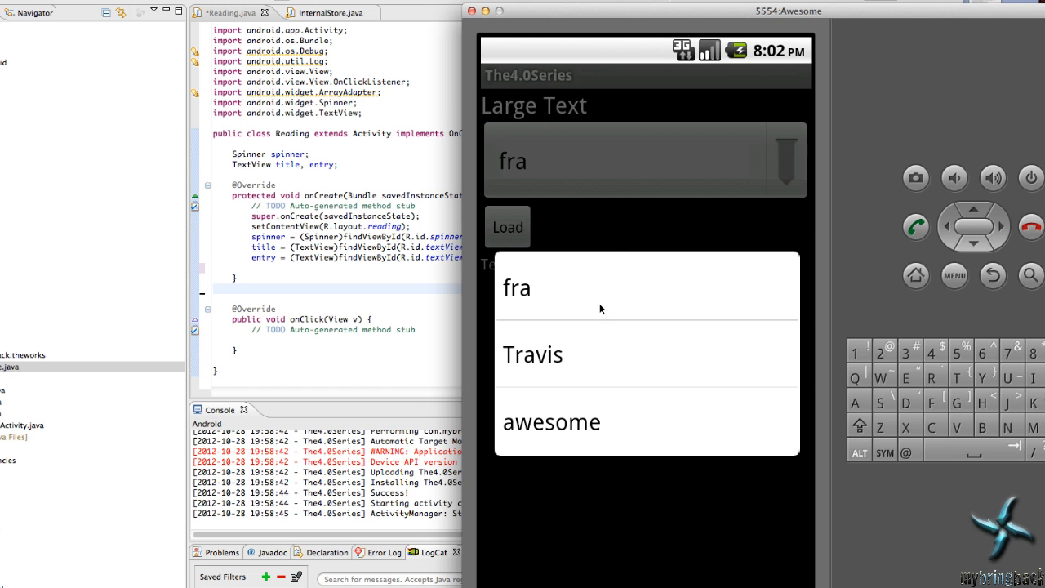
{"action": "left_click", "coordinate": [552, 422]}
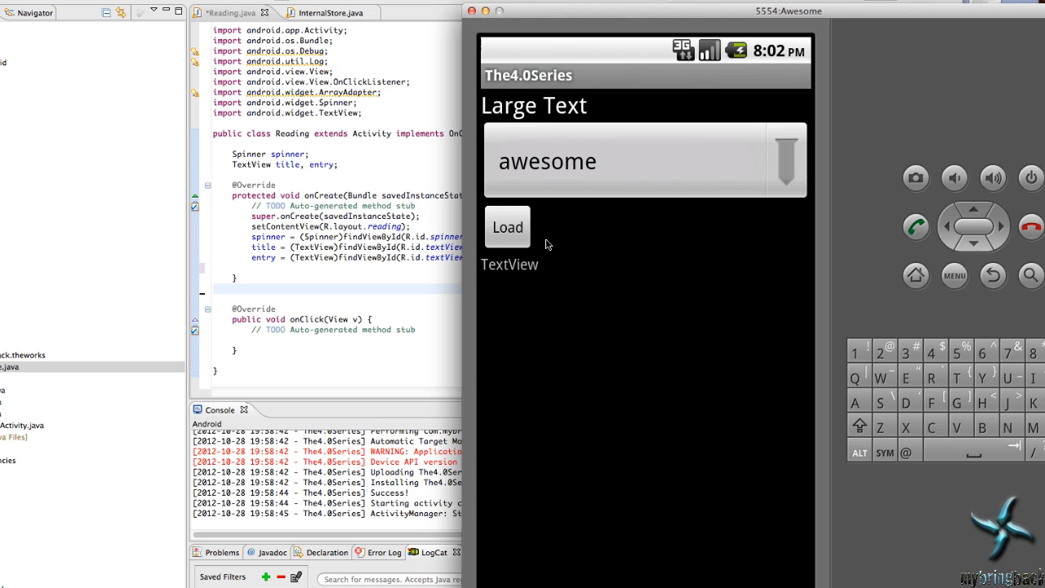
{"action": "mouse_move", "coordinate": [608, 294]}
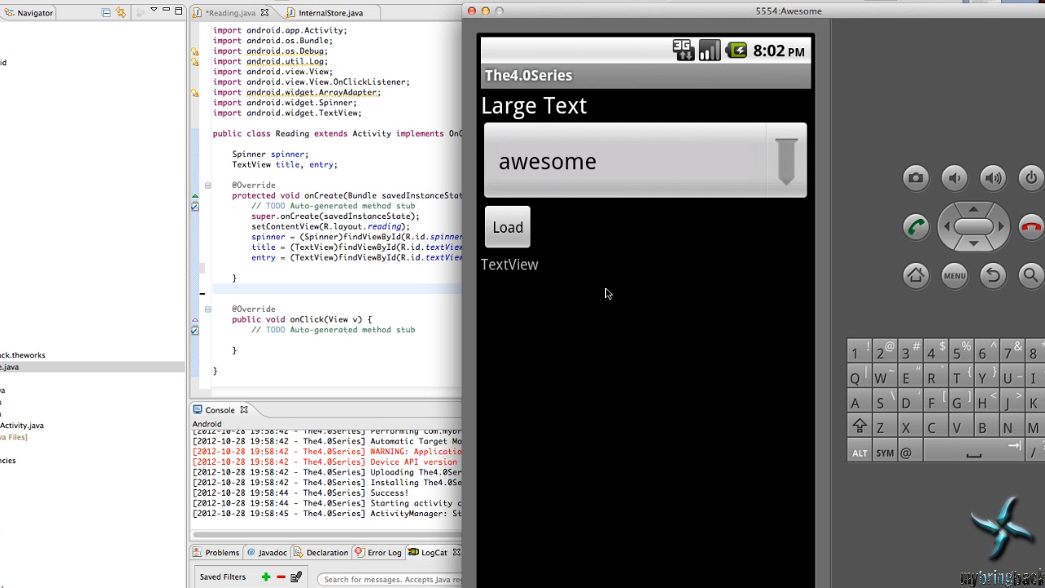
{"action": "mouse_move", "coordinate": [562, 287]}
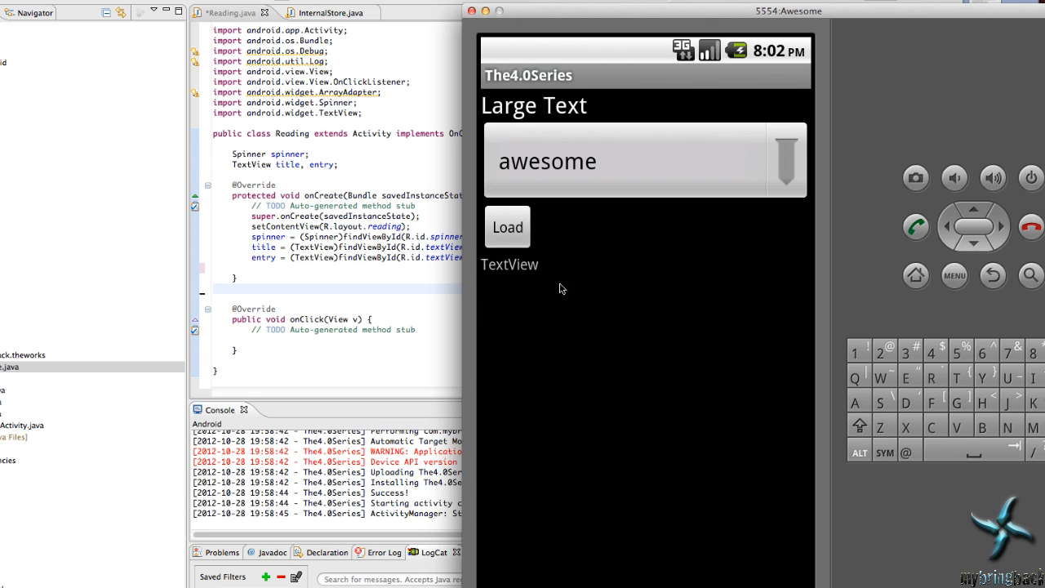
{"action": "mouse_move", "coordinate": [533, 327]}
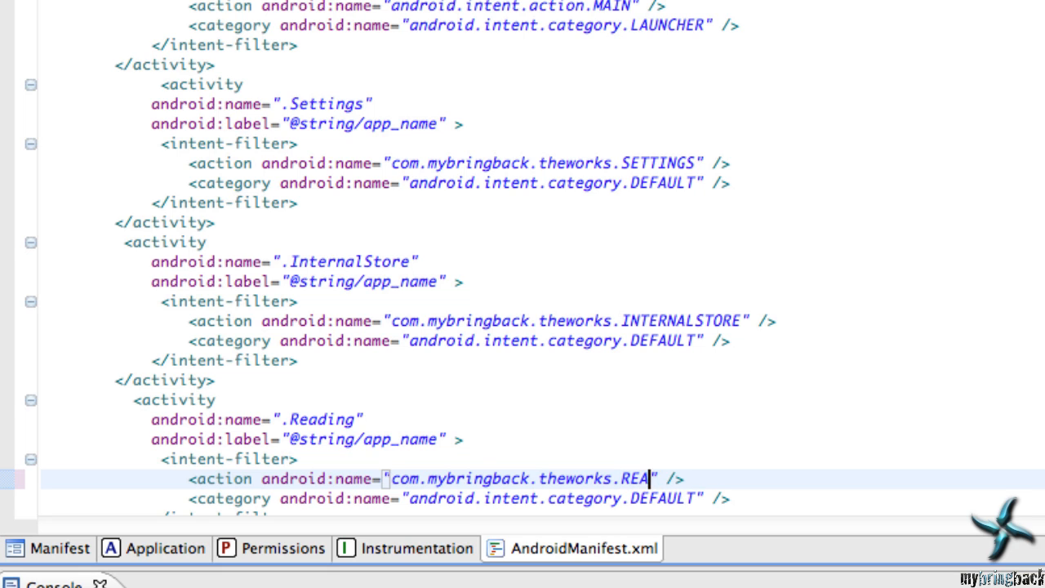
Complete the Reading activity's action name as com.mybringback.theworks.READING
{"action": "type", "text": "DING"}
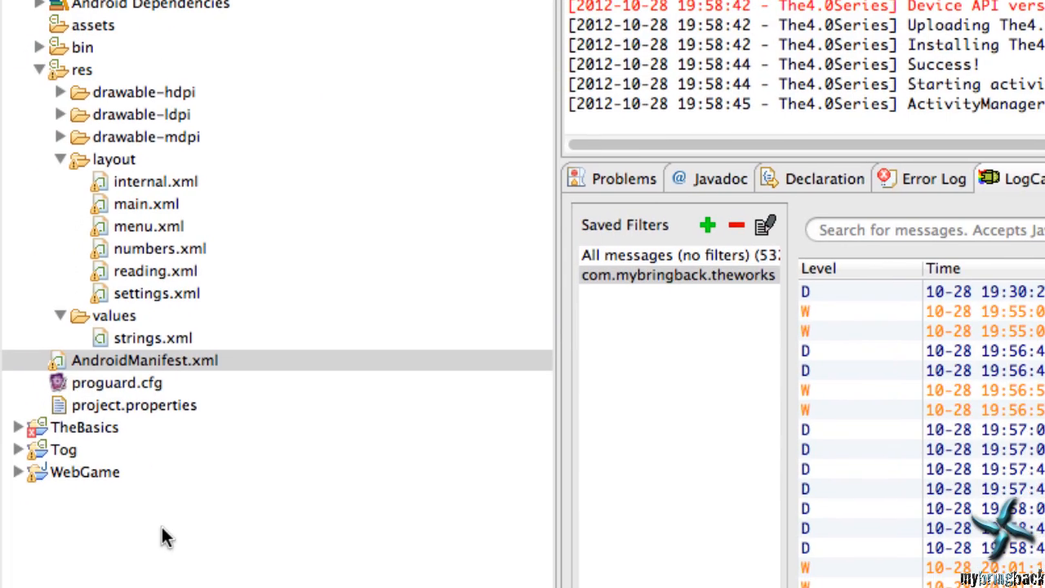
{"action": "right_click", "coordinate": [144, 361]}
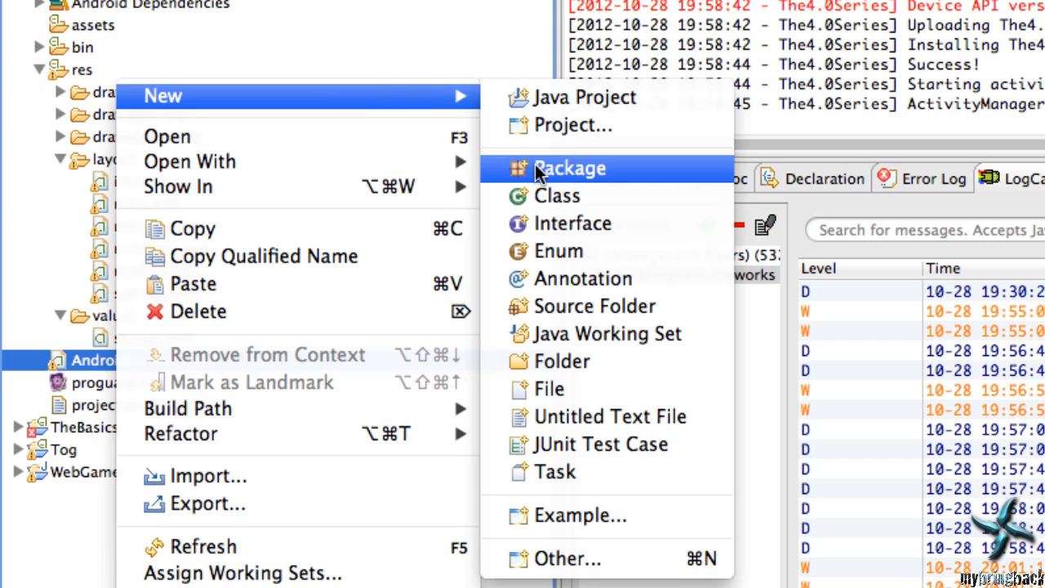
{"action": "mouse_move", "coordinate": [413, 108]}
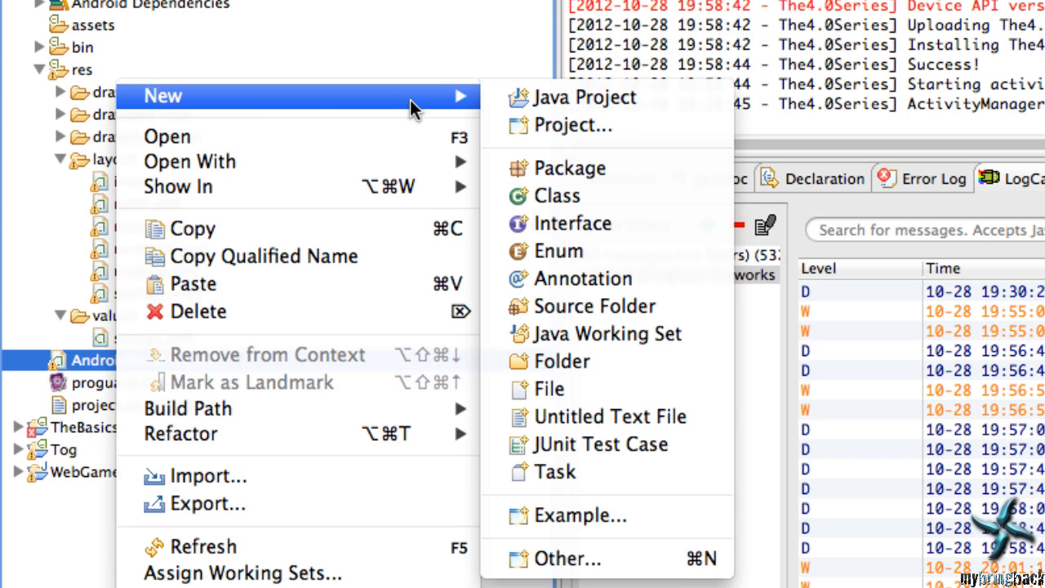
{"action": "mouse_move", "coordinate": [570, 558]}
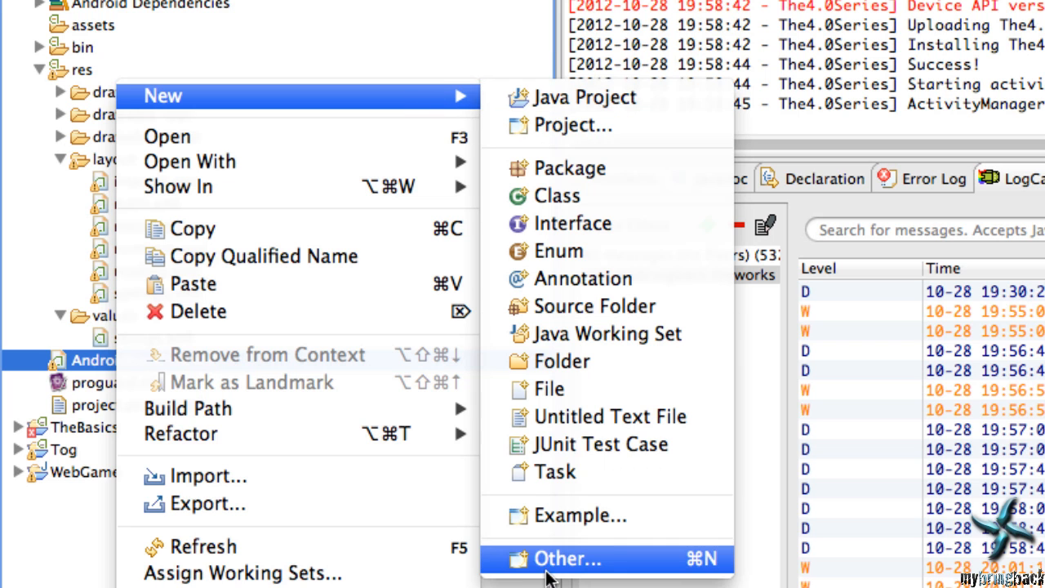
{"action": "left_click", "coordinate": [572, 559]}
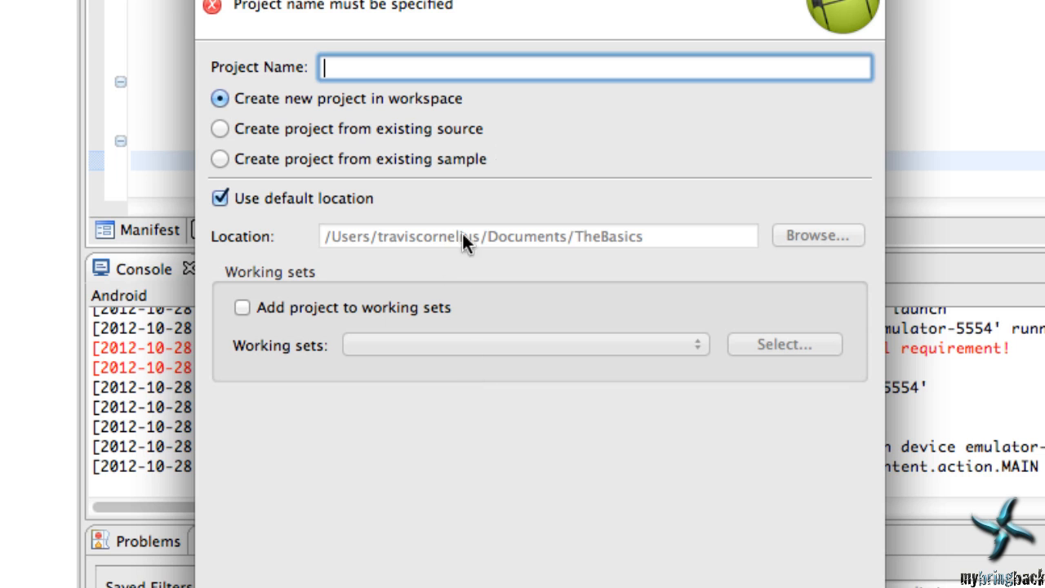
{"action": "left_click", "coordinate": [219, 127]}
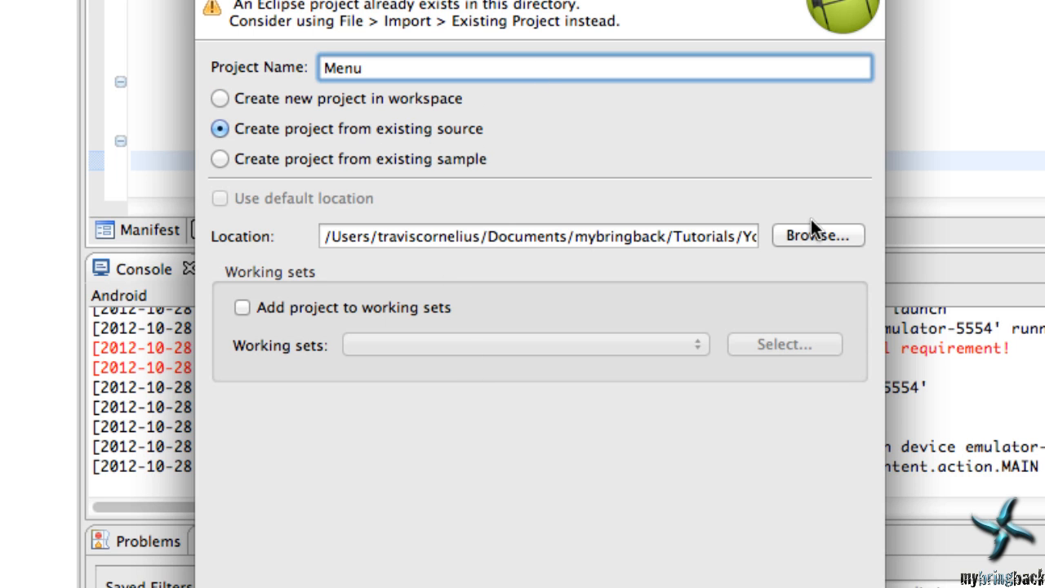
{"action": "left_click", "coordinate": [817, 235]}
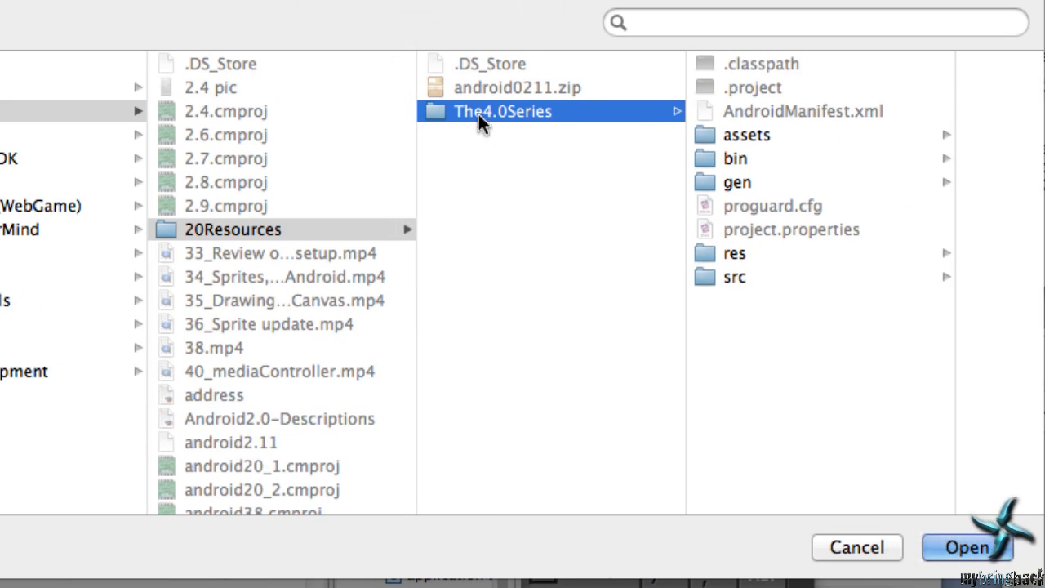
{"action": "left_click", "coordinate": [967, 549]}
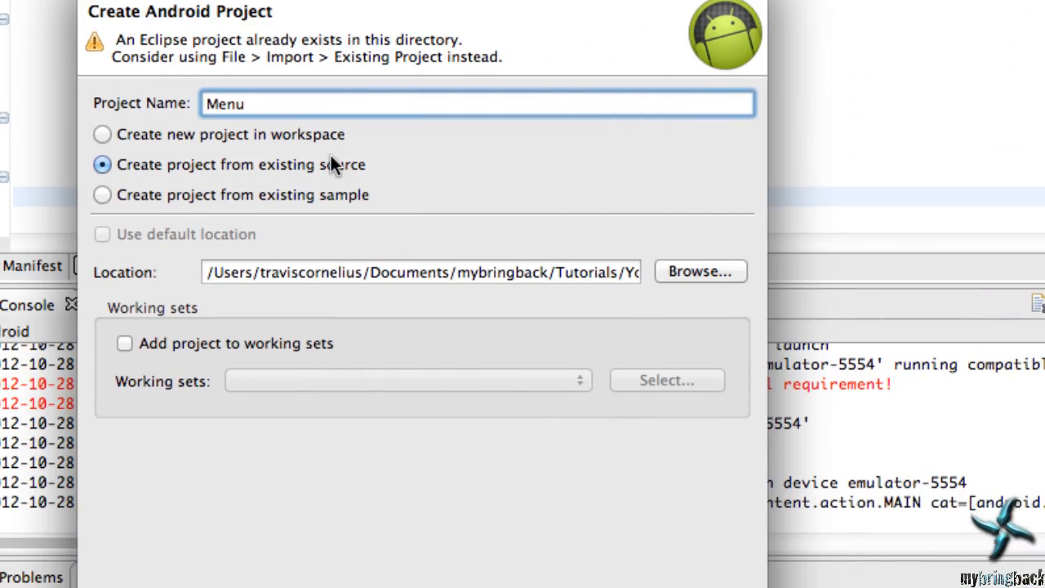
{"action": "type", "text": "ANDRO"}
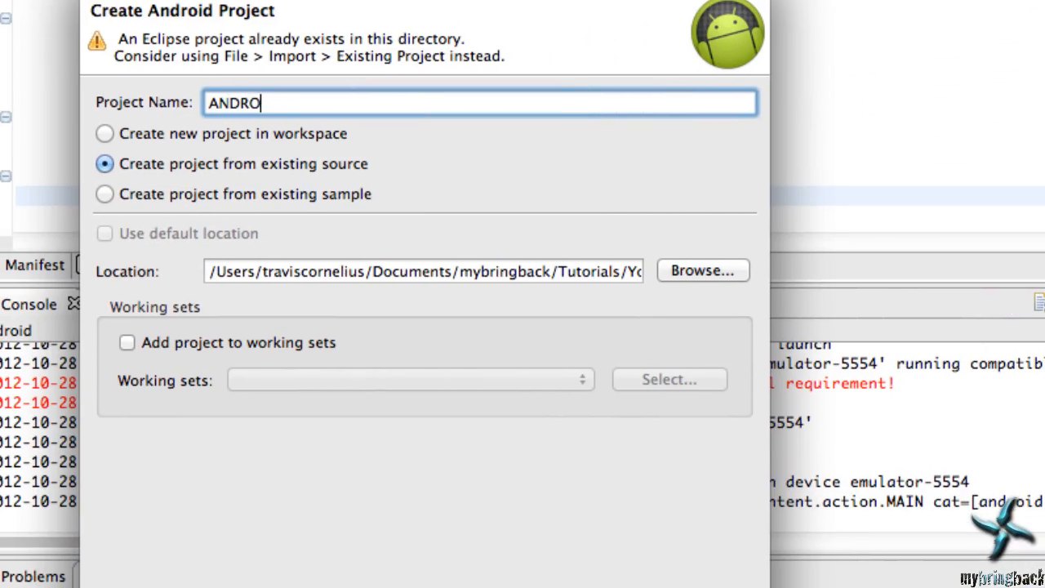
{"action": "type", "text": "Android2012"}
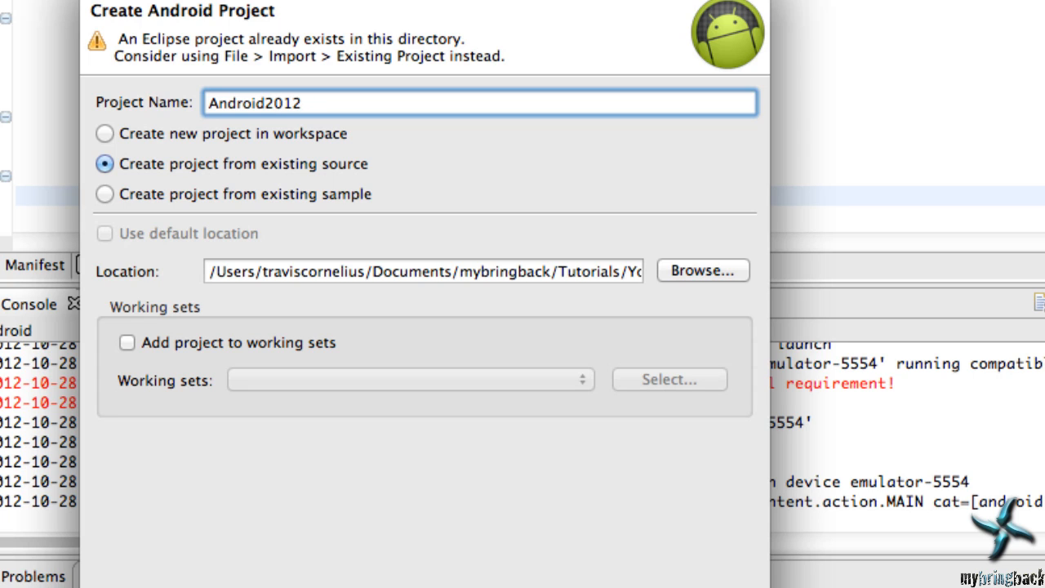
{"action": "key", "text": "BackSpace"}
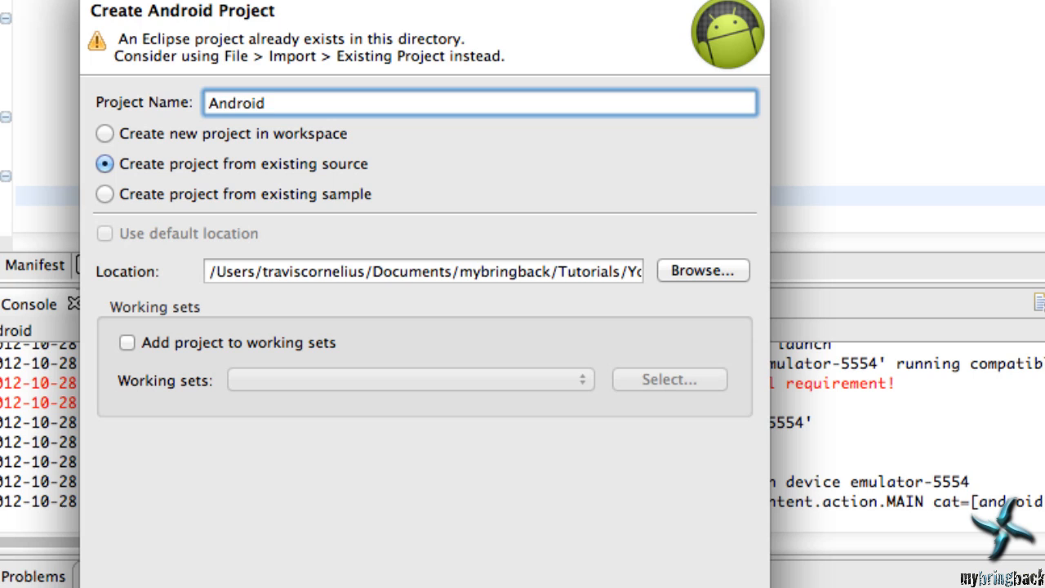
{"action": "type", "text": "02"}
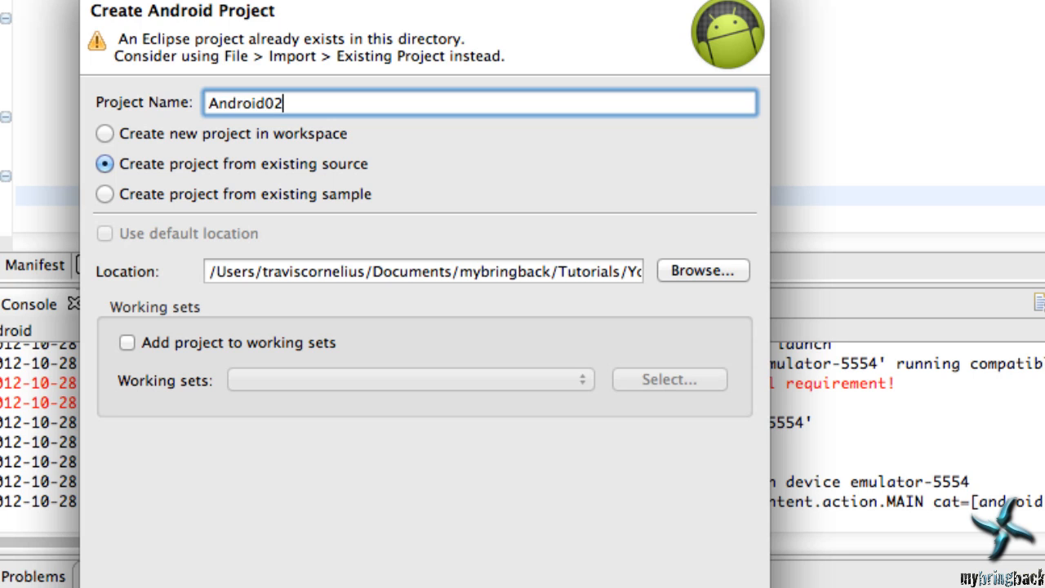
{"action": "type", "text": "12"}
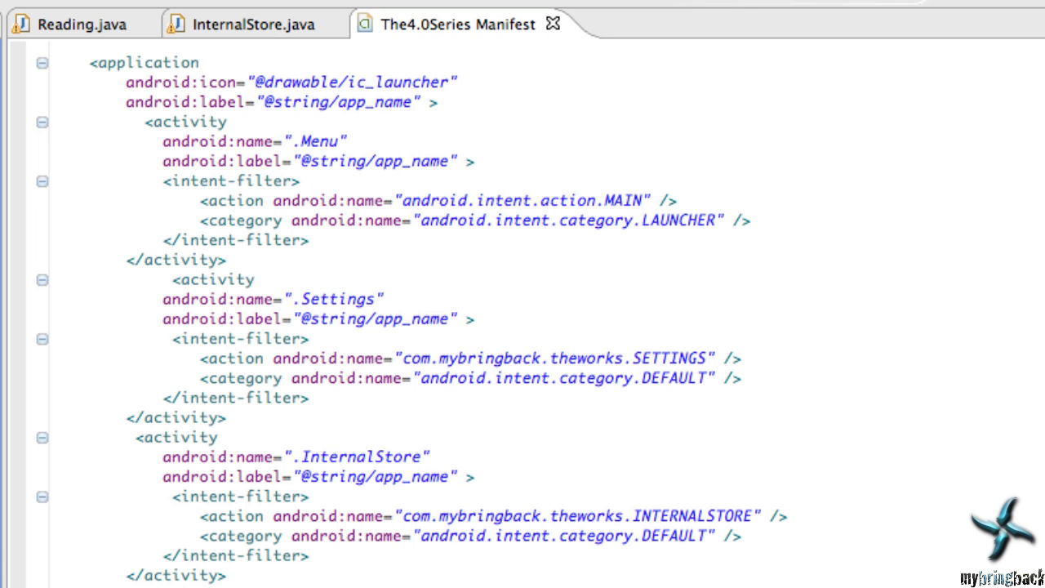
{"action": "mouse_move", "coordinate": [147, 3]}
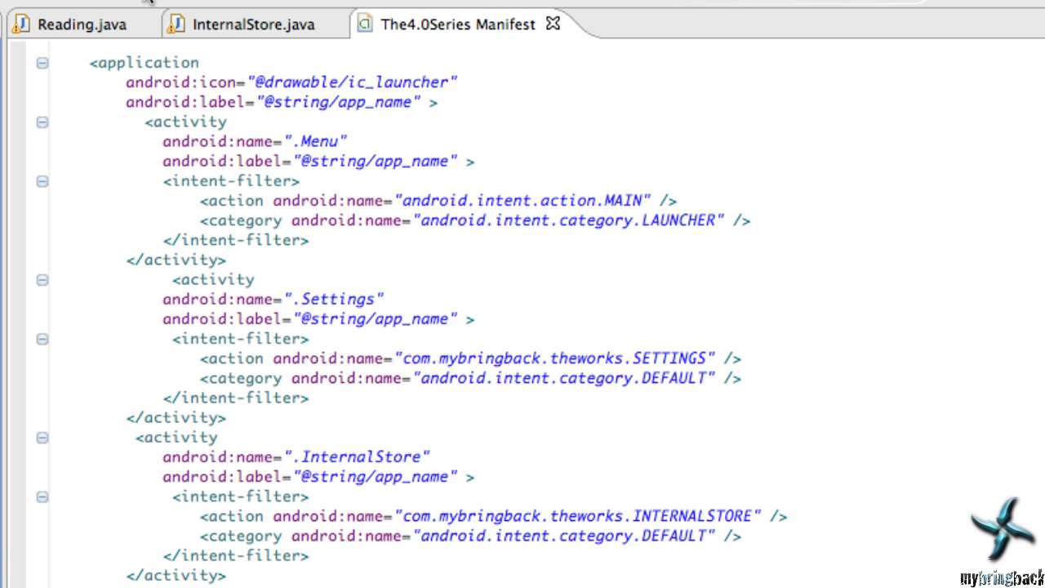
Switch to the Reading.java editor and tidy a line in onCreate
{"action": "left_click", "coordinate": [73, 23]}
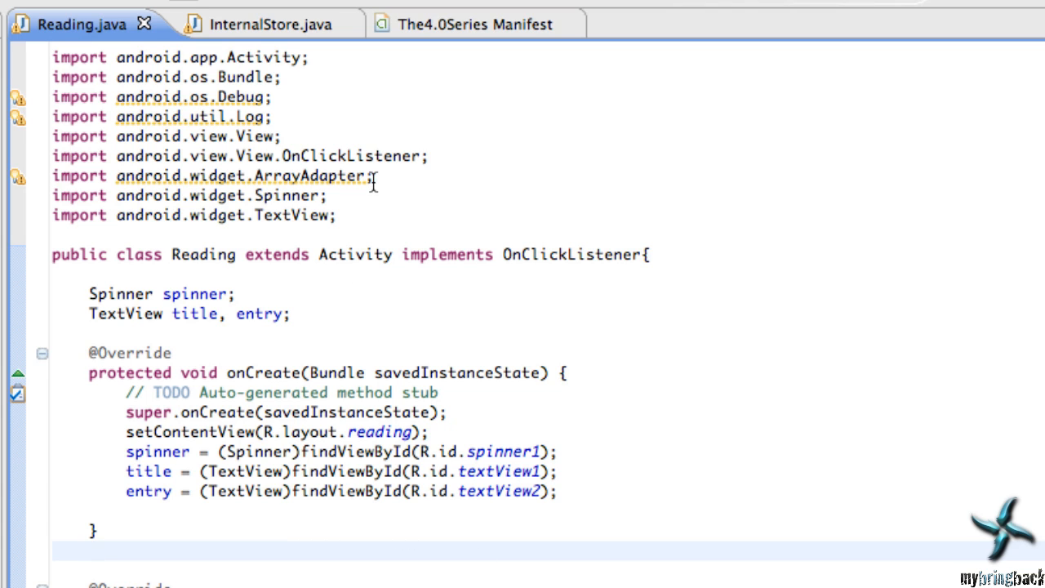
{"action": "key", "text": "Delete"}
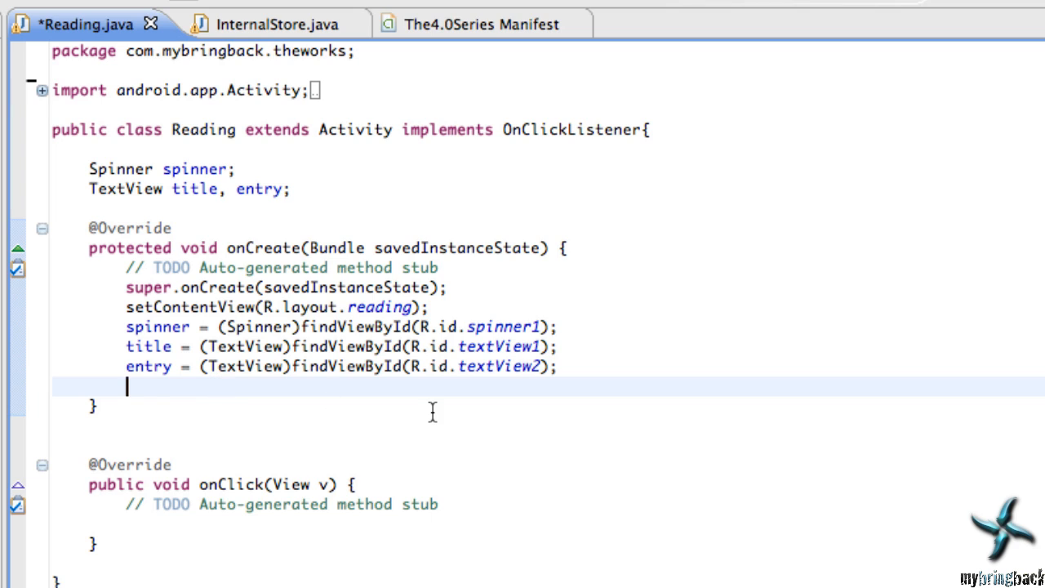
Call getFilenames(); in onCreate and quick-fix create the empty getFilenames() method
{"action": "type", "text": "getFilenames"}
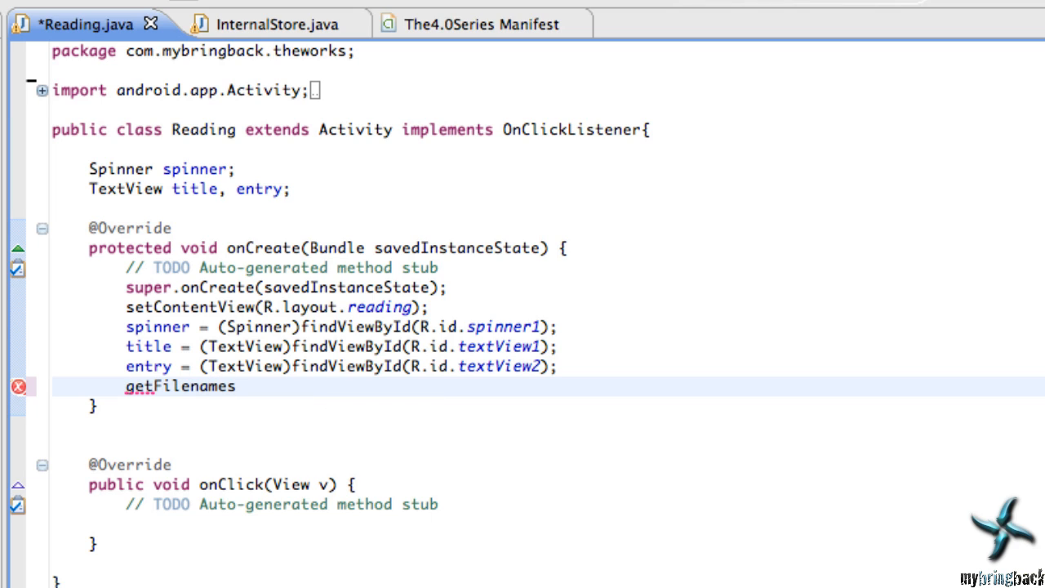
{"action": "type", "text": "();"}
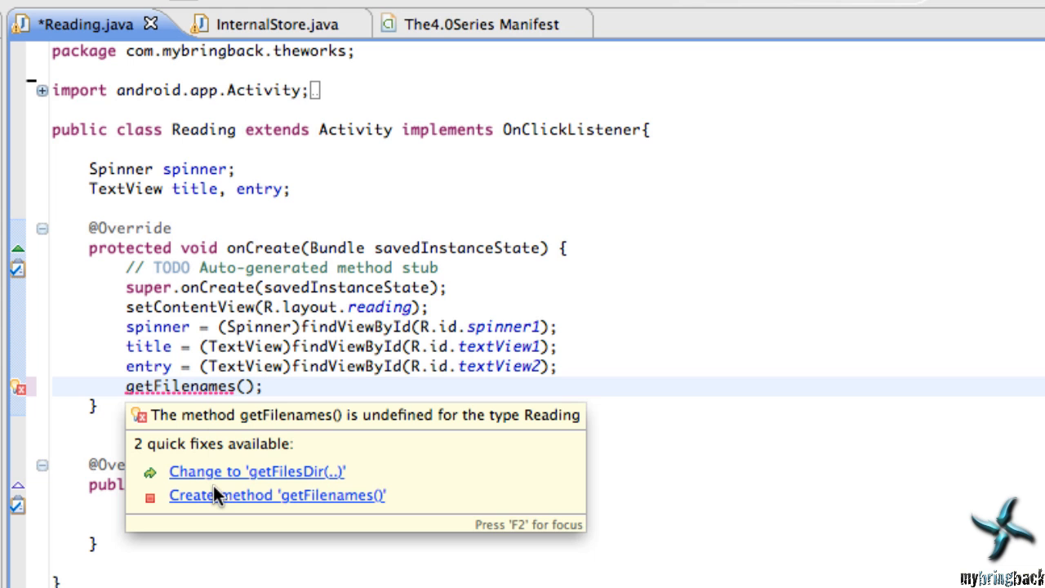
{"action": "left_click", "coordinate": [276, 495]}
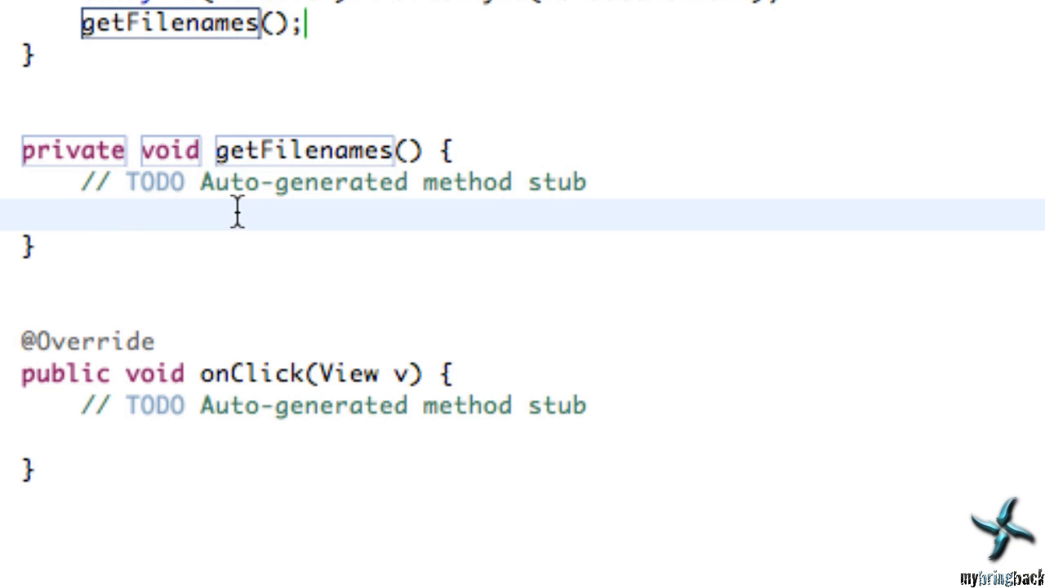
Declare String[] filenames = getApplicationContext().fileList(); in getFilenames()
{"action": "left_click", "coordinate": [81, 214]}
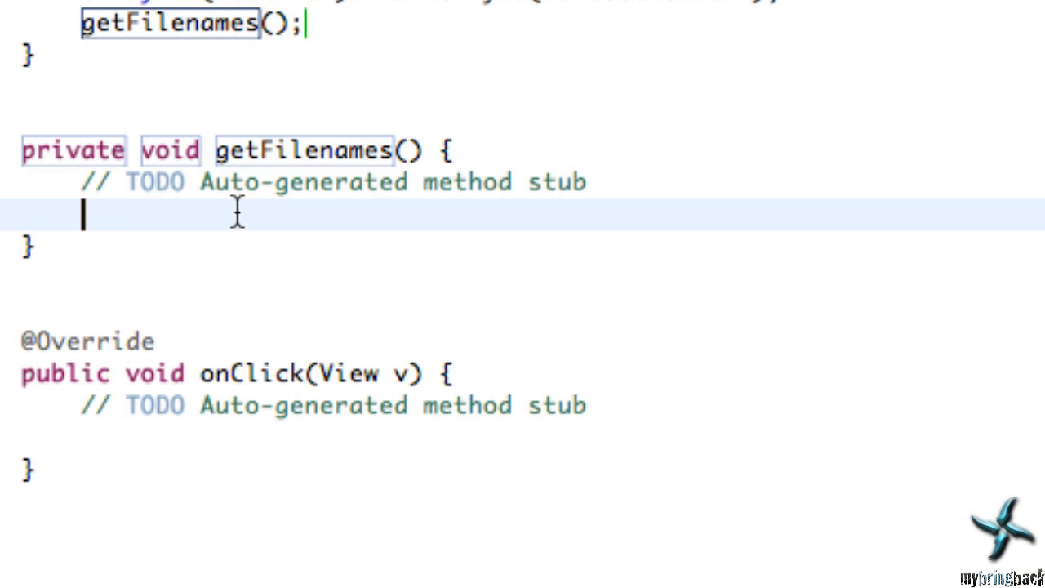
{"action": "type", "text": "String"}
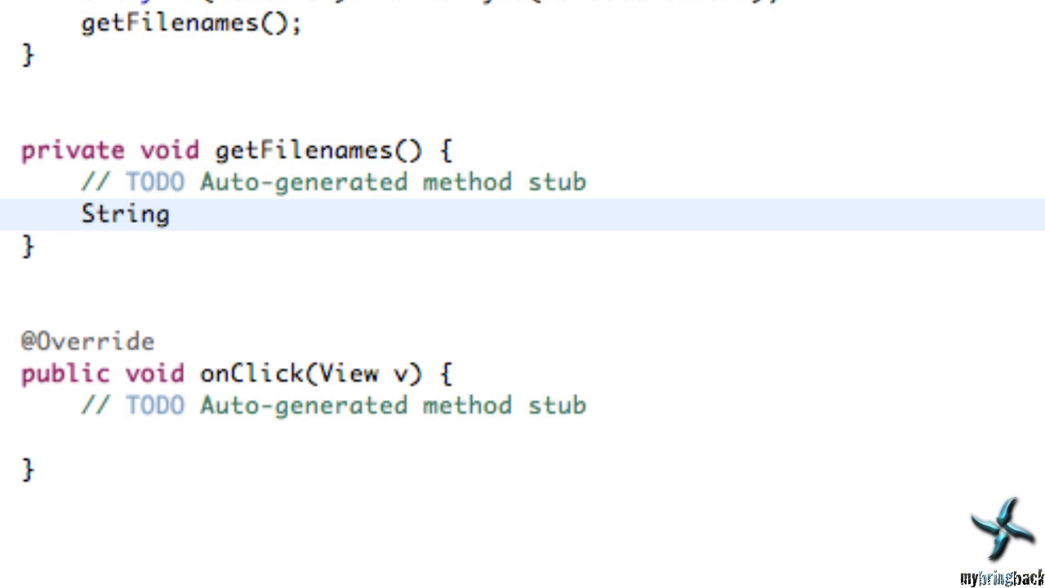
{"action": "type", "text": "[] fi"}
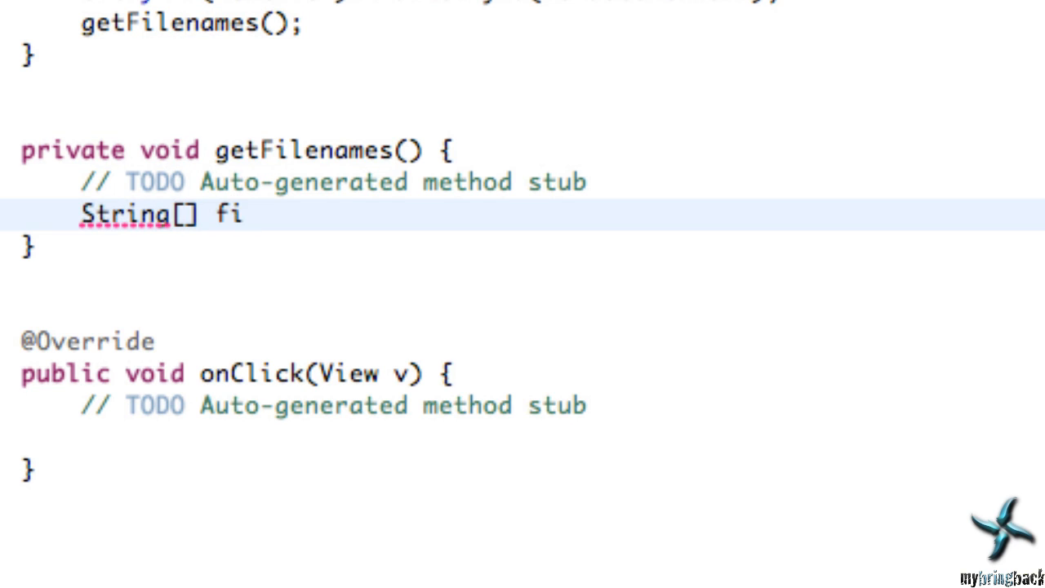
{"action": "type", "text": "lenames"}
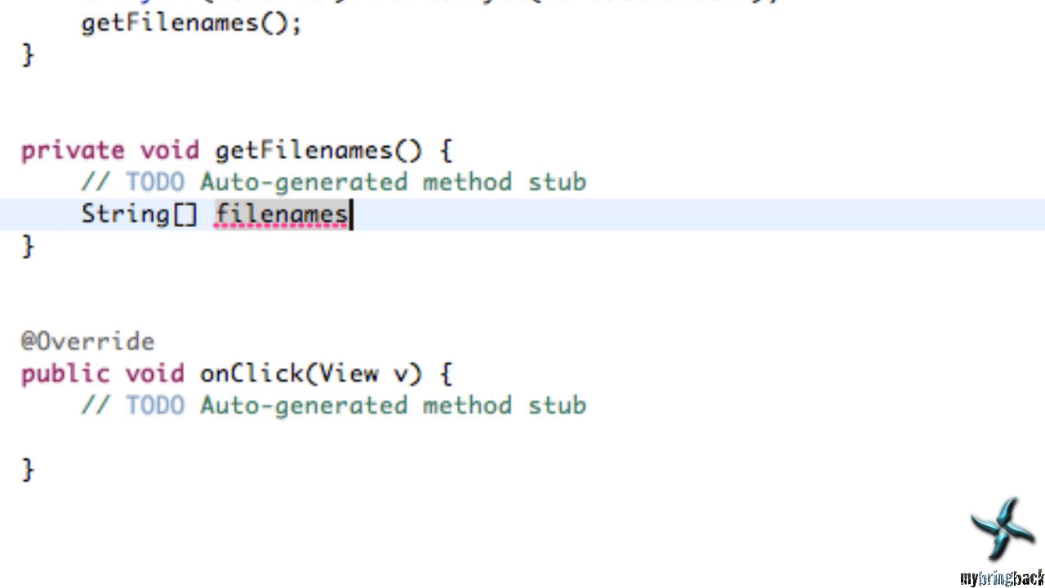
{"action": "type", "text": "="}
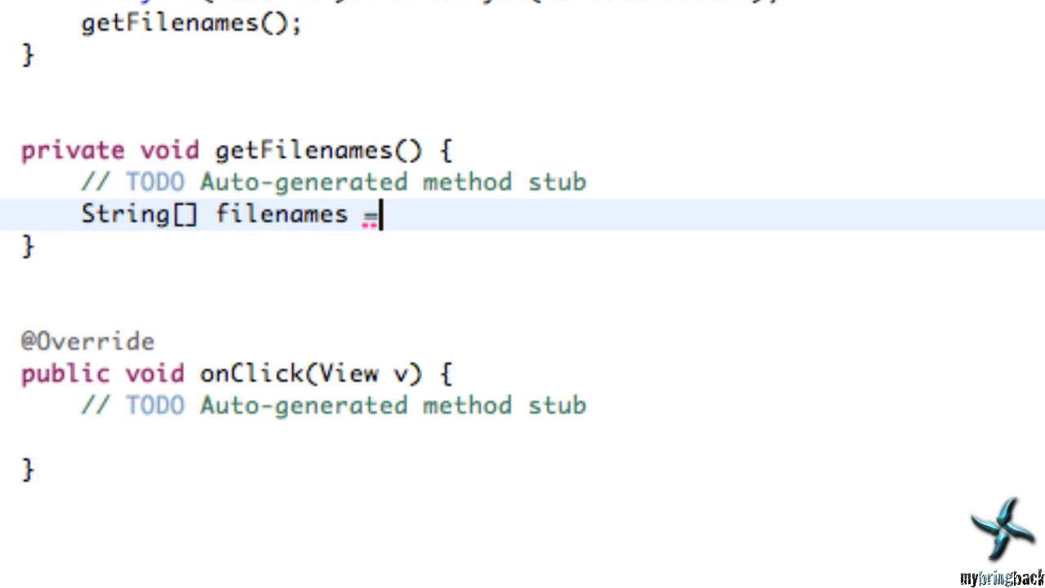
{"action": "type", "text": "\" \""}
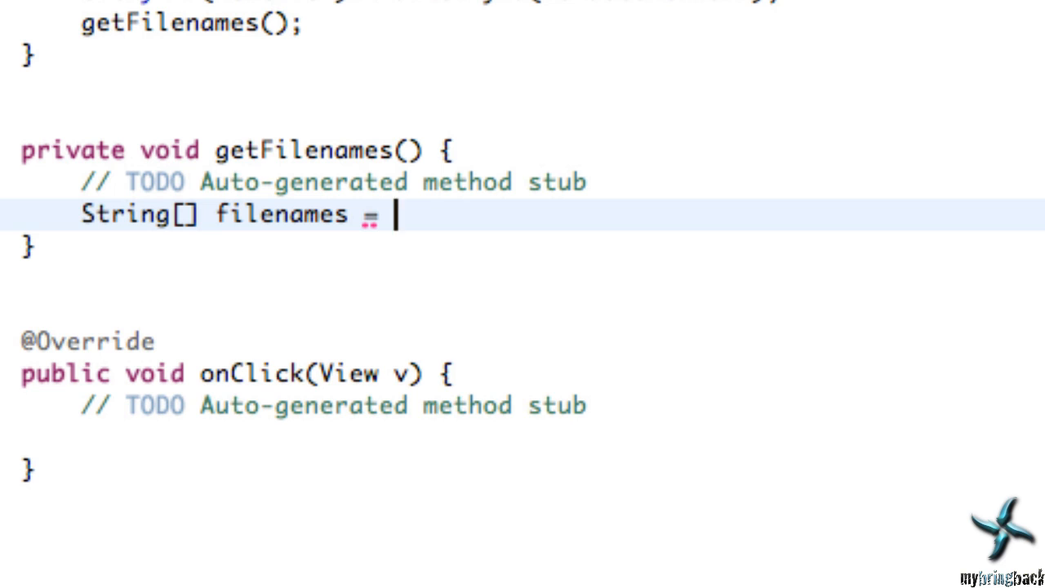
{"action": "type", "text": "get"}
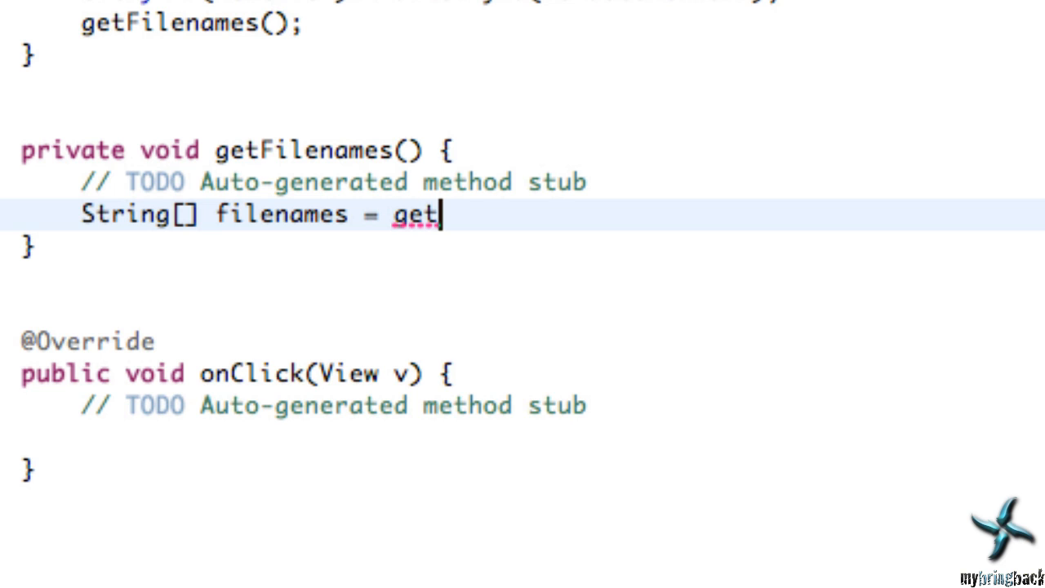
{"action": "type", "text": "ApplicationContext()."}
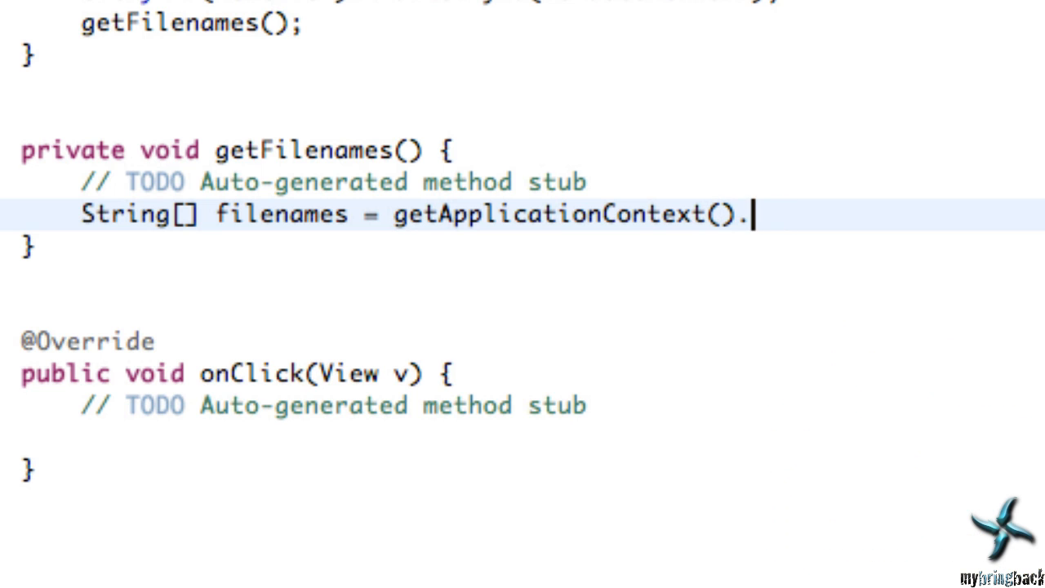
{"action": "type", "text": "fileList();"}
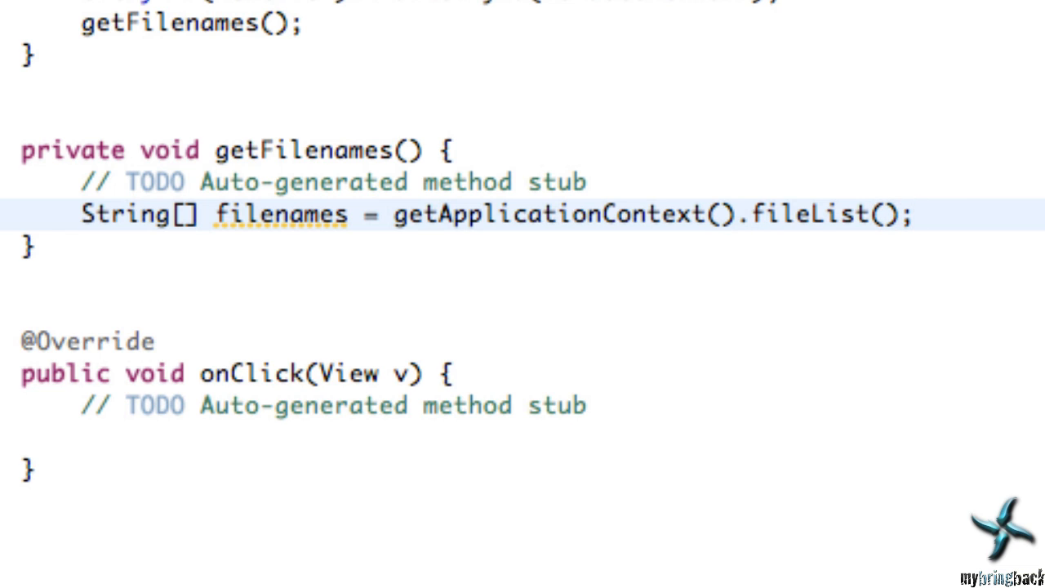
Loop for (int i = 0; i < filenames.length; i++) logging each filename with Log.d
{"action": "left_click", "coordinate": [923, 219]}
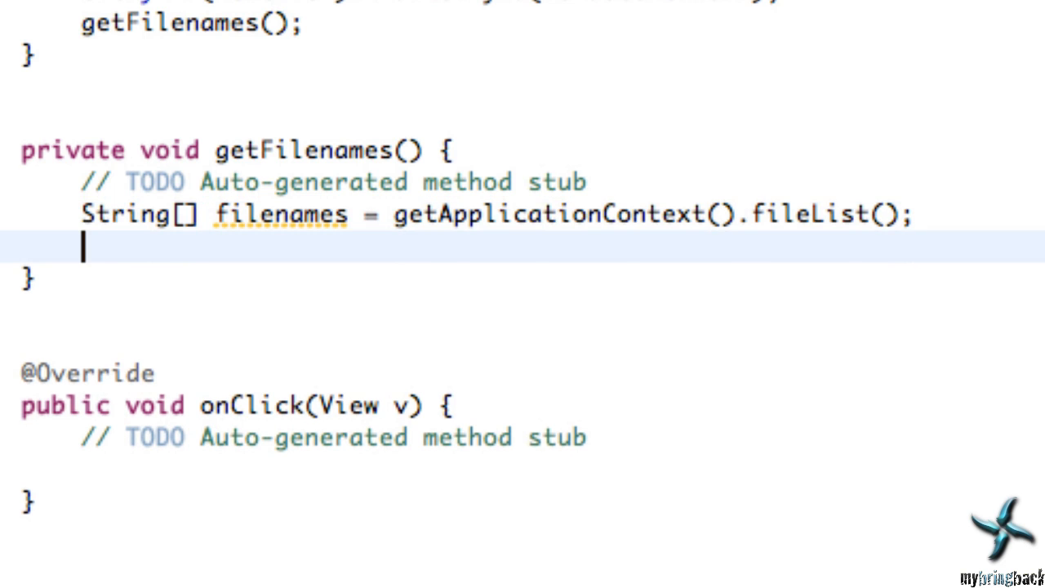
{"action": "type", "text": "for"}
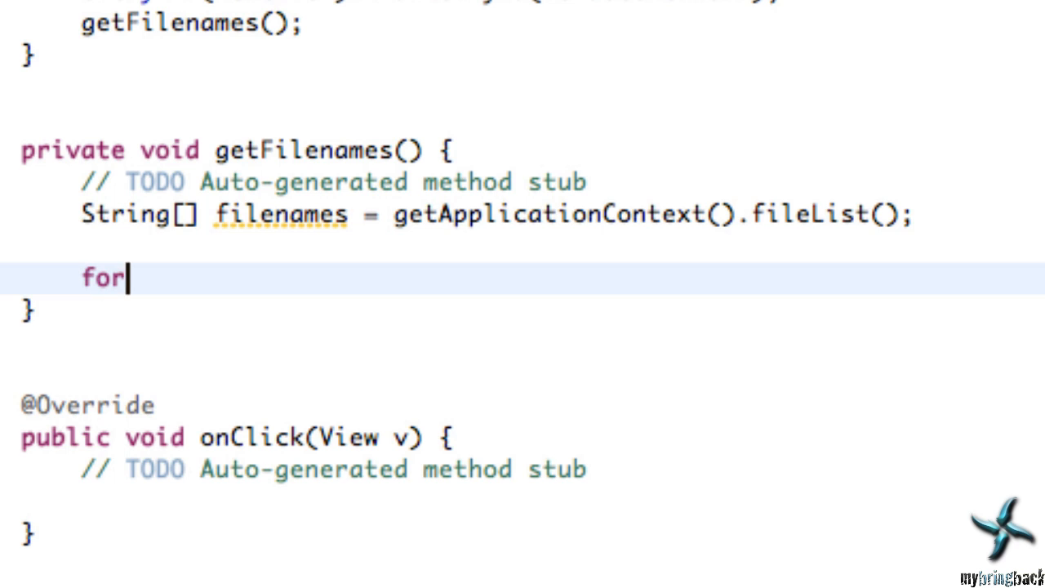
{"action": "type", "text": "(int)"}
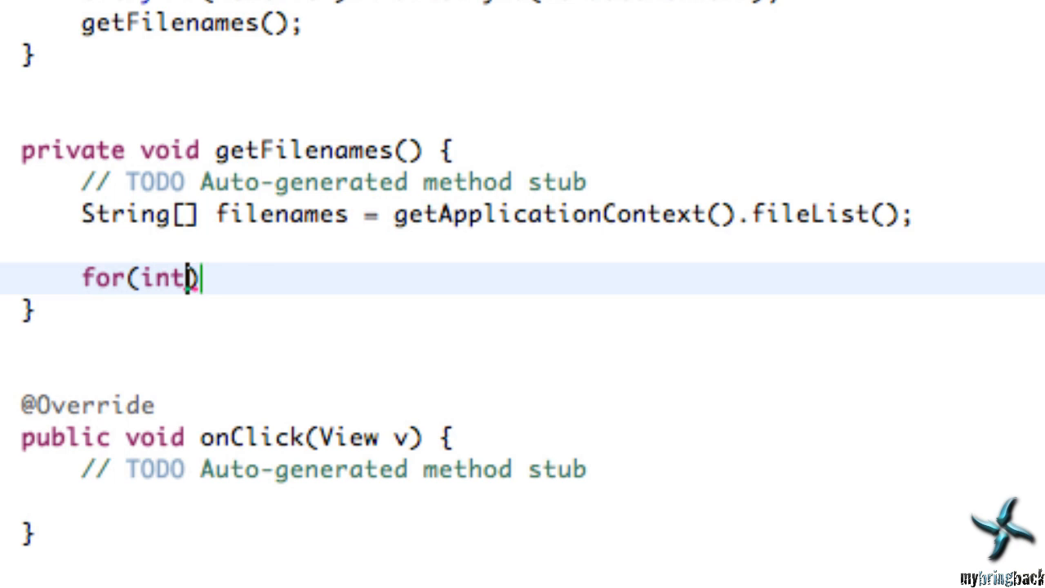
{"action": "type", "text": "i = 0;)"}
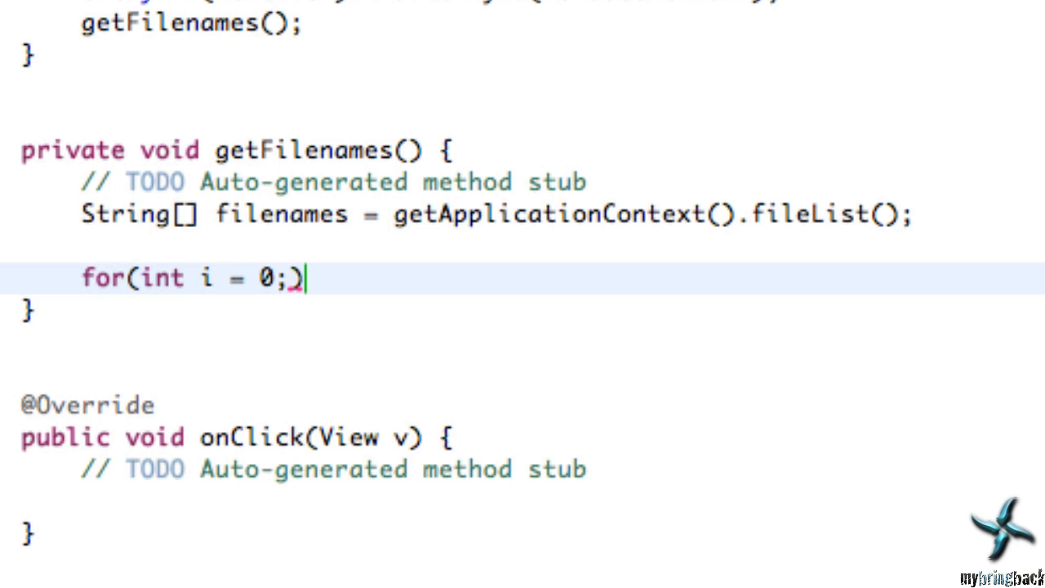
{"action": "type", "text": "i<"}
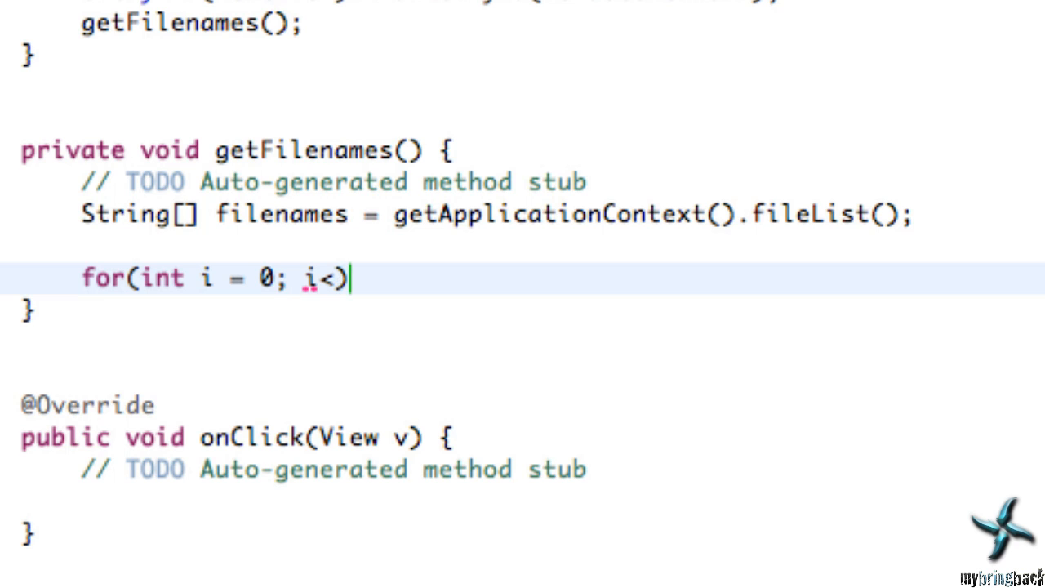
{"action": "type", "text": "fil"}
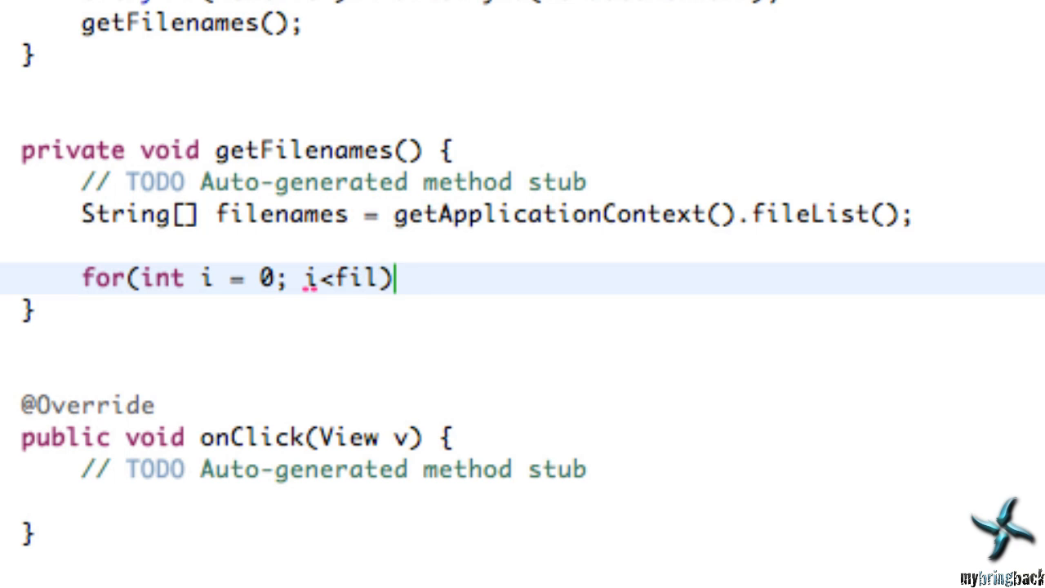
{"action": "type", "text": "ena"}
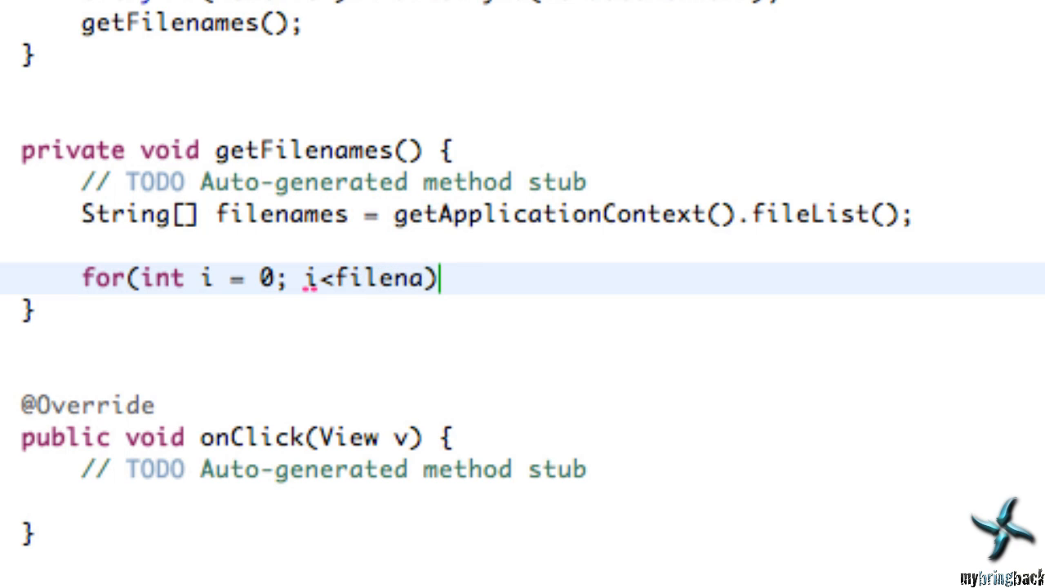
{"action": "type", "text": "mes"}
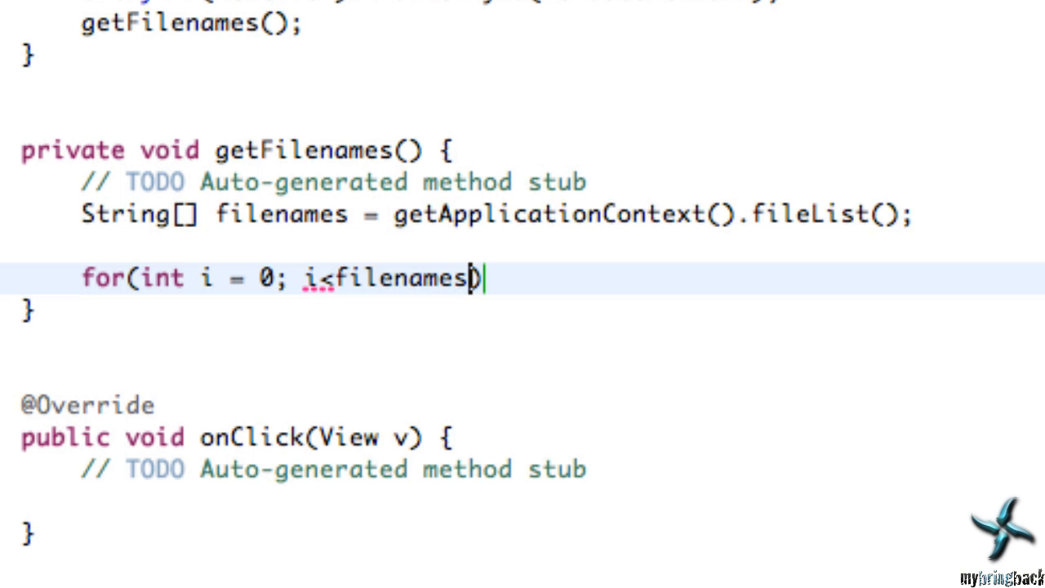
{"action": "type", "text": ".length"}
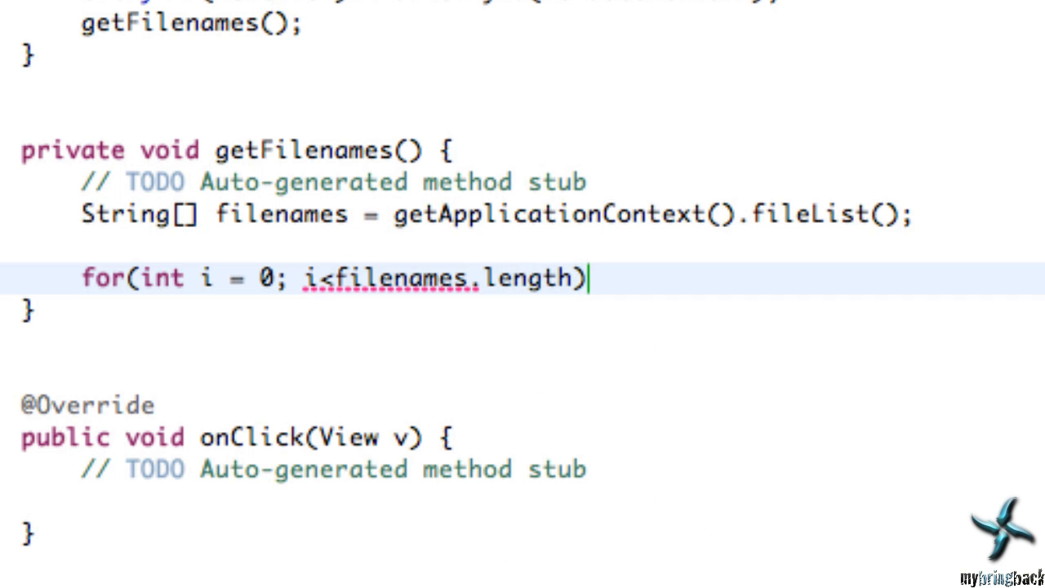
{"action": "type", "text": ";"}
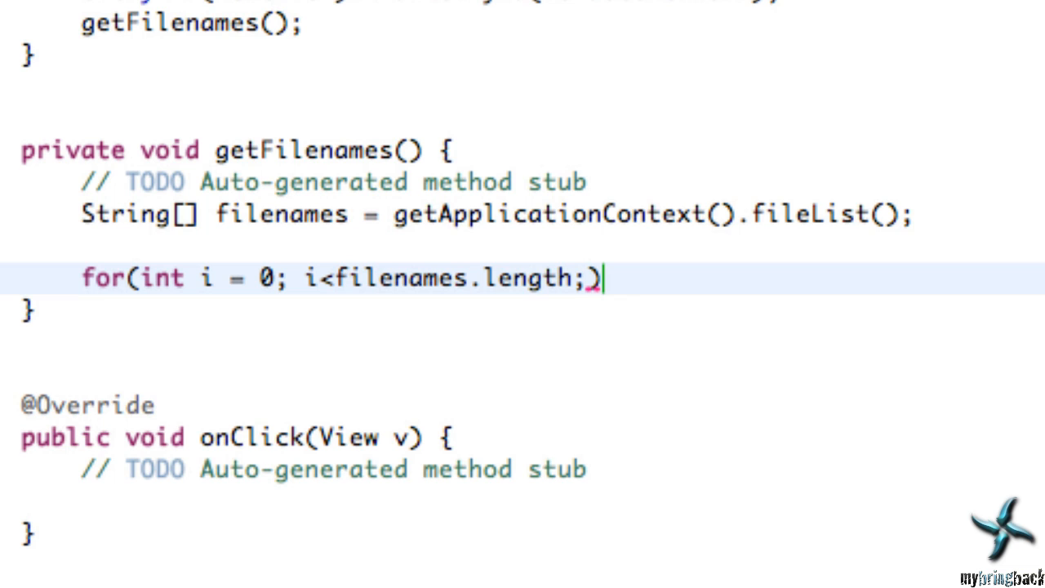
{"action": "type", "text": "i"}
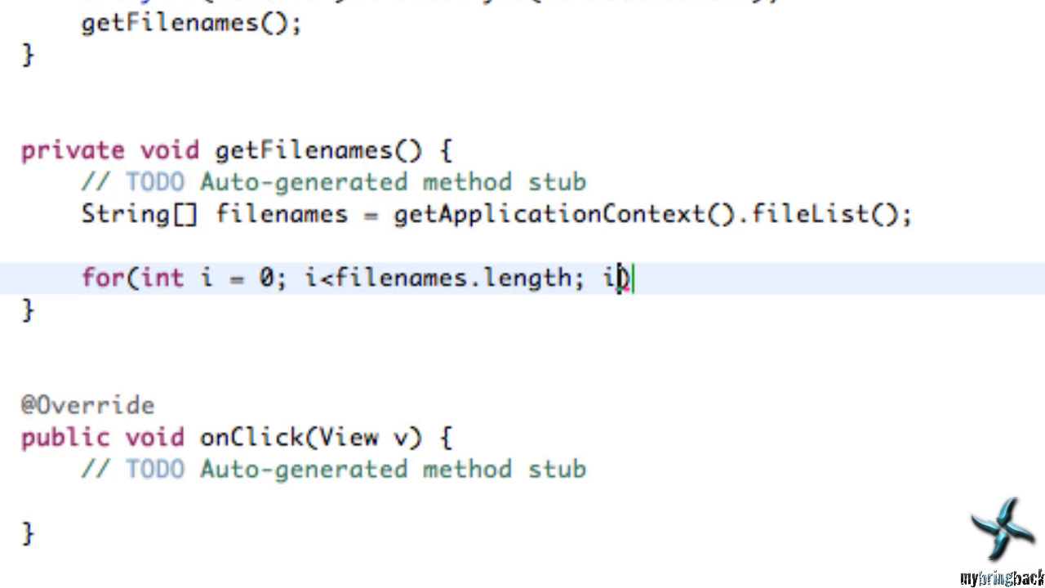
{"action": "type", "text": "++){"}
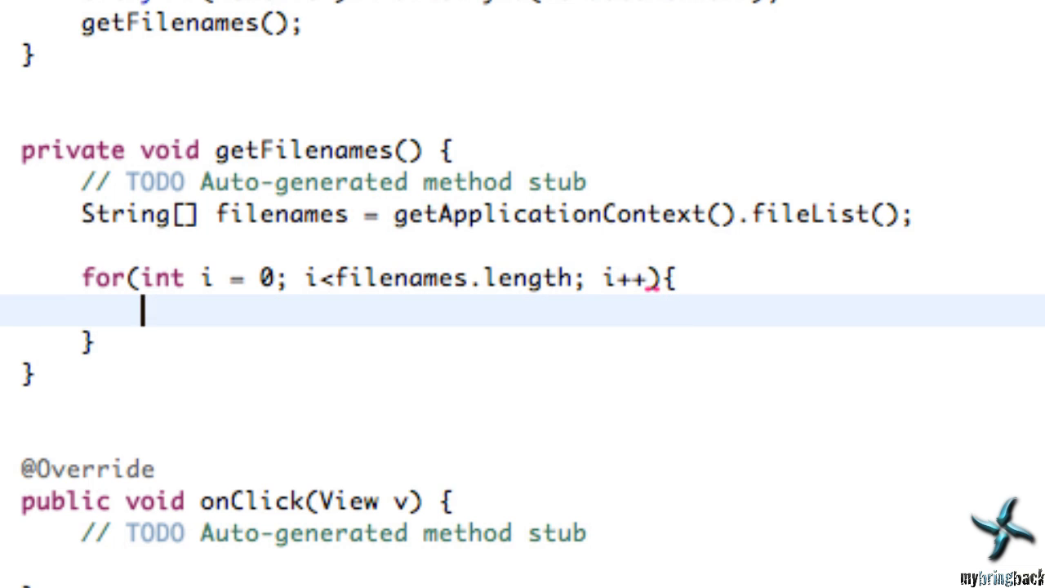
{"action": "type", "text": "L"}
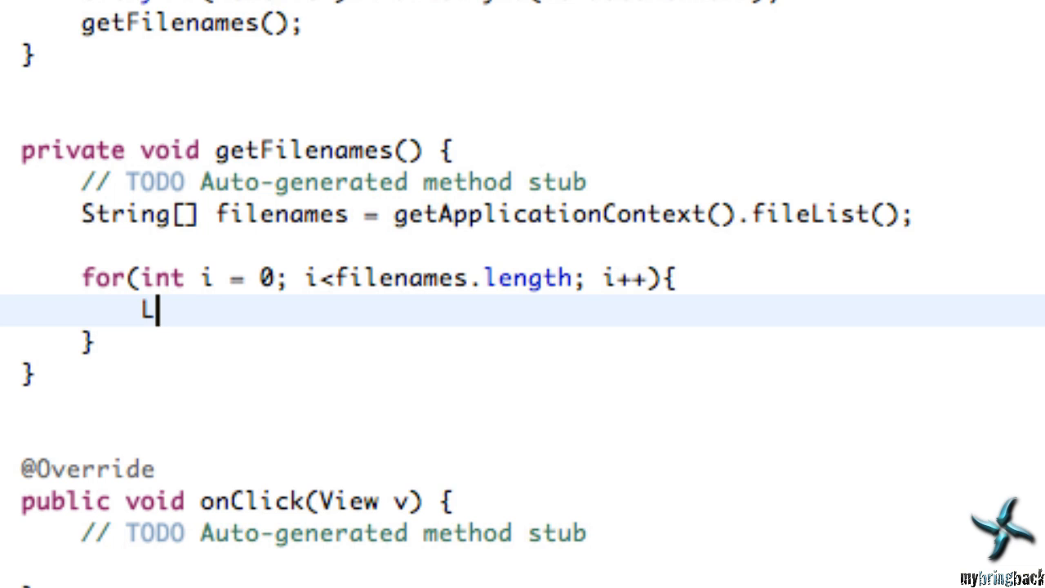
{"action": "type", "text": "og.d(\"Filename\")"}
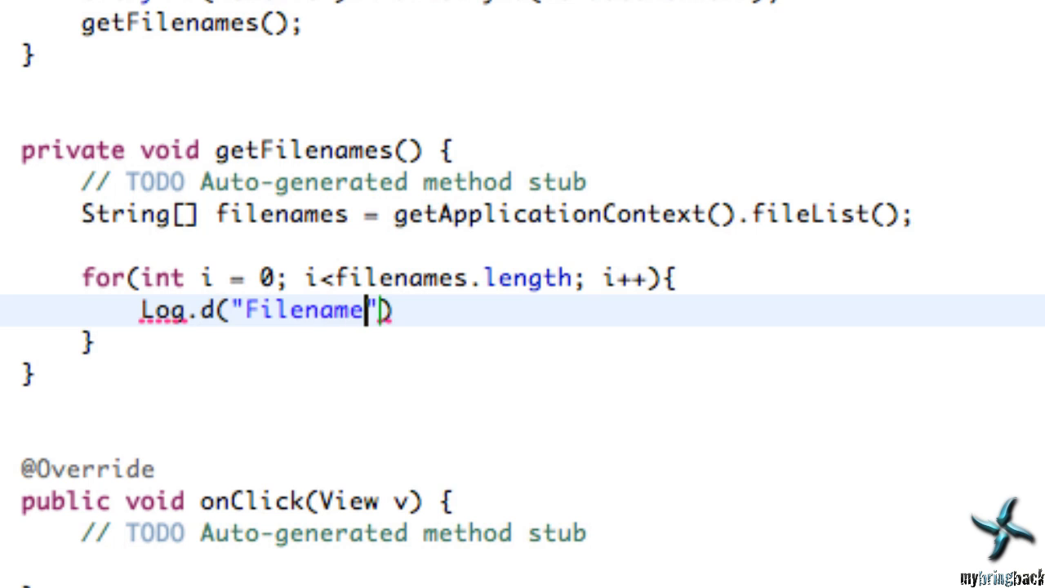
{"action": "type", "text": ", fi"}
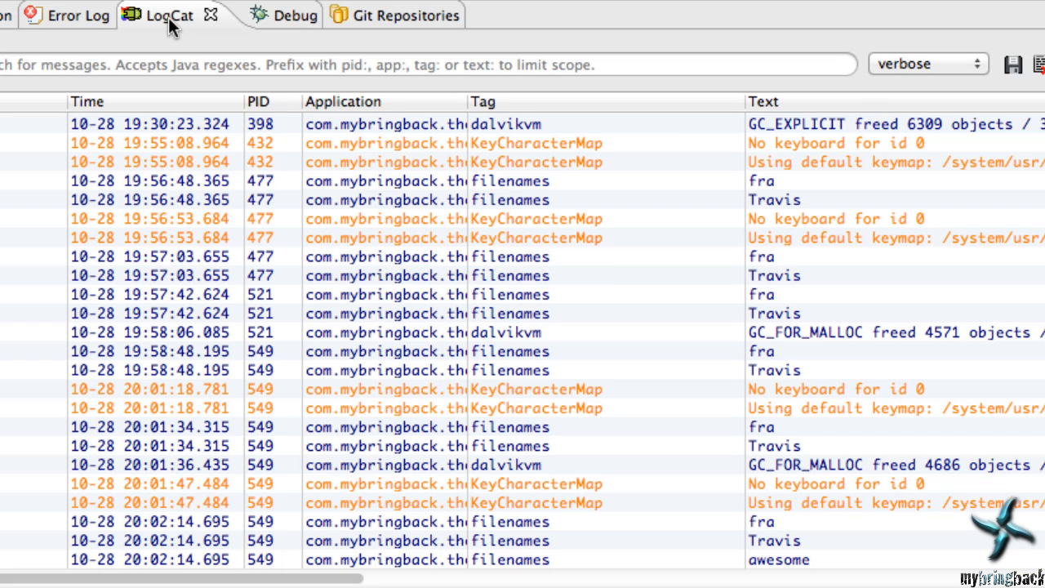
{"action": "mouse_move", "coordinate": [515, 508]}
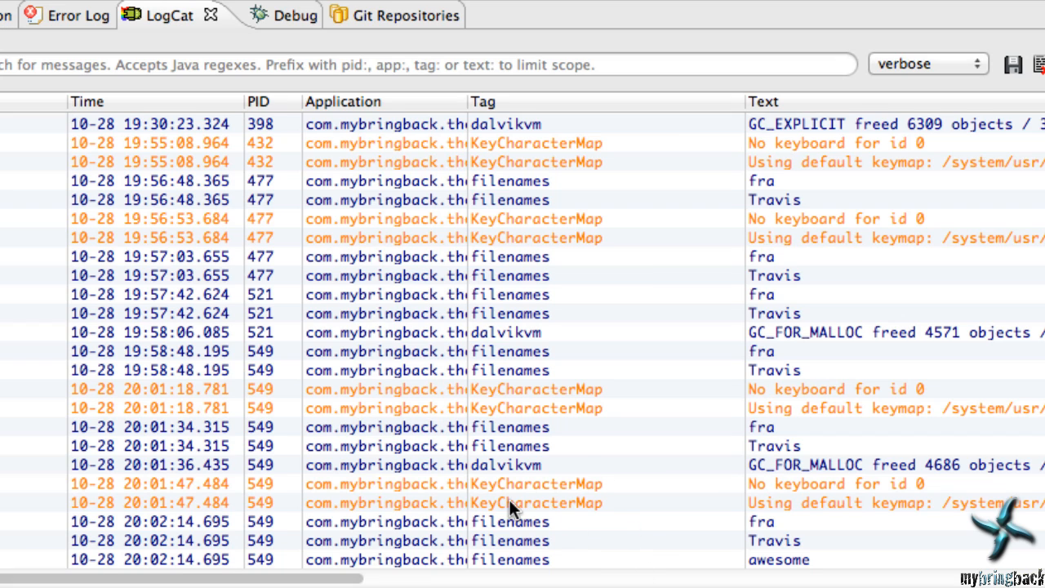
{"action": "mouse_move", "coordinate": [640, 539]}
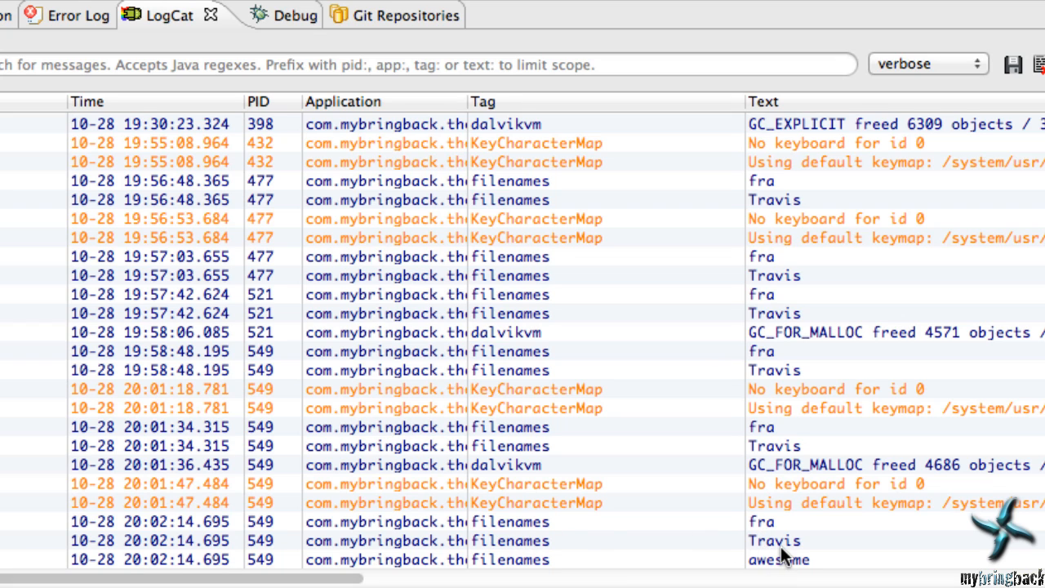
{"action": "mouse_move", "coordinate": [1012, 563]}
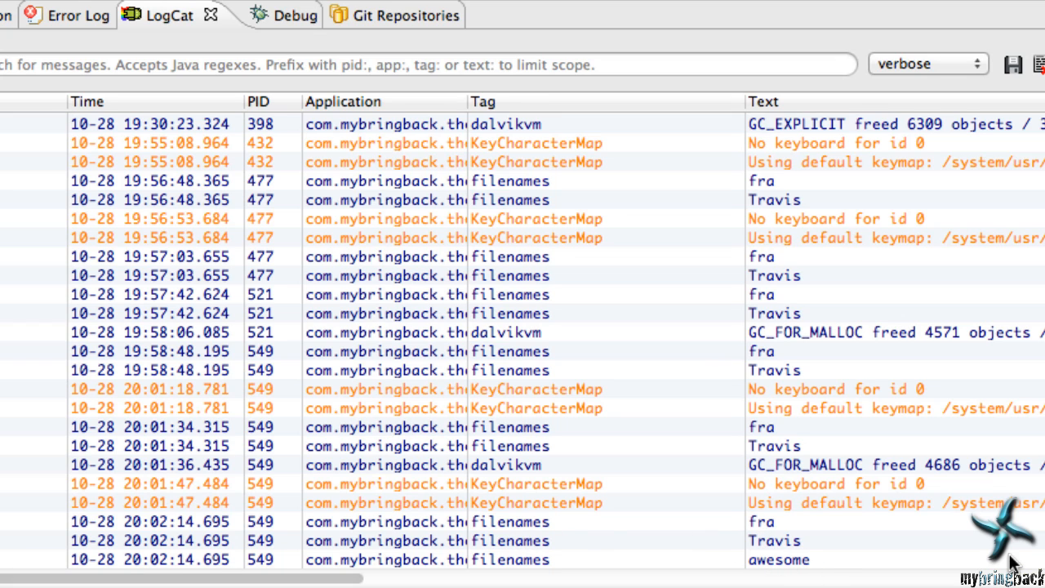
{"action": "mouse_move", "coordinate": [725, 573]}
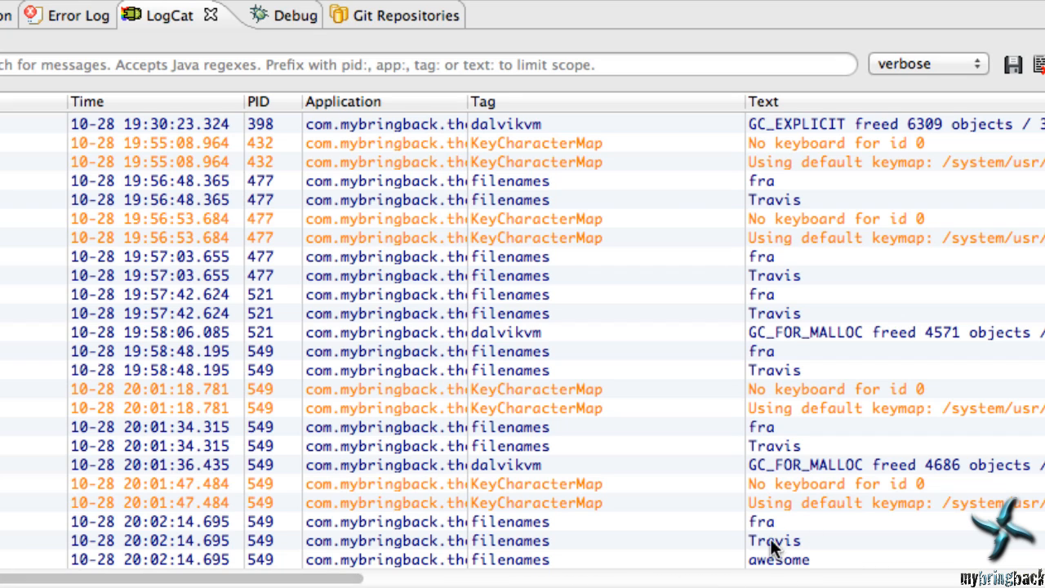
{"action": "mouse_move", "coordinate": [764, 578]}
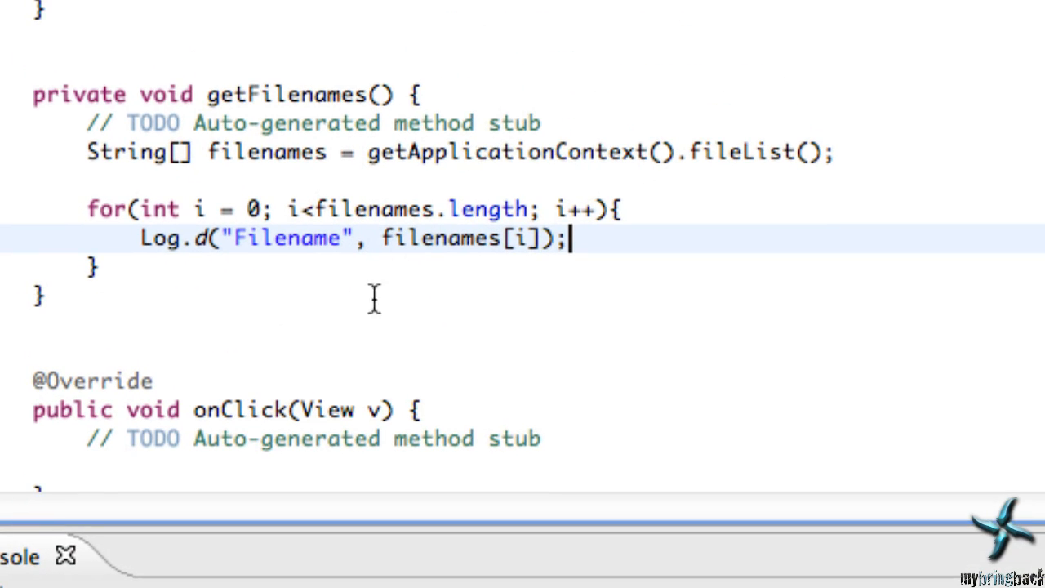
{"action": "mouse_move", "coordinate": [210, 41]}
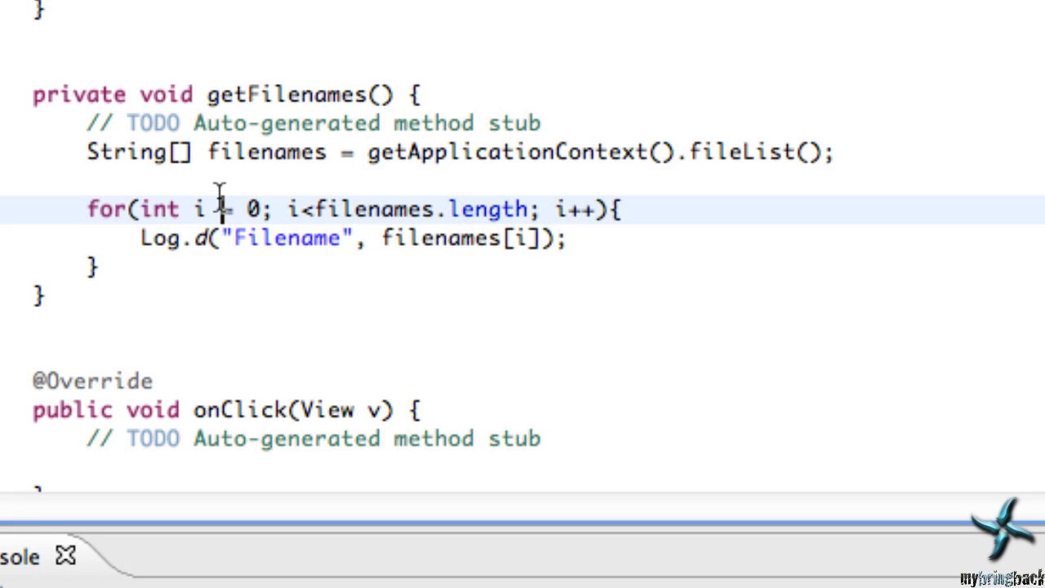
Declare List<String> list = new ArrayList<String>(); above the for loop
{"action": "type", "text": "L"}
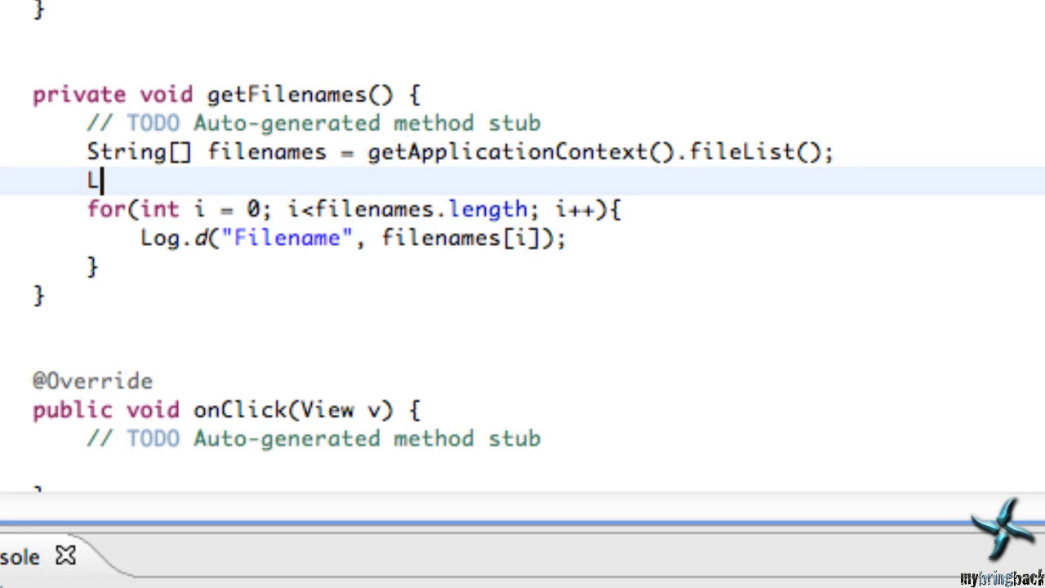
{"action": "type", "text": "ist,"}
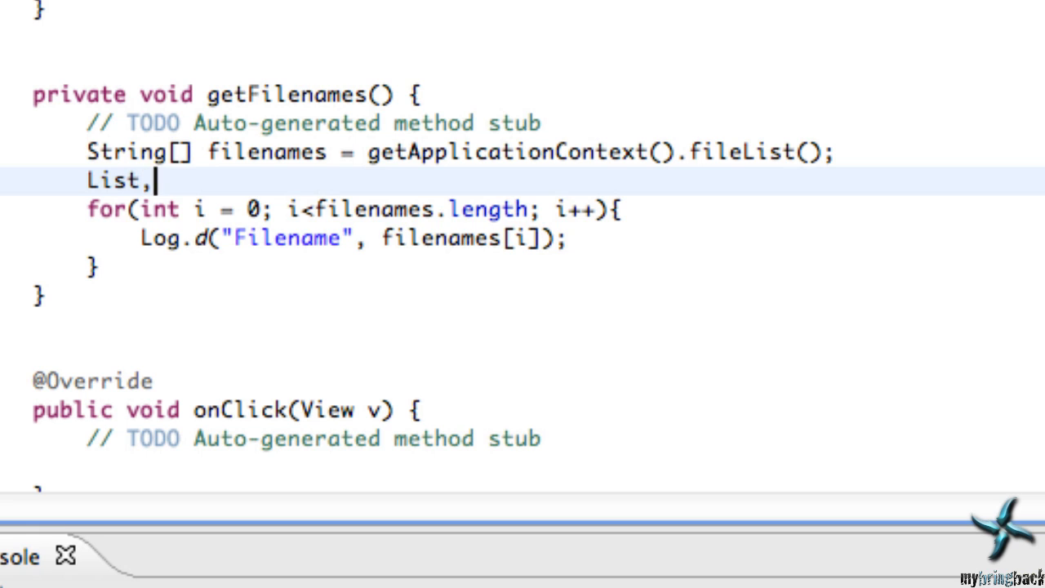
{"action": "type", "text": "<>"}
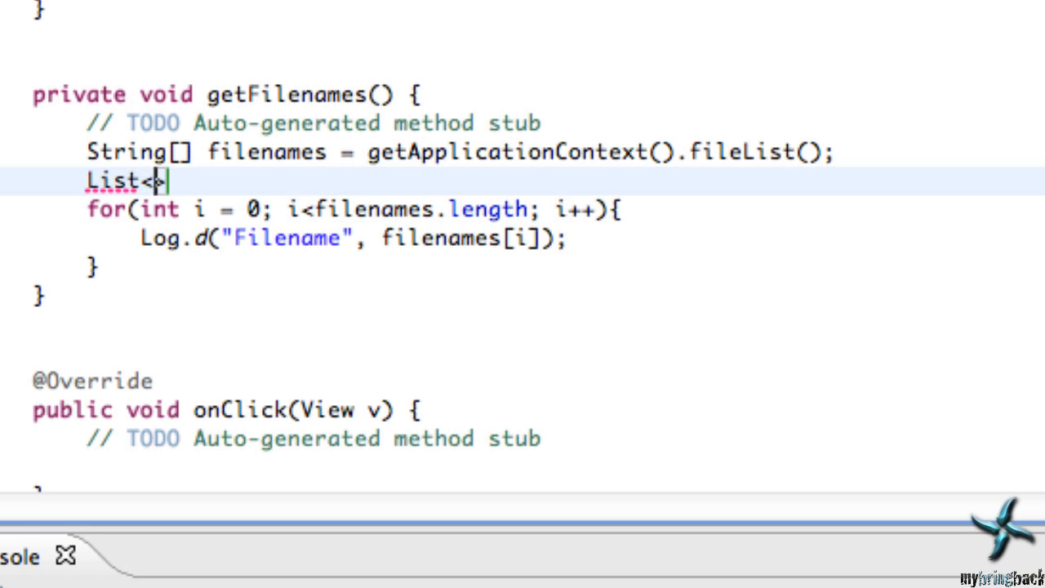
{"action": "type", "text": "L>"}
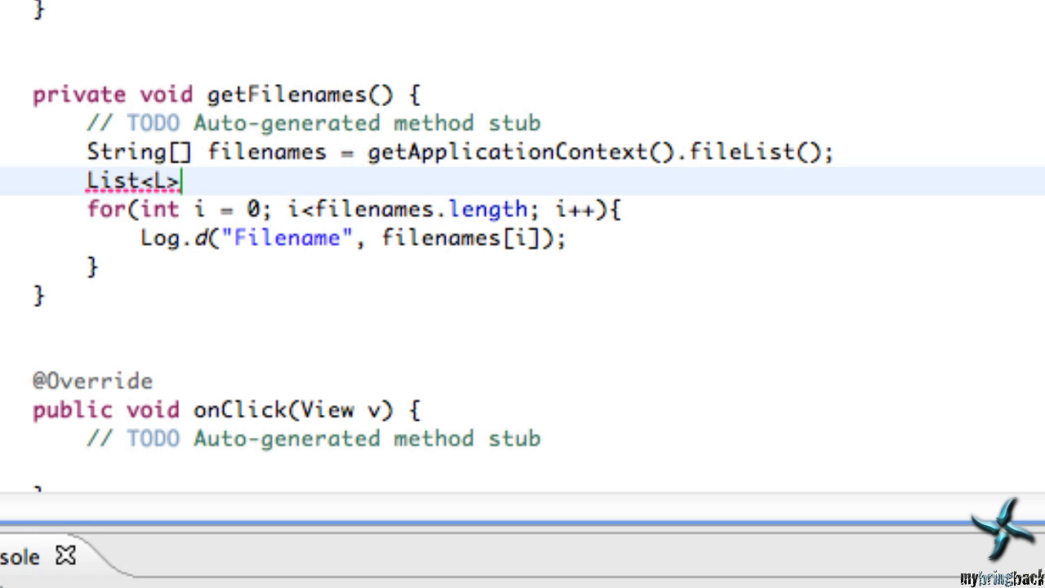
{"action": "type", "text": "tring"}
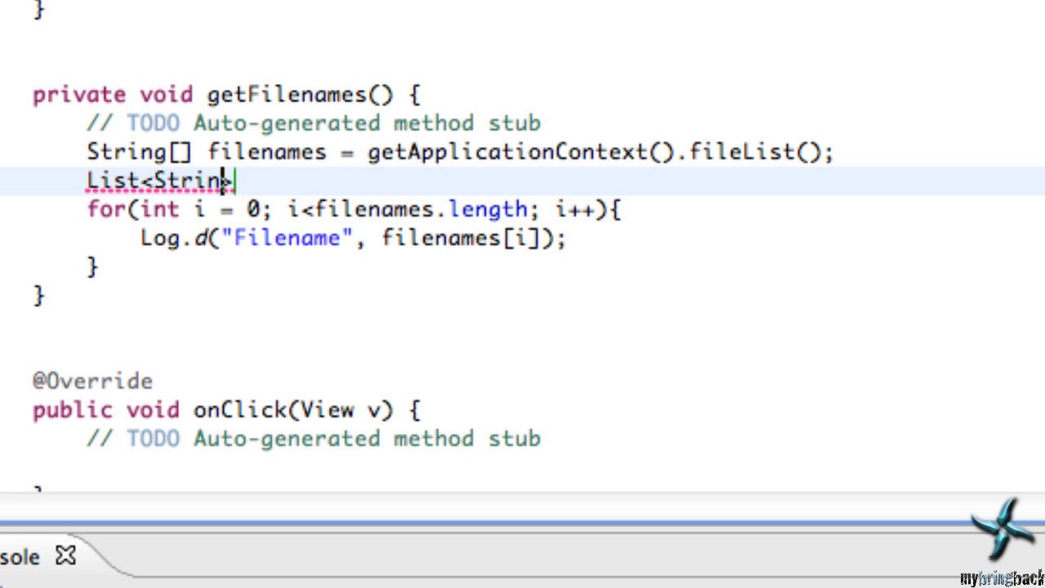
{"action": "type", "text": "g>"}
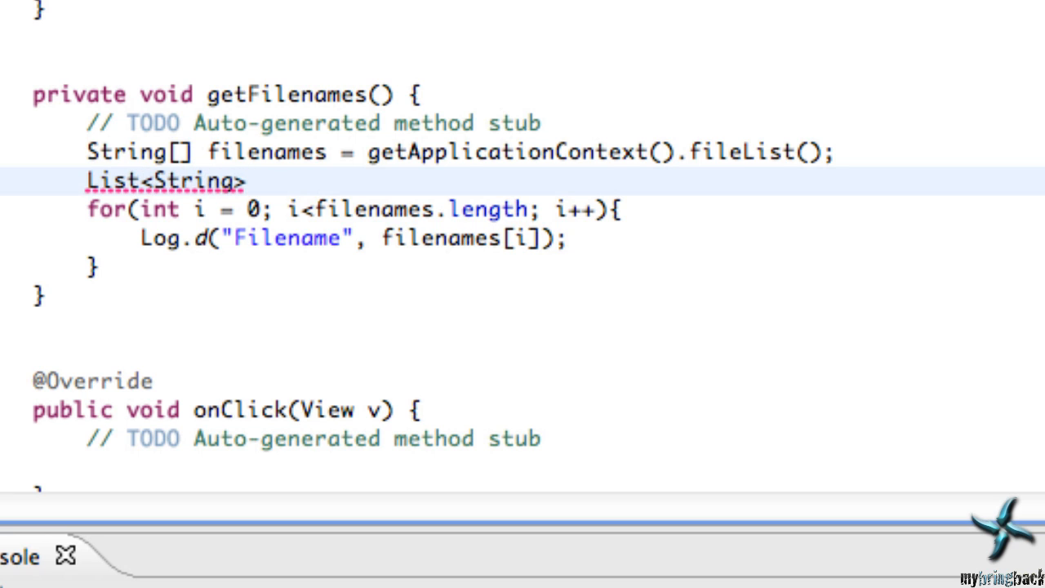
{"action": "type", "text": "list ="}
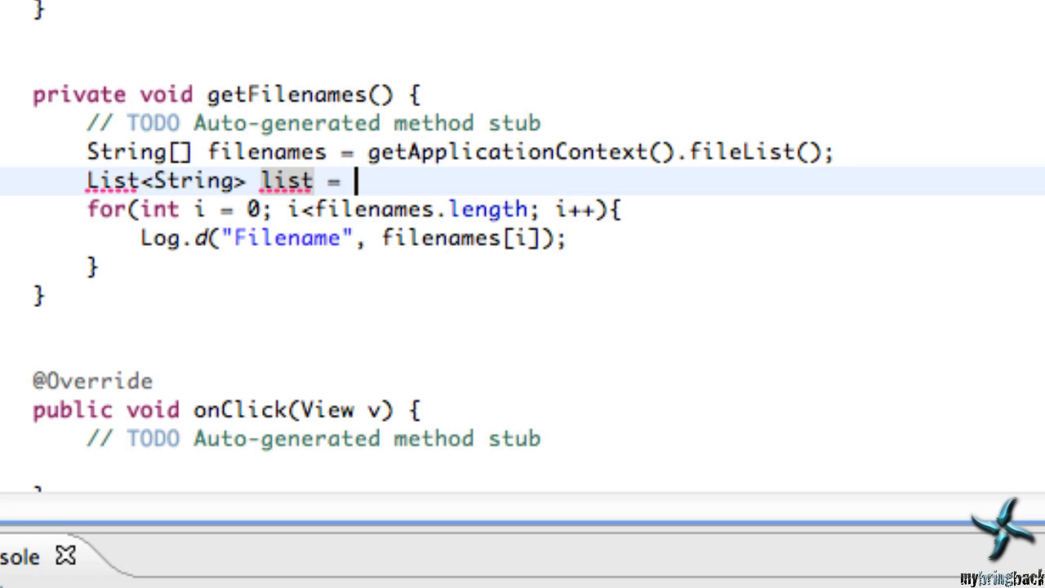
{"action": "type", "text": "new A"}
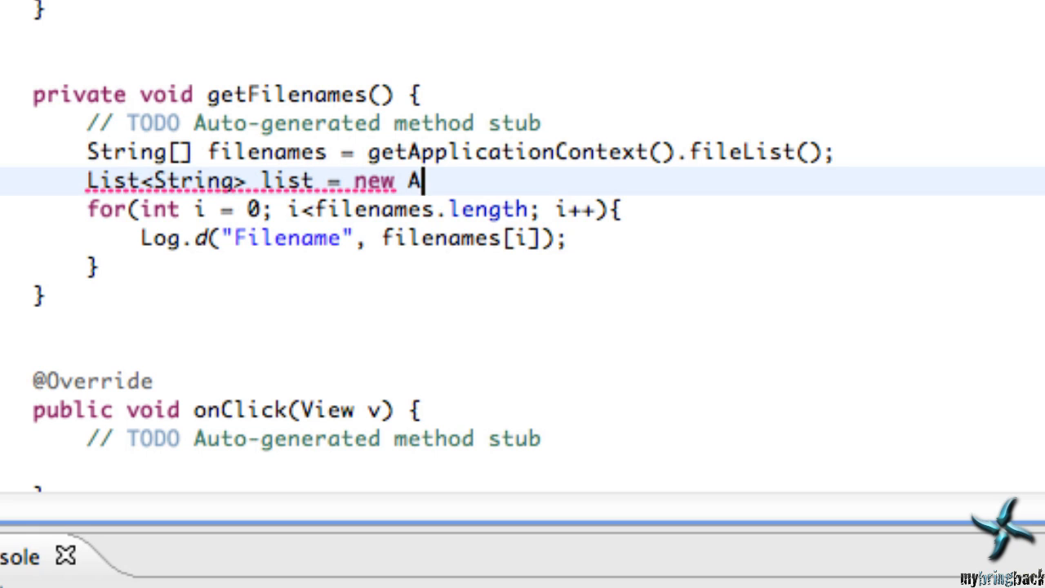
{"action": "type", "text": "rray"}
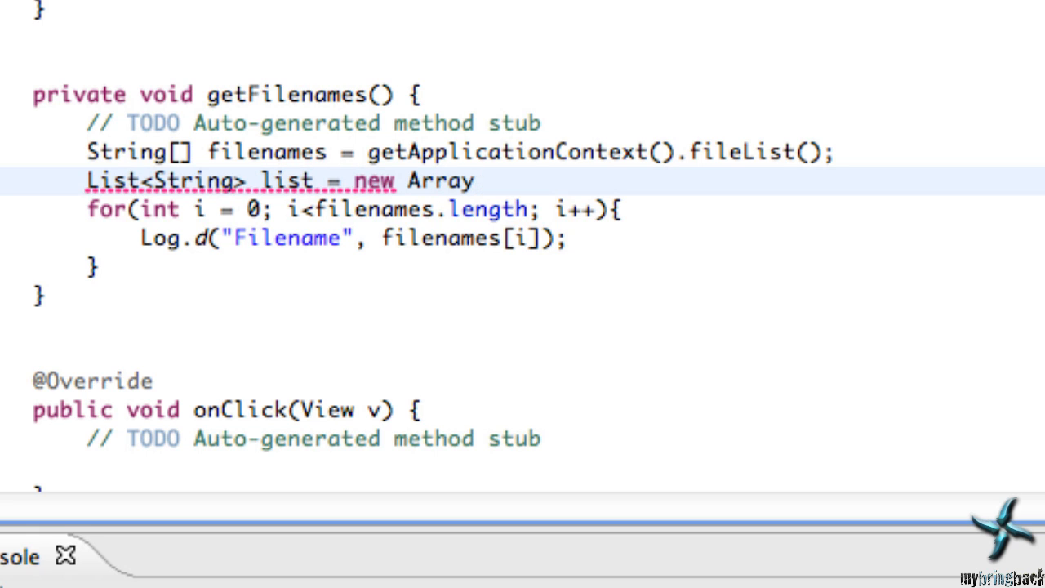
{"action": "type", "text": "List"}
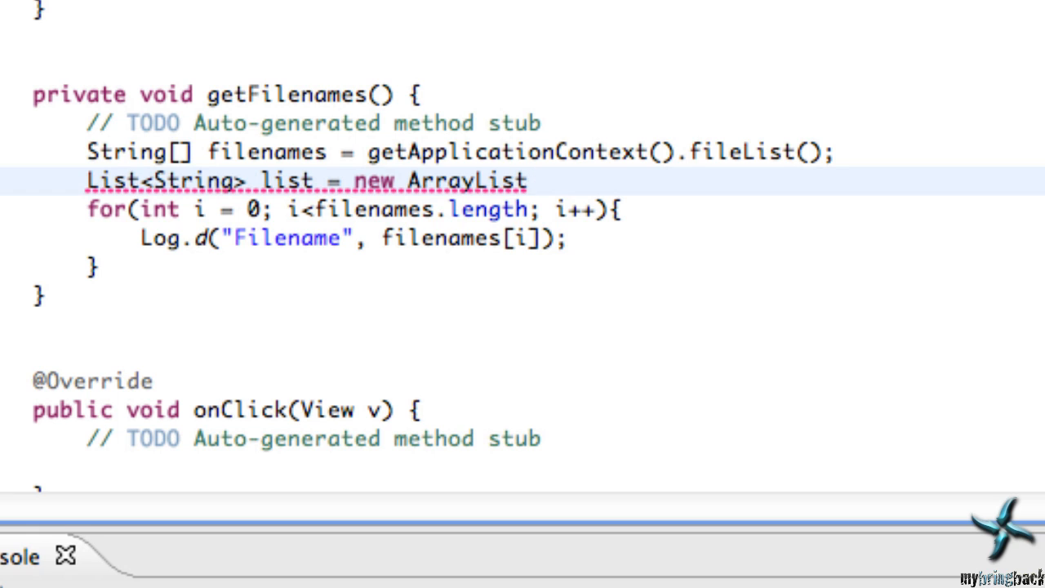
{"action": "type", "text": "<>"}
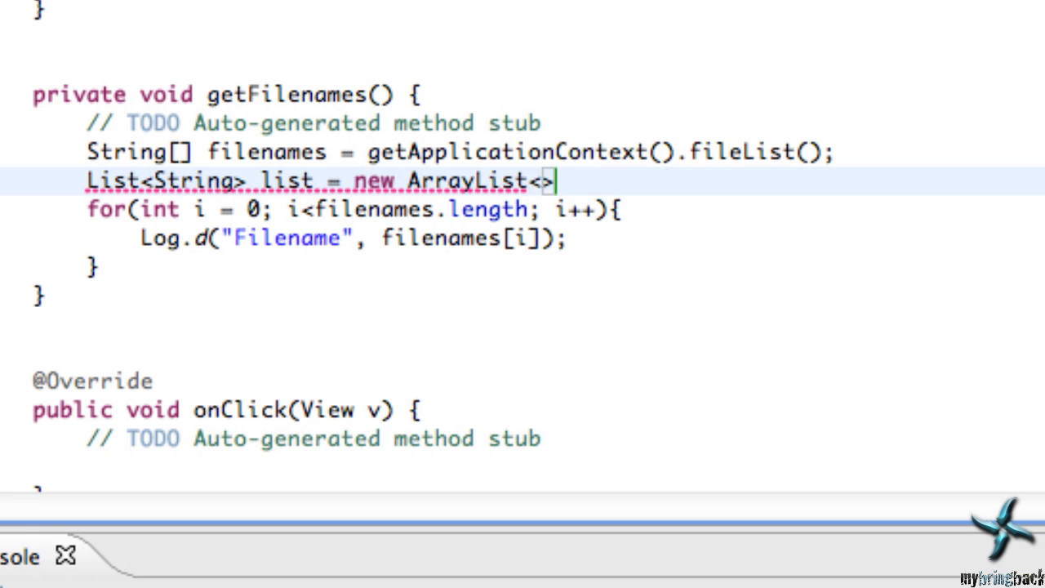
{"action": "type", "text": "String"}
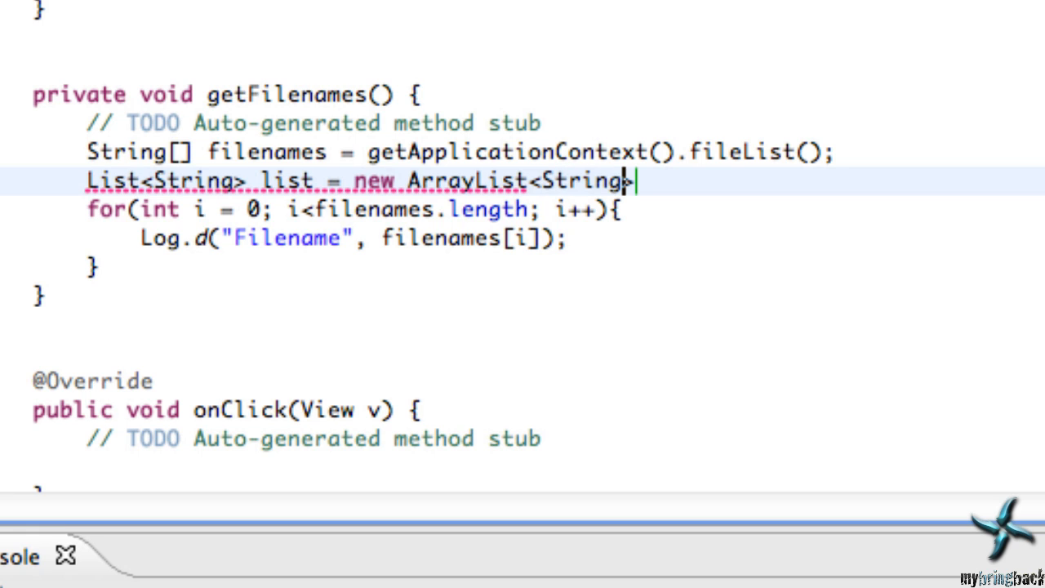
{"action": "mouse_move", "coordinate": [529, 242]}
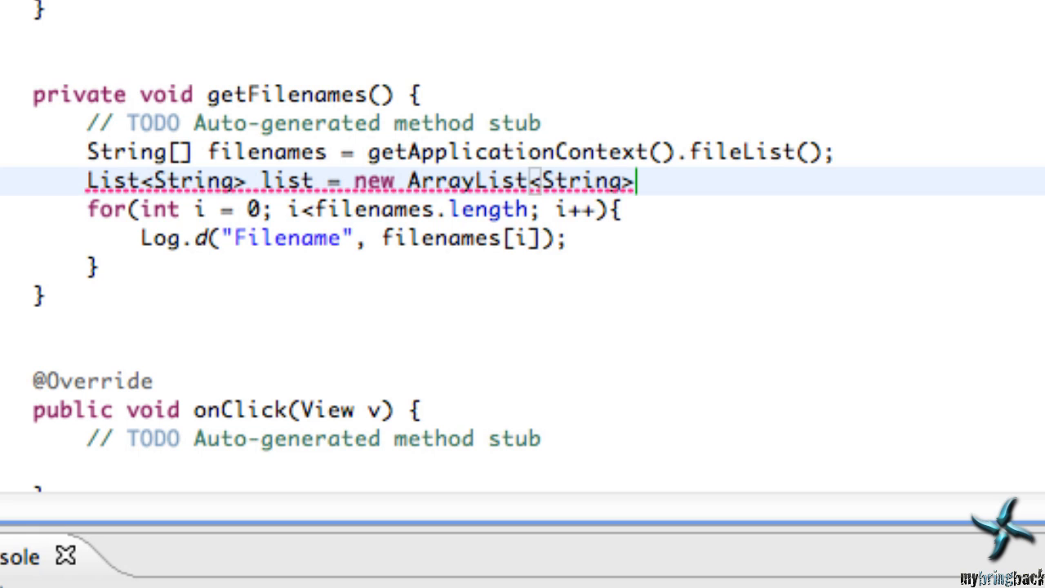
{"action": "type", "text": "();"}
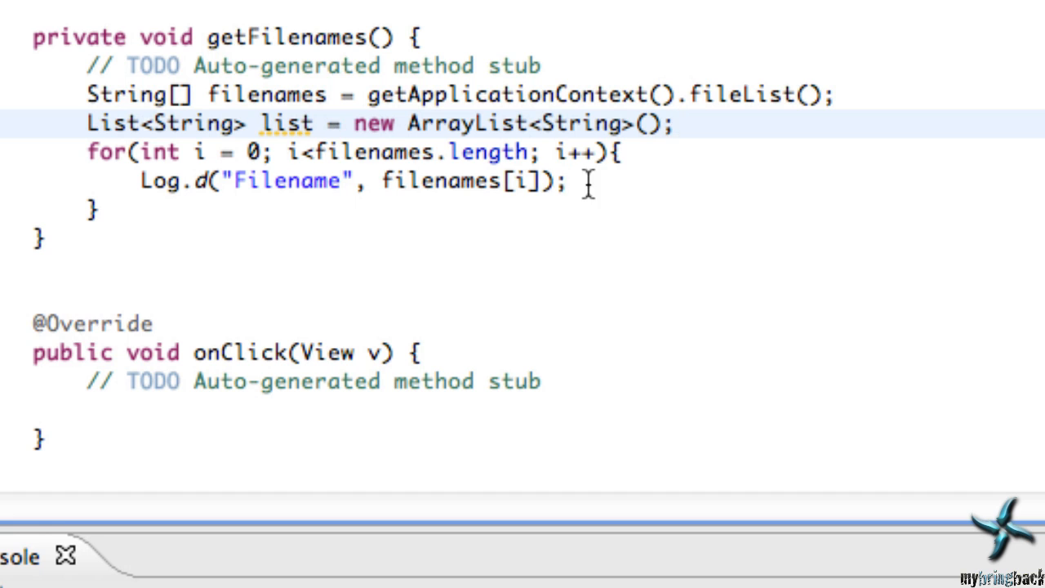
Add list.add(filenames[i]); inside the loop, replacing the placeholder argument
{"action": "type", "text": "l"}
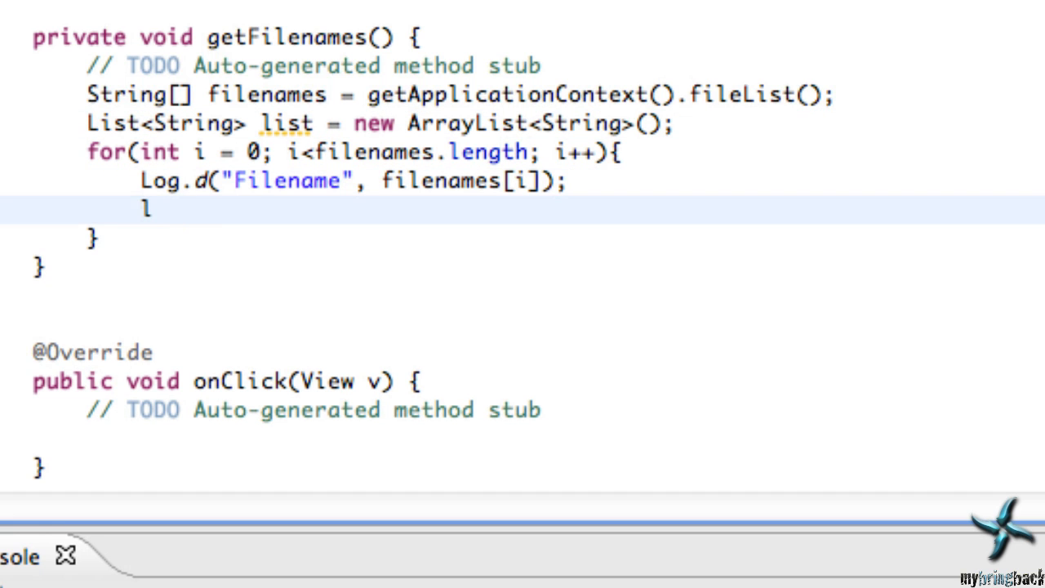
{"action": "type", "text": "ist.add(\"i"}
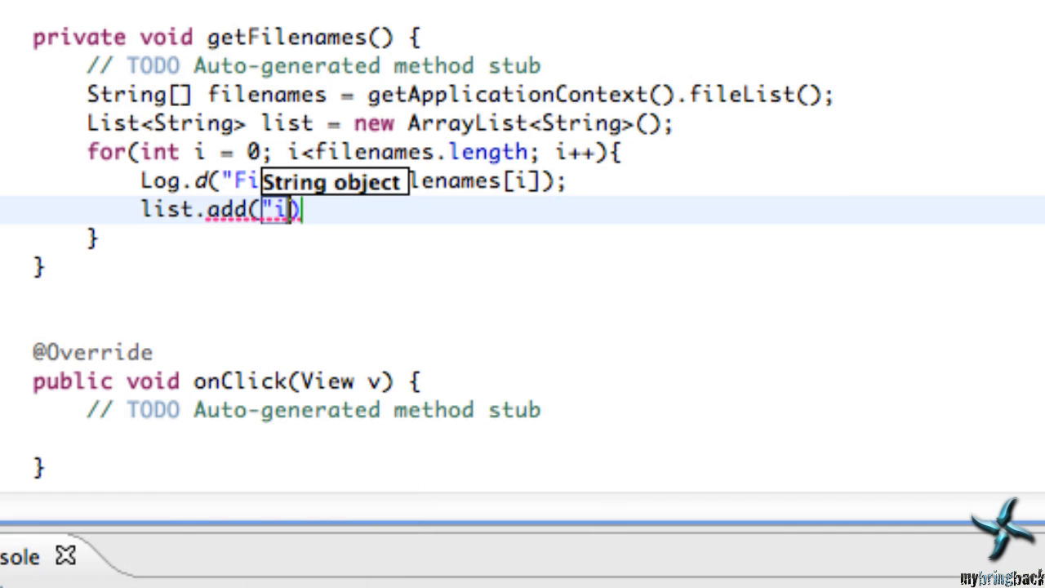
{"action": "type", "text": "tem 1\""}
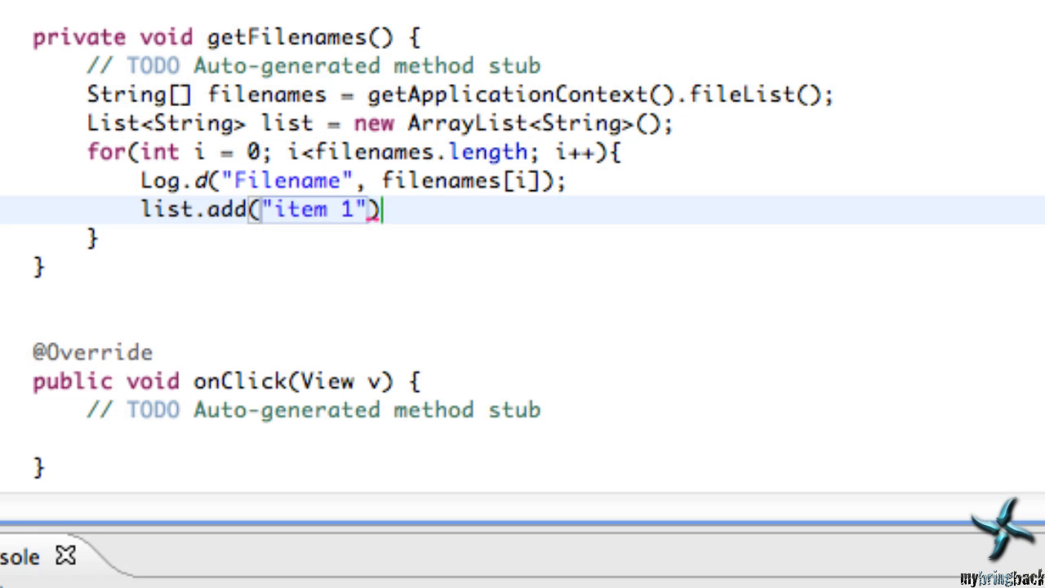
{"action": "mouse_move", "coordinate": [492, 186]}
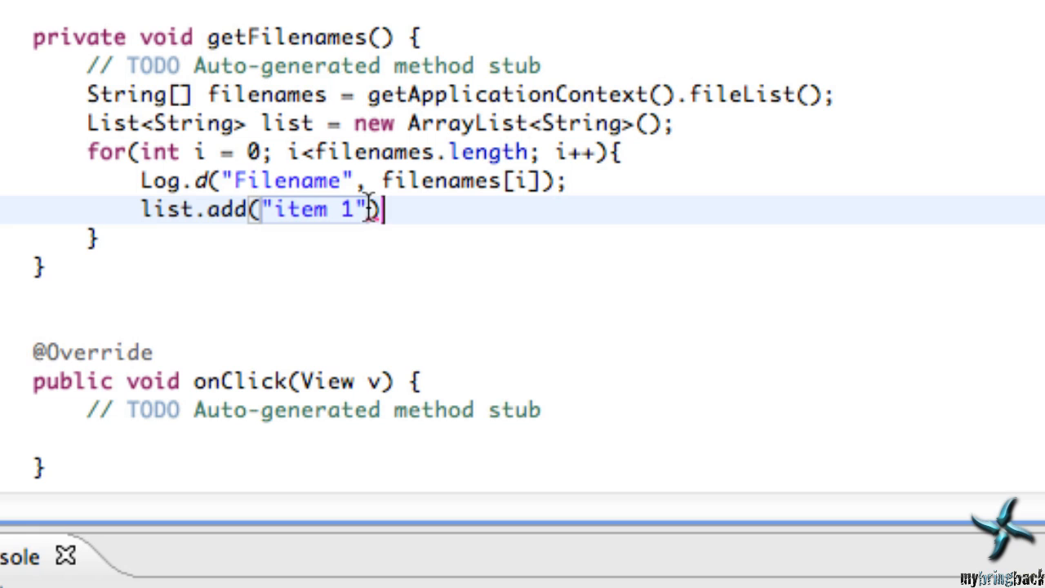
{"action": "key", "text": "Backspace"}
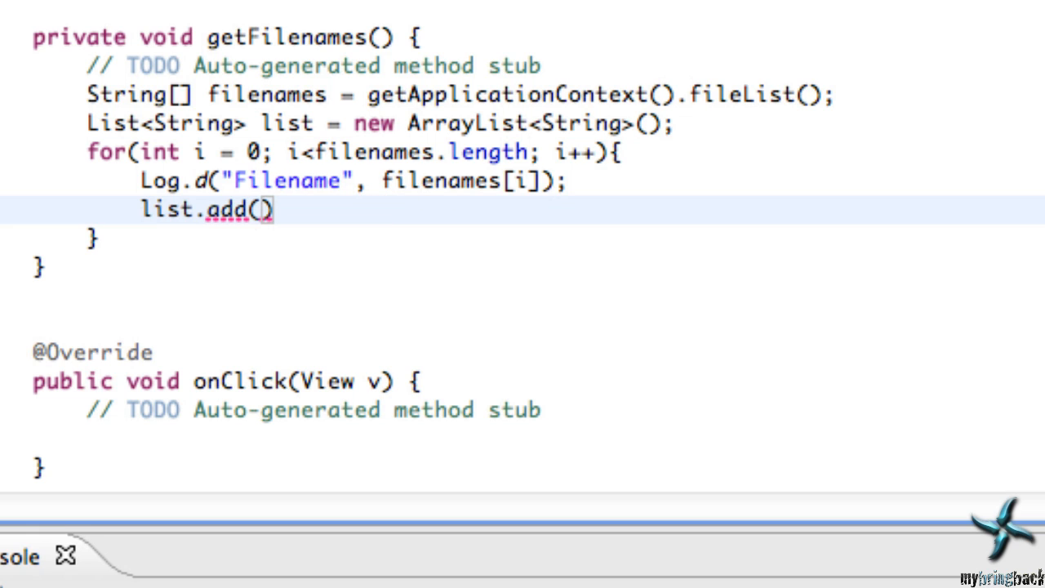
{"action": "type", "text": "filenames[i"}
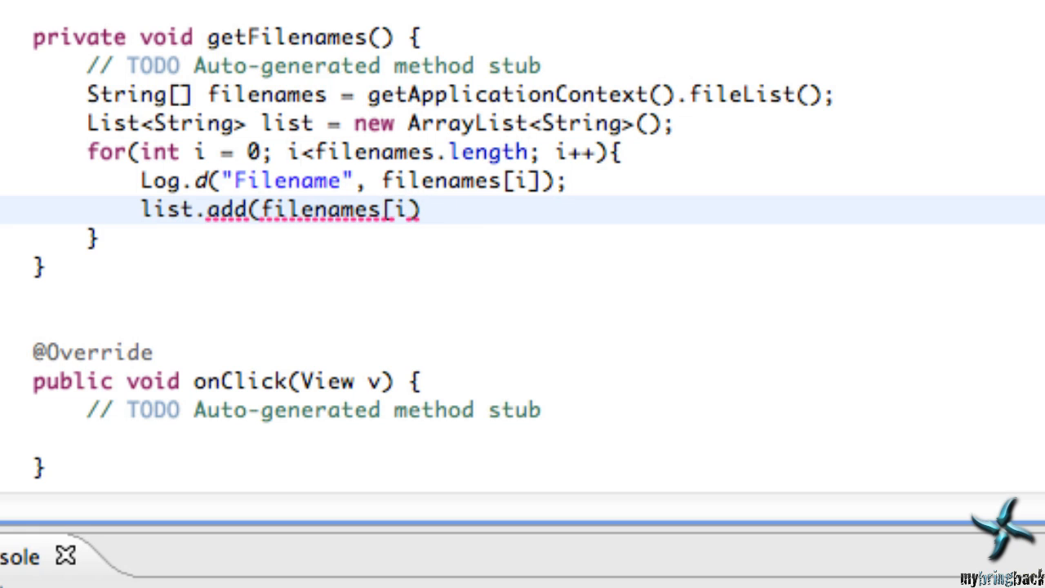
{"action": "type", "text": ");"}
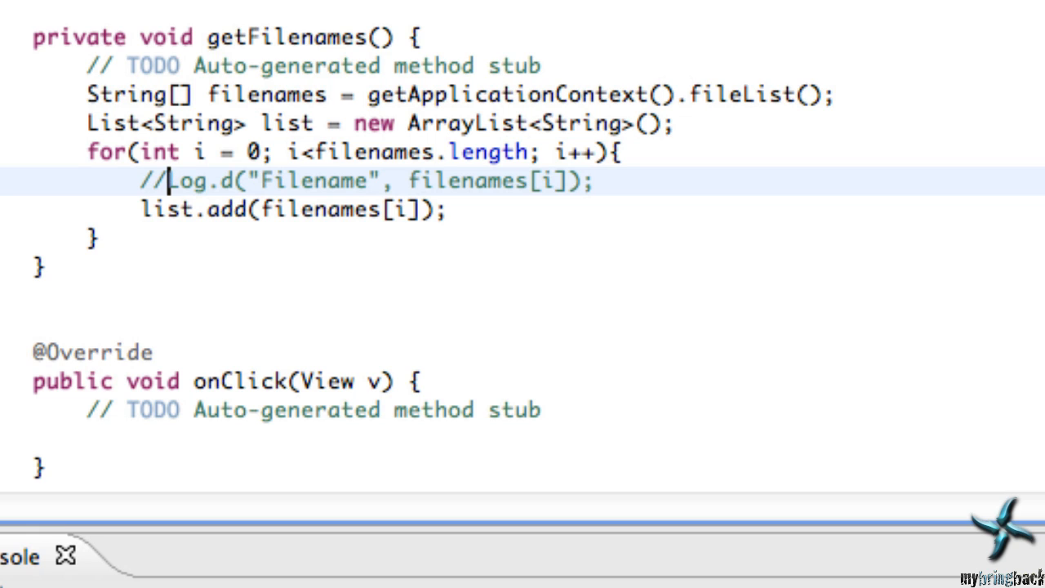
{"action": "mouse_move", "coordinate": [281, 243]}
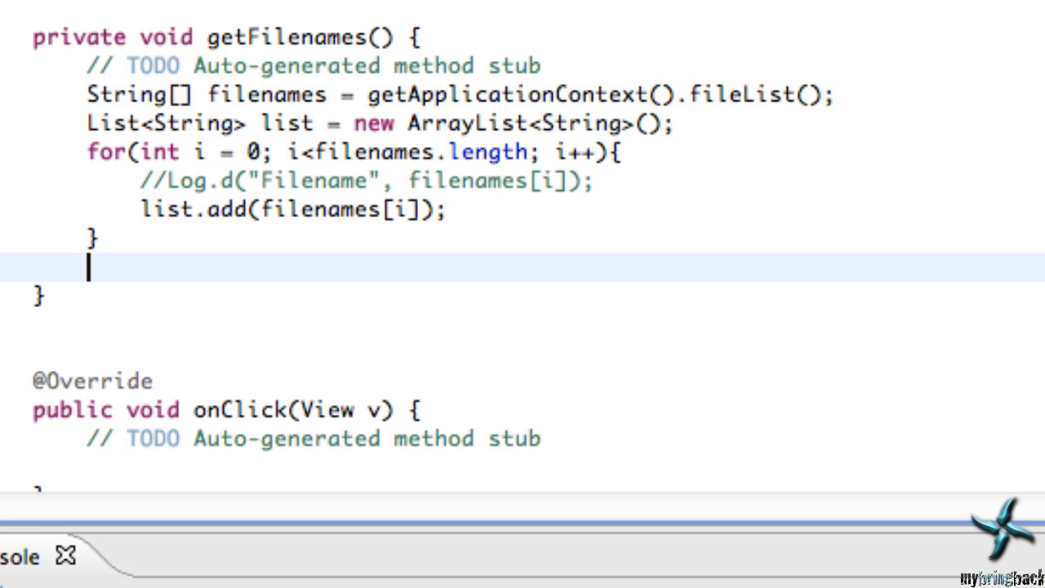
End getFilenames() with spinner.setAdapter(filenameAdapter); after the loop
{"action": "type", "text": "spinner"}
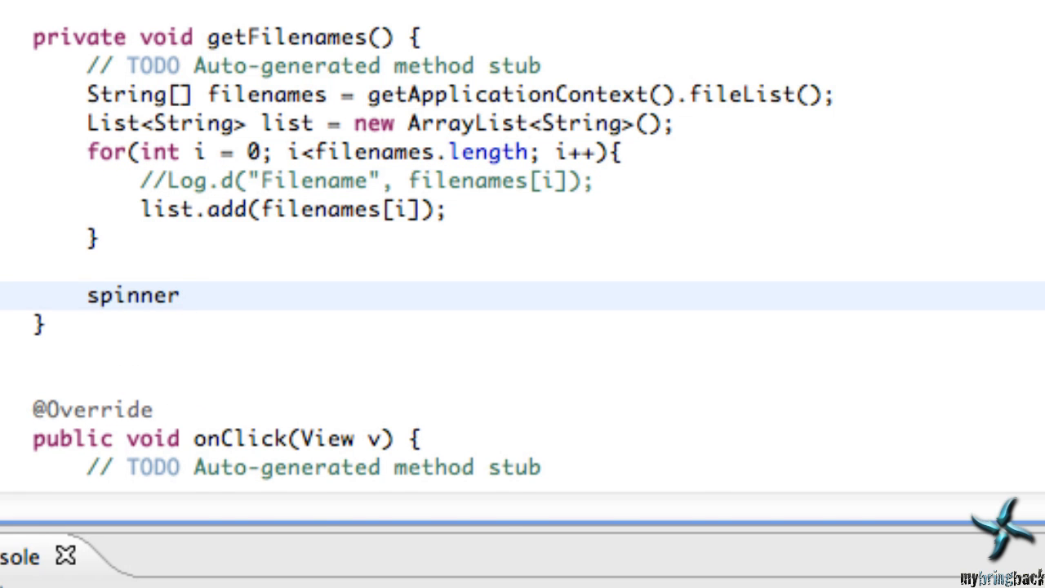
{"action": "type", "text": ".seta"}
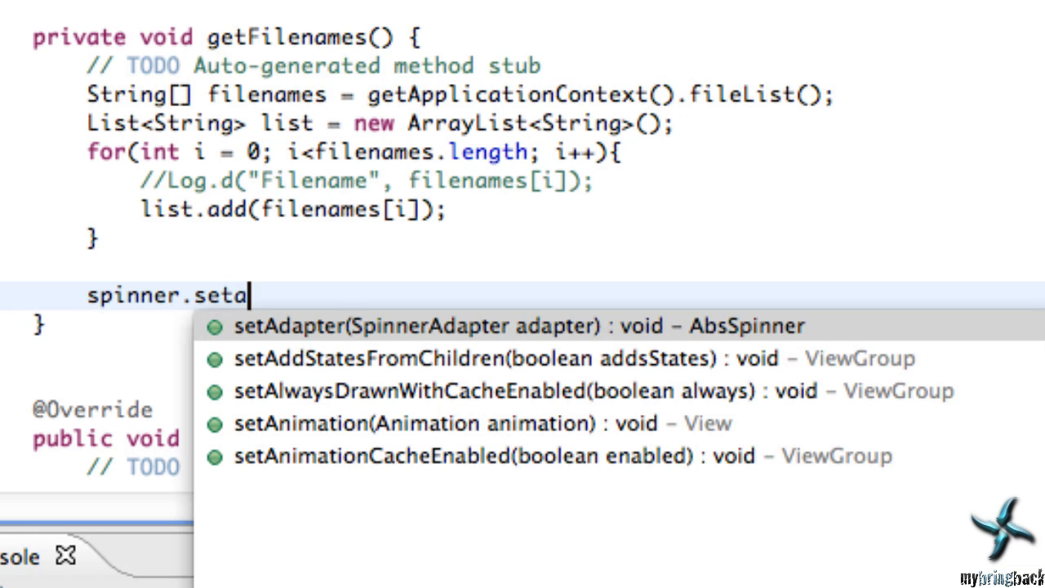
{"action": "left_click", "coordinate": [520, 333]}
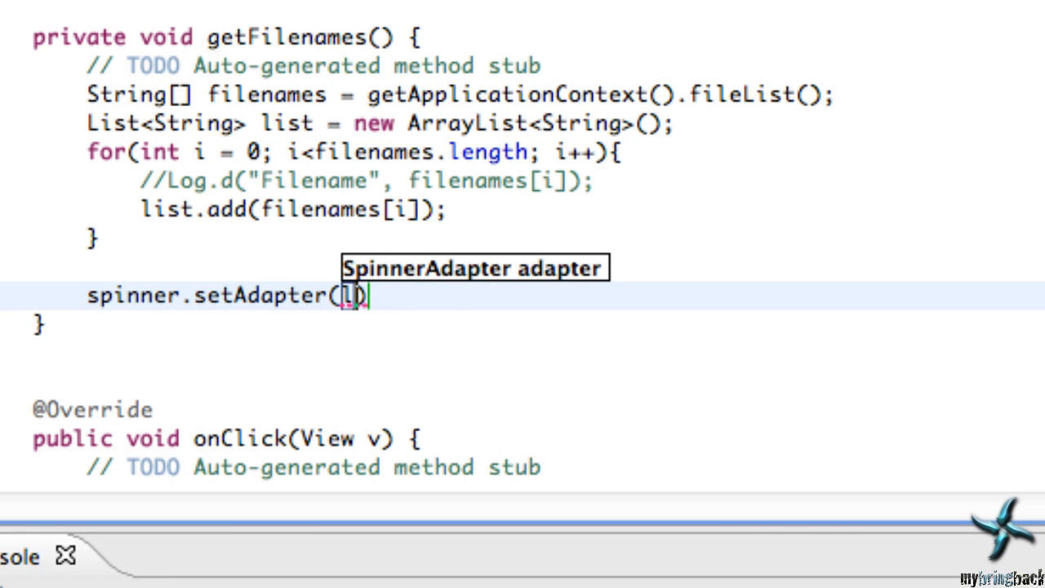
{"action": "type", "text": "filema"}
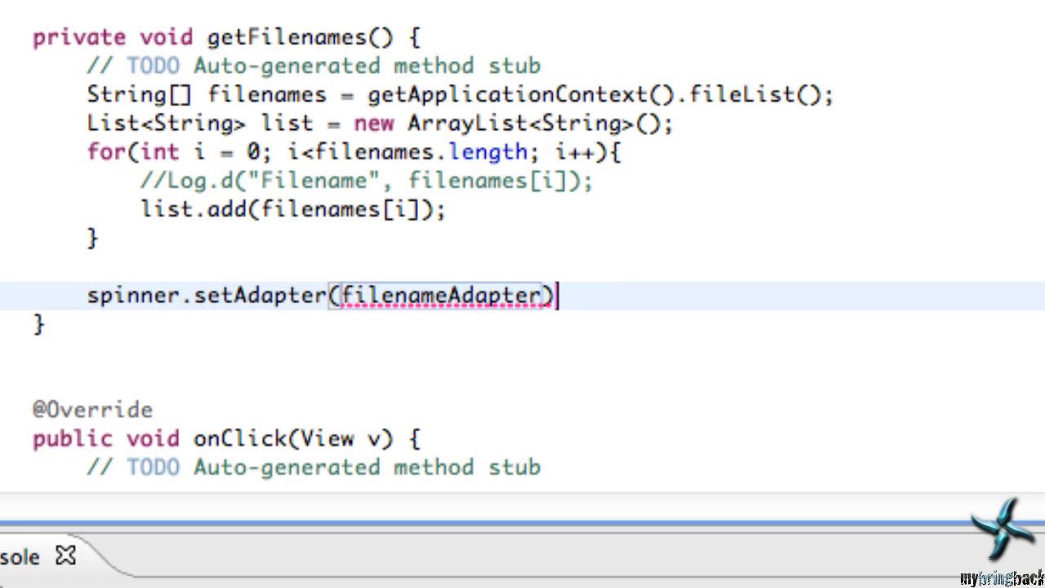
{"action": "type", "text": ";"}
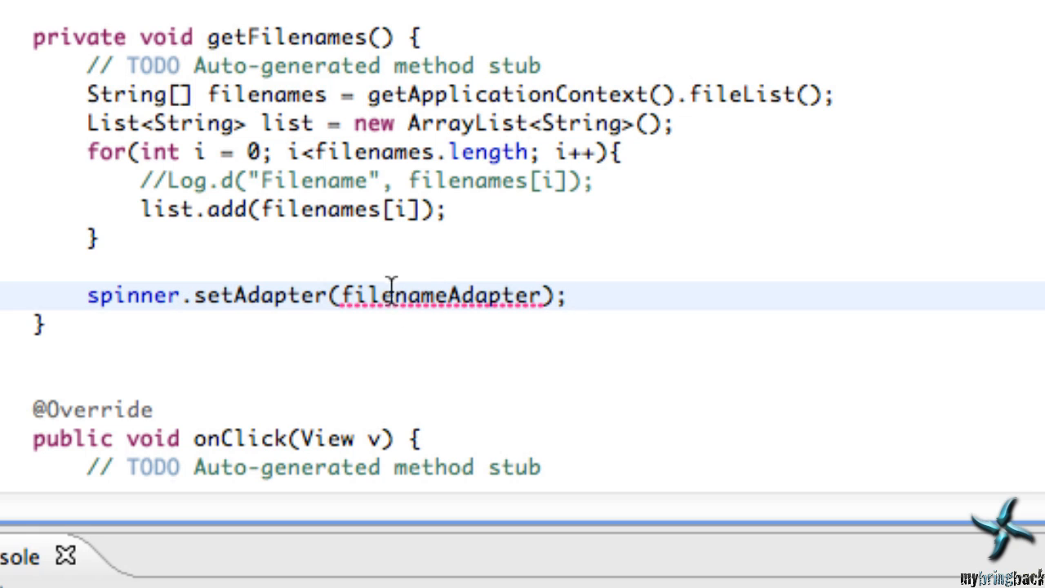
{"action": "mouse_move", "coordinate": [361, 298]}
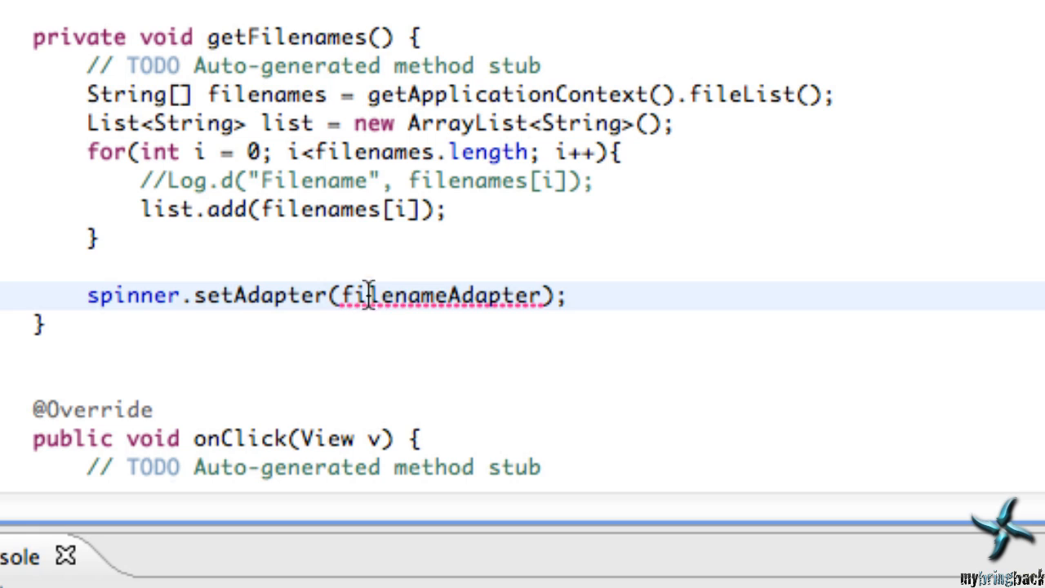
{"action": "double_click", "coordinate": [441, 295]}
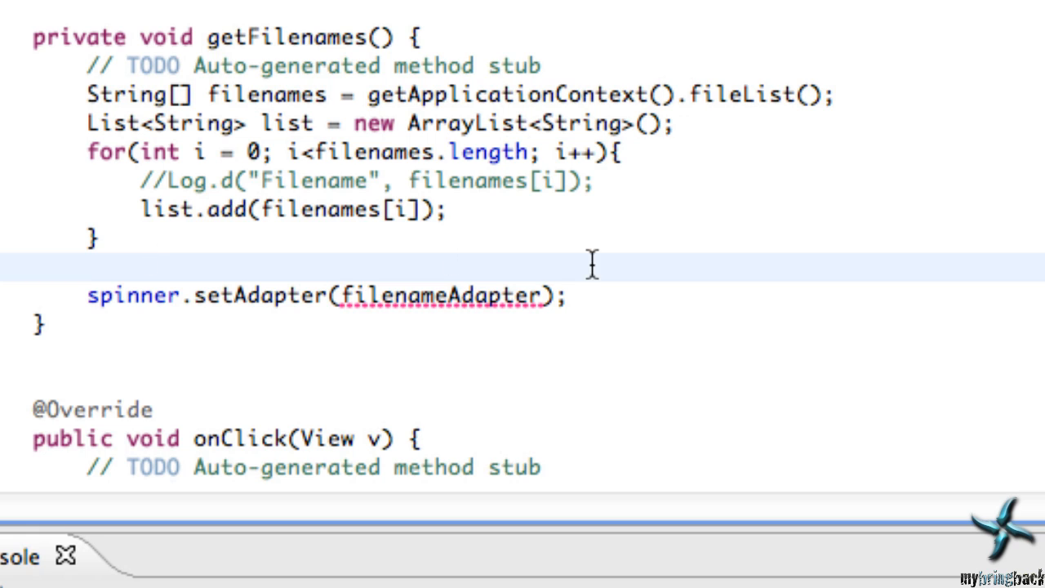
Write ArrayAdapter<String> filenameAdapter = new ArrayAd above the setAdapter line
{"action": "type", "text": "Arrda"}
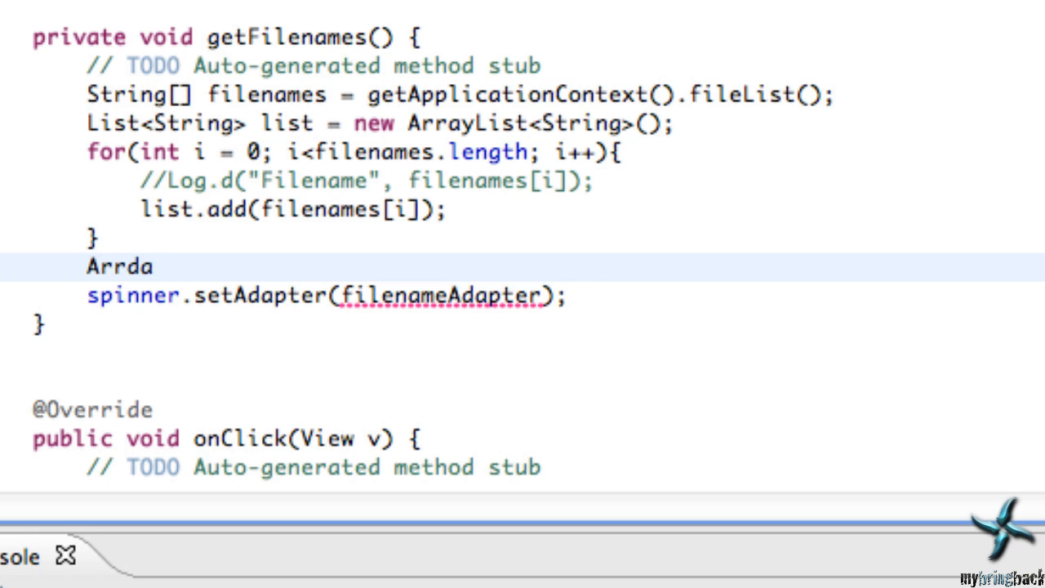
{"action": "type", "text": "ArrayAdapter"}
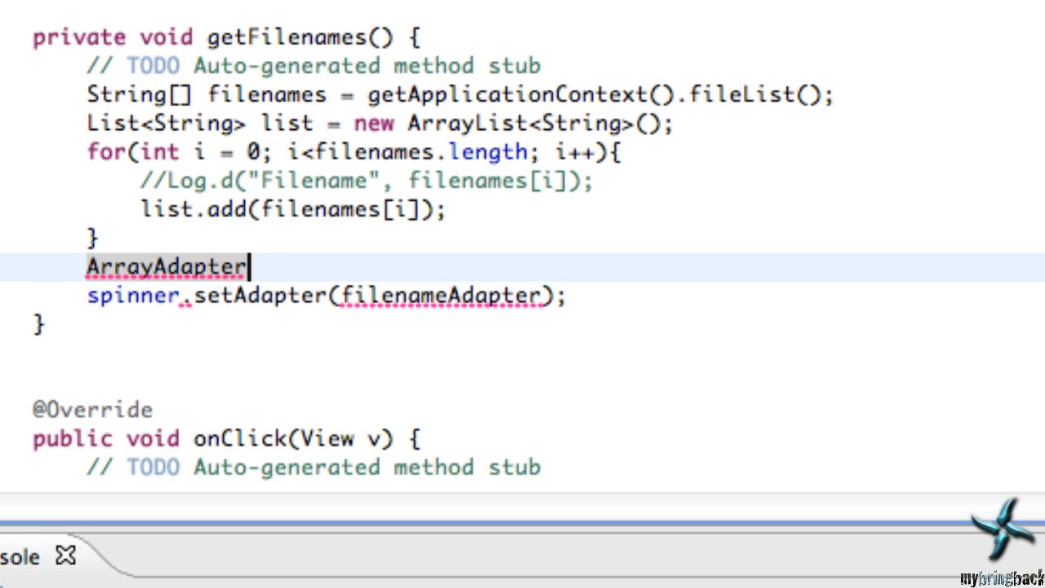
{"action": "type", "text": "<String> filenameAdapter"}
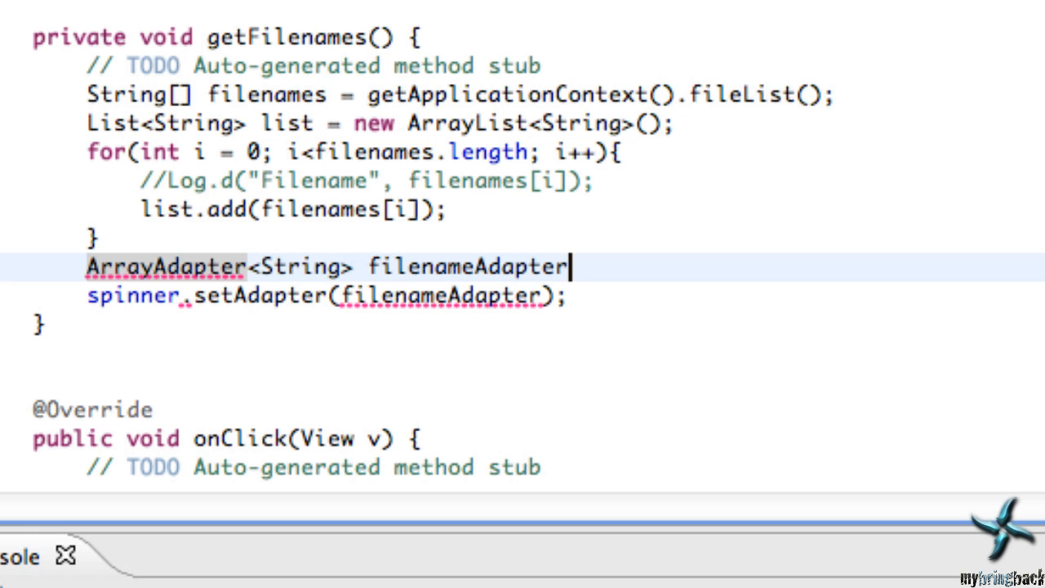
{"action": "type", "text": "="}
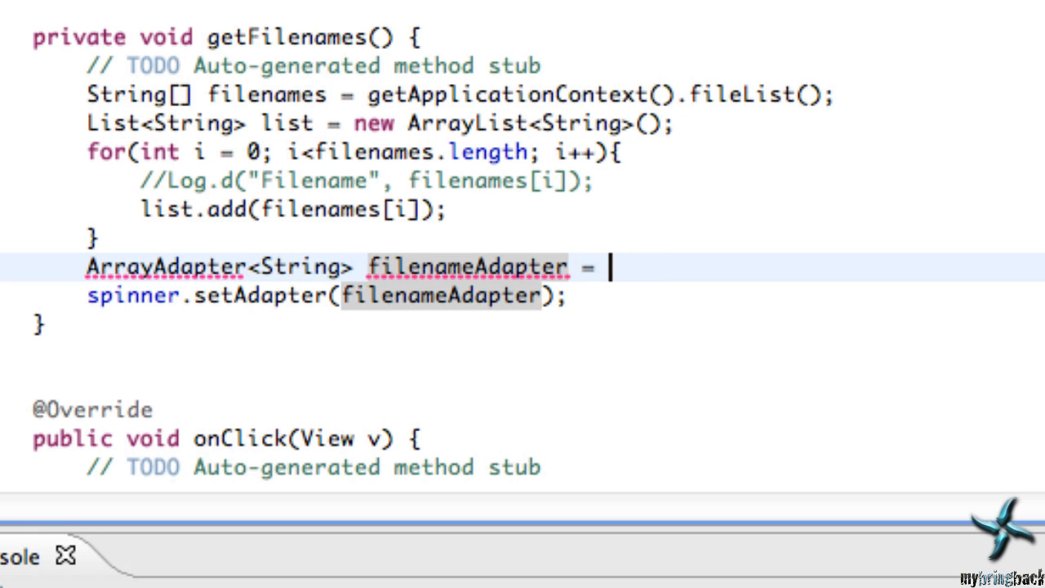
{"action": "type", "text": "new Ar"}
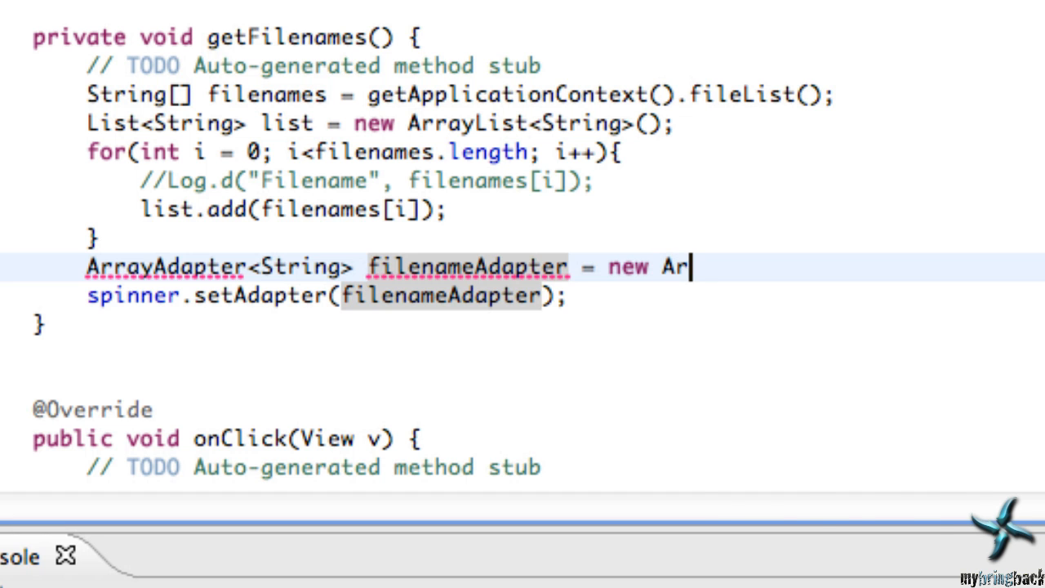
{"action": "type", "text": "rayAd"}
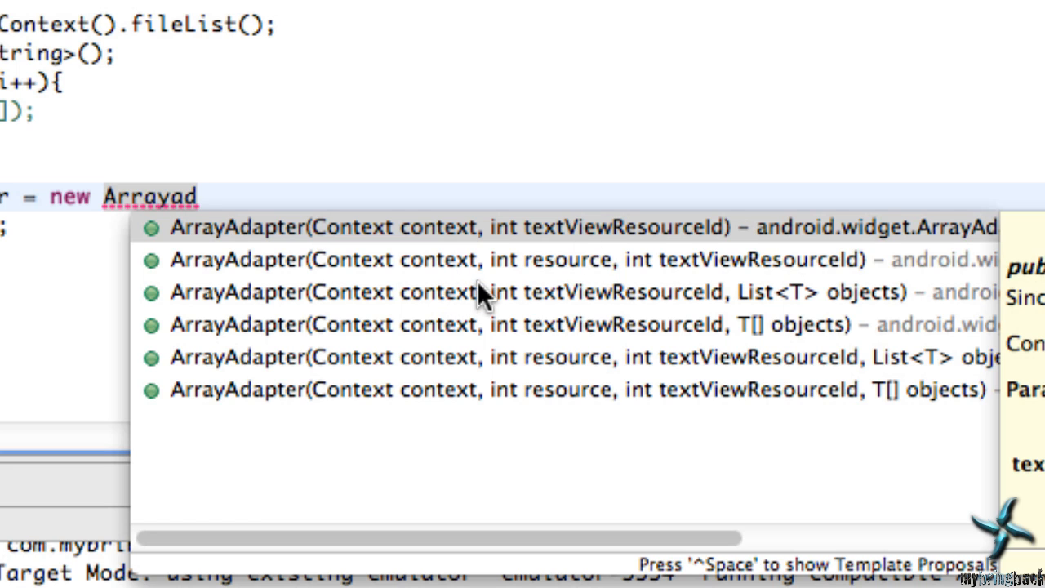
{"action": "mouse_move", "coordinate": [526, 284]}
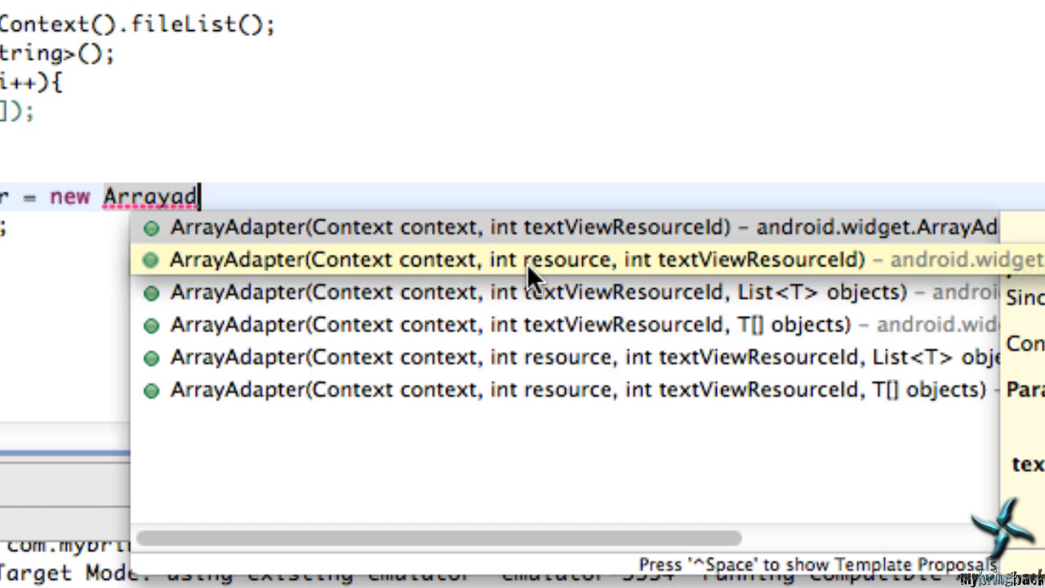
{"action": "mouse_move", "coordinate": [569, 264]}
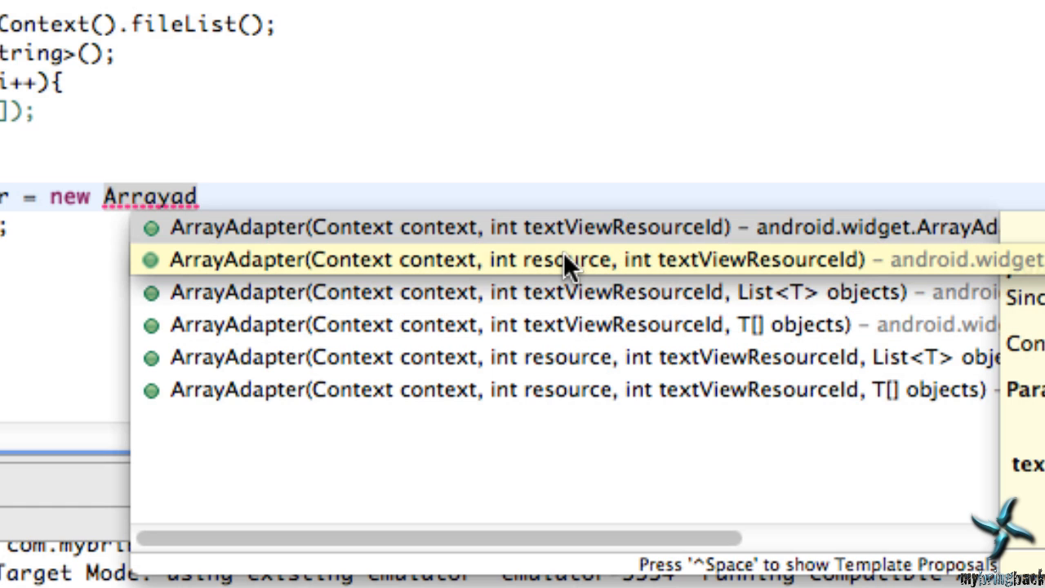
{"action": "mouse_move", "coordinate": [758, 261]}
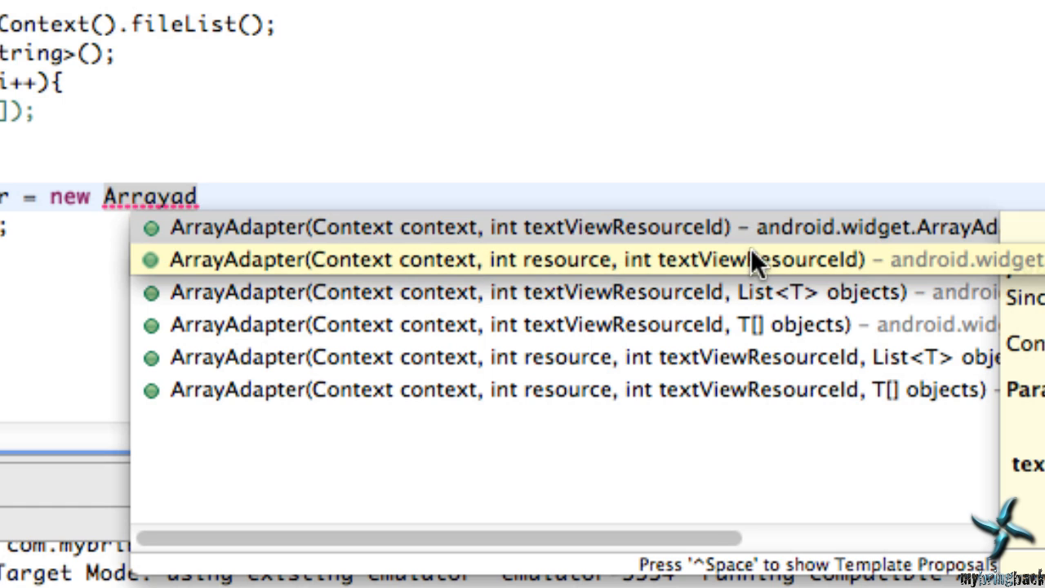
{"action": "mouse_move", "coordinate": [807, 302]}
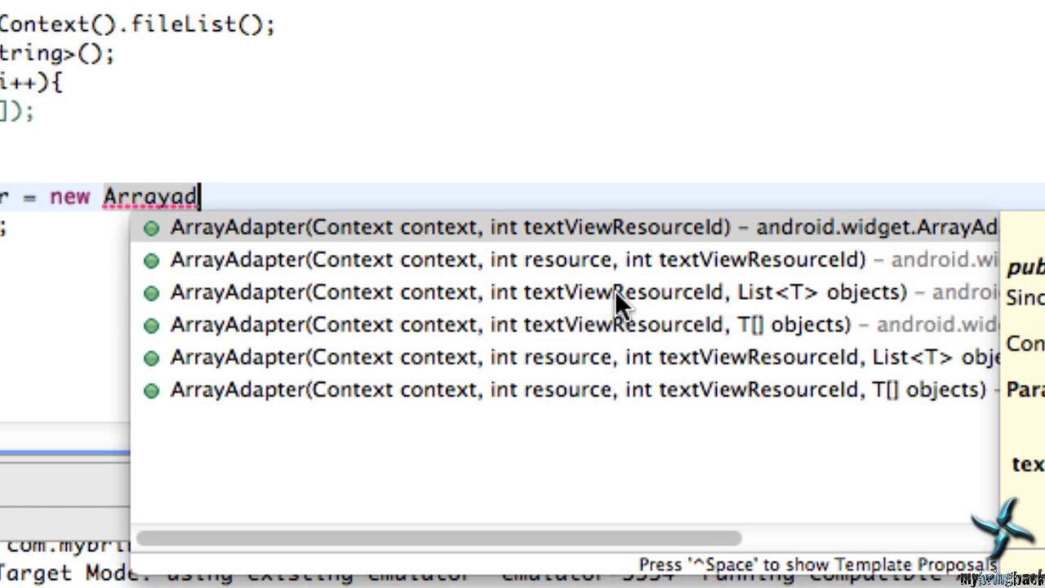
Pick the context/resource/list constructor and pass this and android.R.layout.sim... as arguments
{"action": "left_click", "coordinate": [645, 290]}
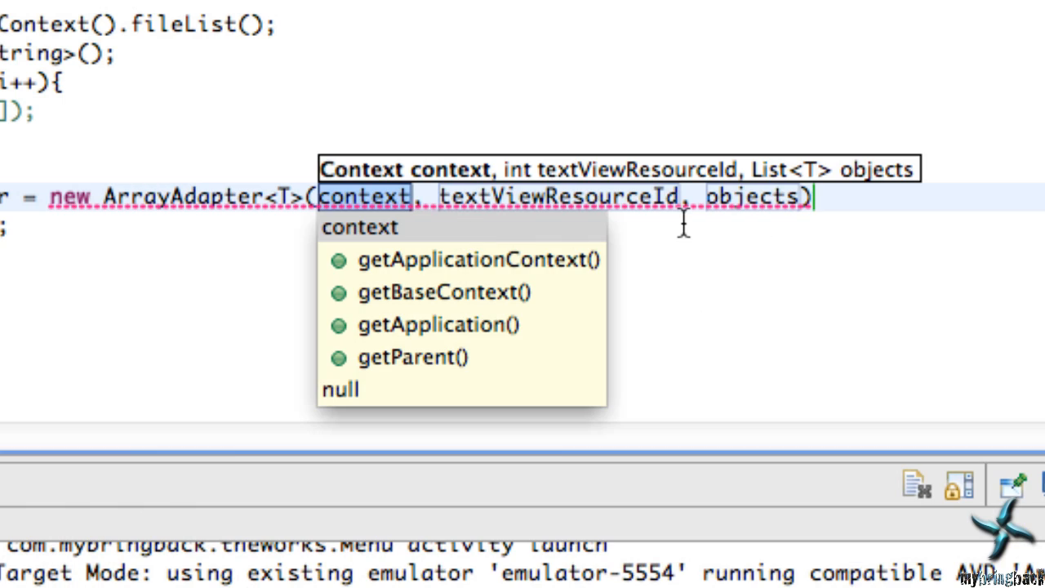
{"action": "type", "text": "this"}
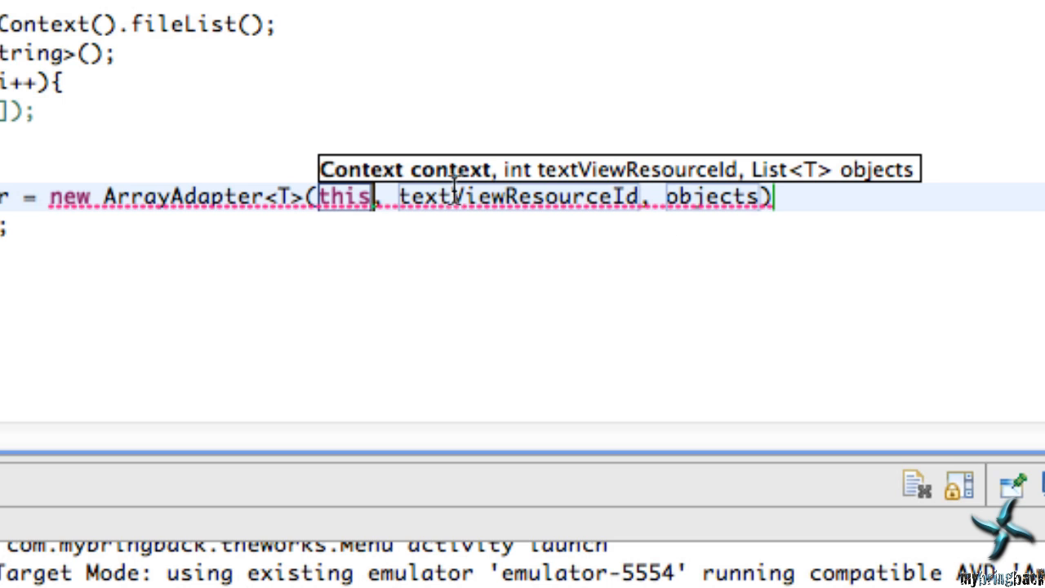
{"action": "left_click", "coordinate": [466, 200]}
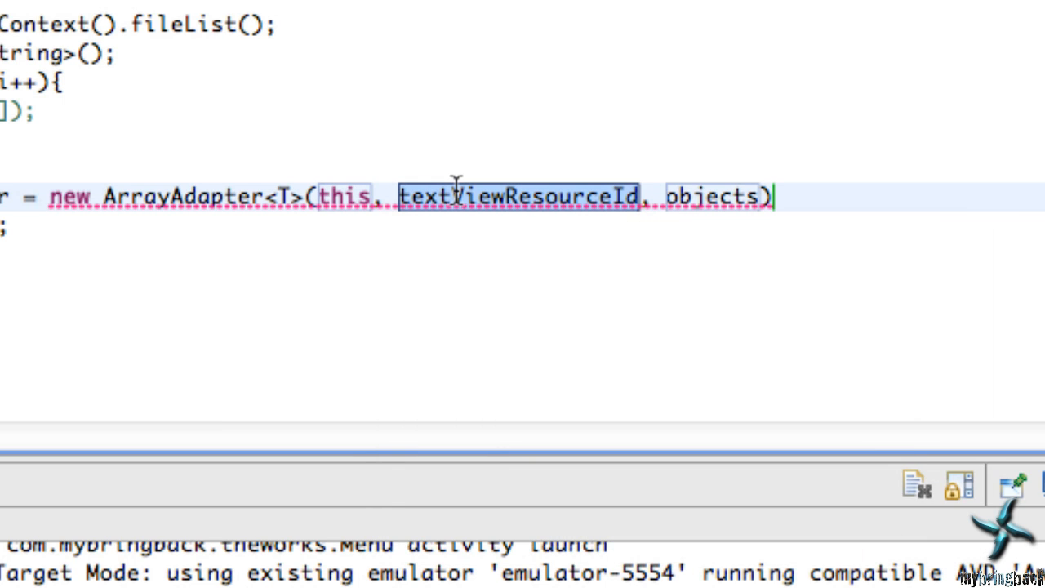
{"action": "type", "text": "android.R.layout."}
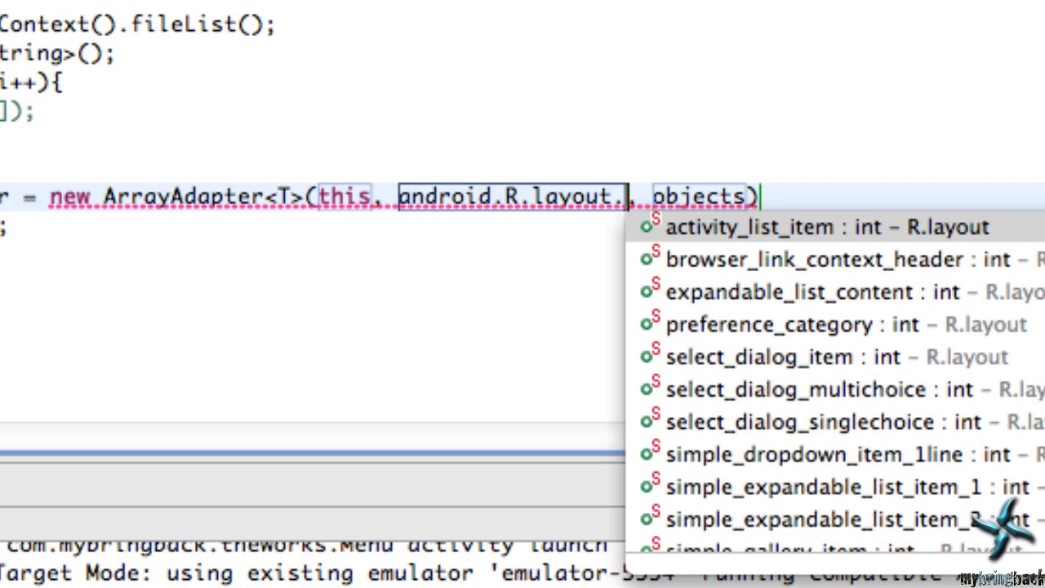
{"action": "mouse_move", "coordinate": [385, 400]}
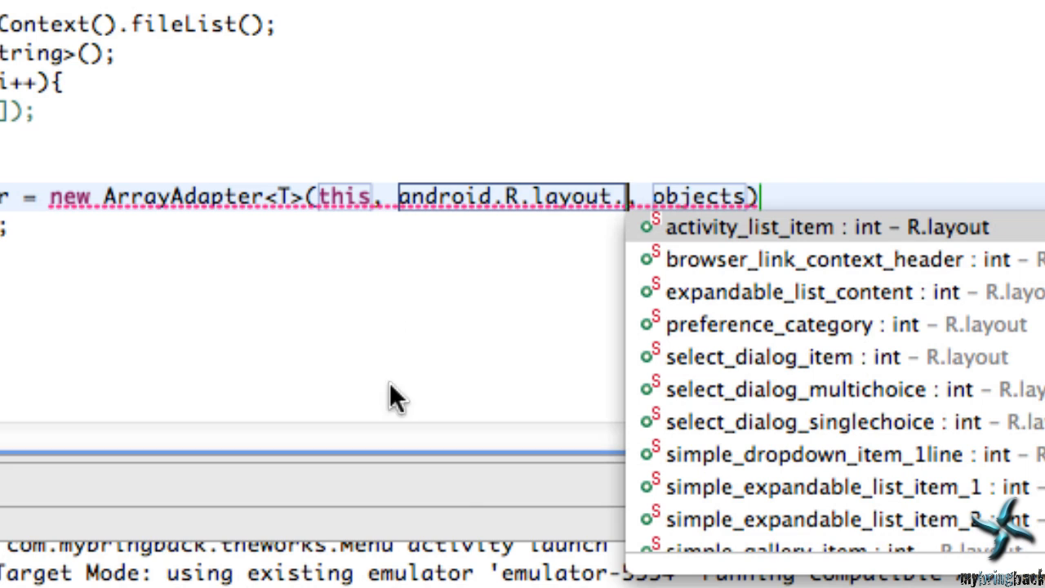
{"action": "mouse_move", "coordinate": [849, 473]}
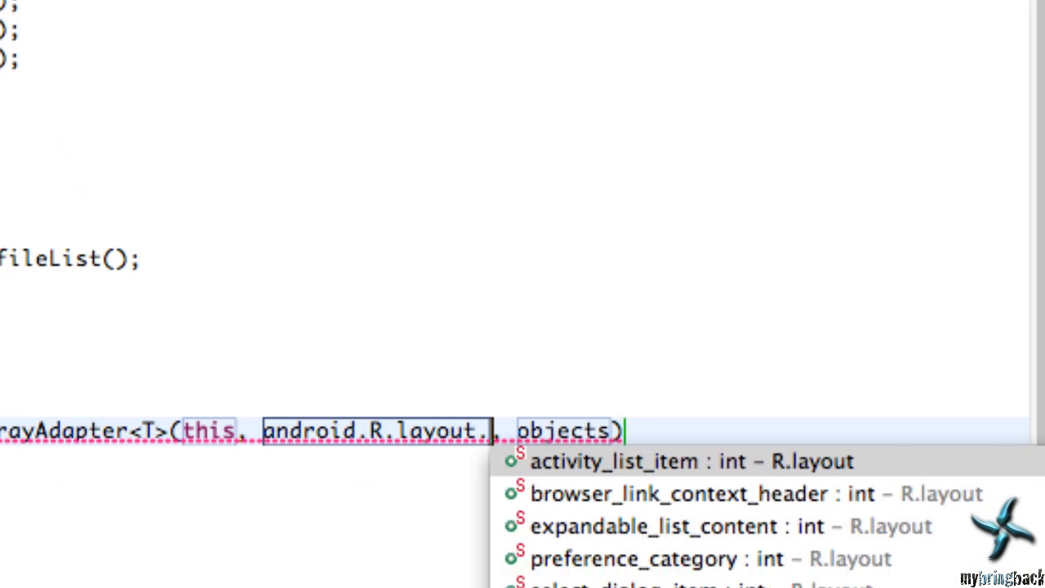
{"action": "type", "text": "sim"}
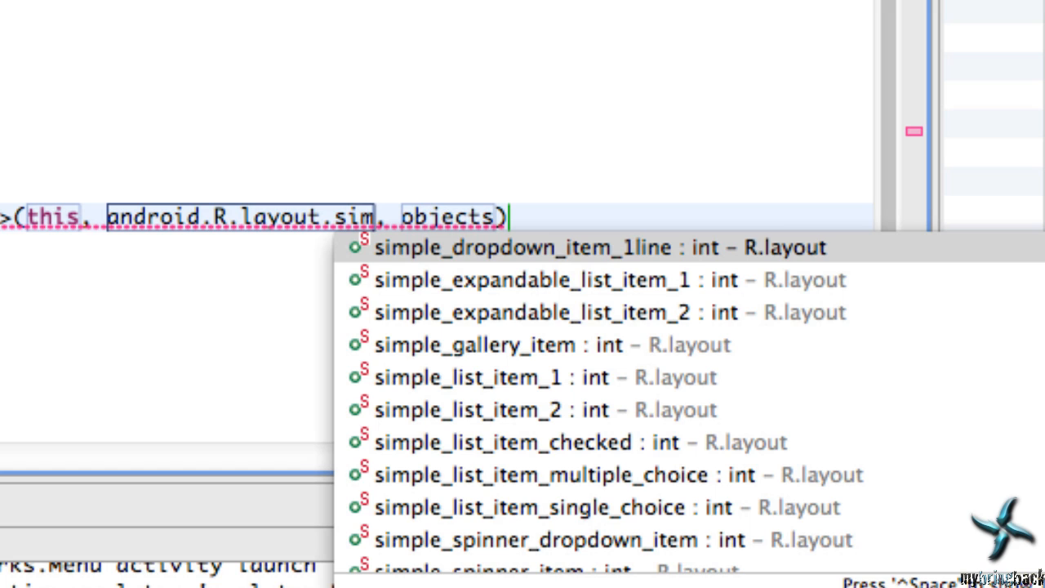
{"action": "mouse_move", "coordinate": [477, 392]}
{"action": "type", "text": "ple_list_item_1"}
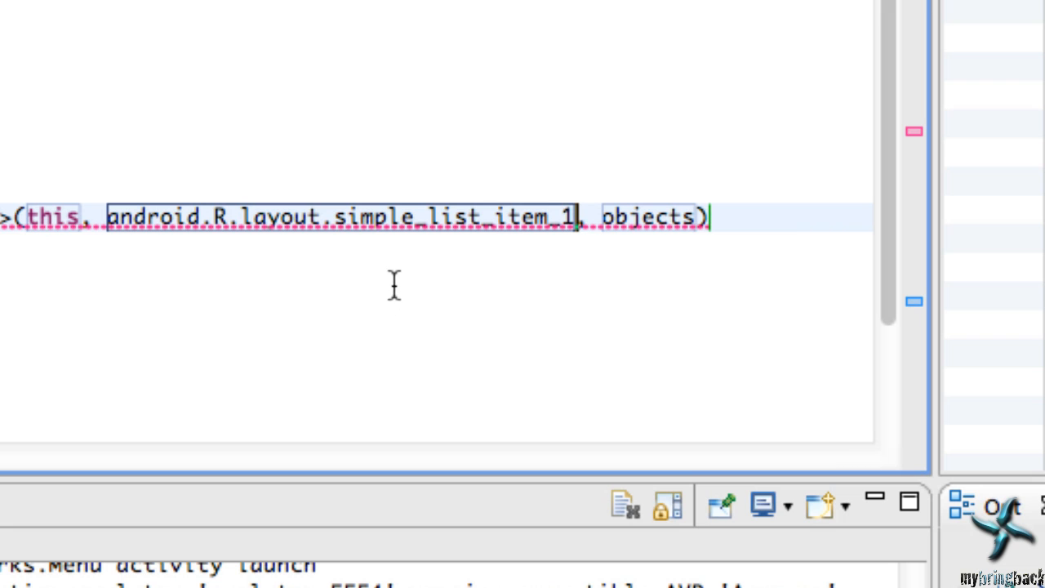
{"action": "mouse_move", "coordinate": [622, 189]}
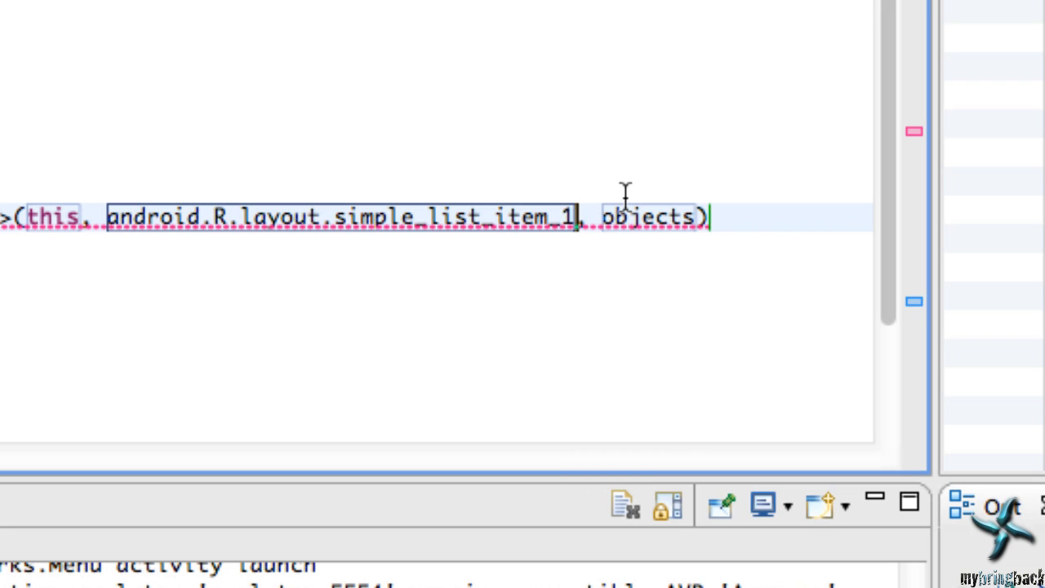
{"action": "mouse_move", "coordinate": [668, 232]}
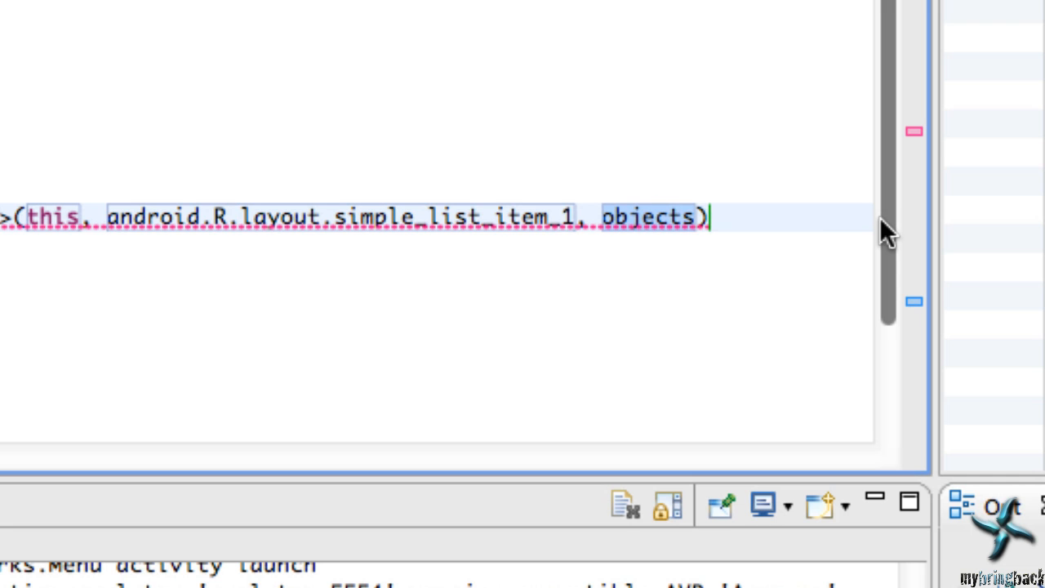
Finish new ArrayAdapter<String>(this, android.R.layout.simple_list_item_1, list) and review the list declaration lines
{"action": "type", "text": "list);"}
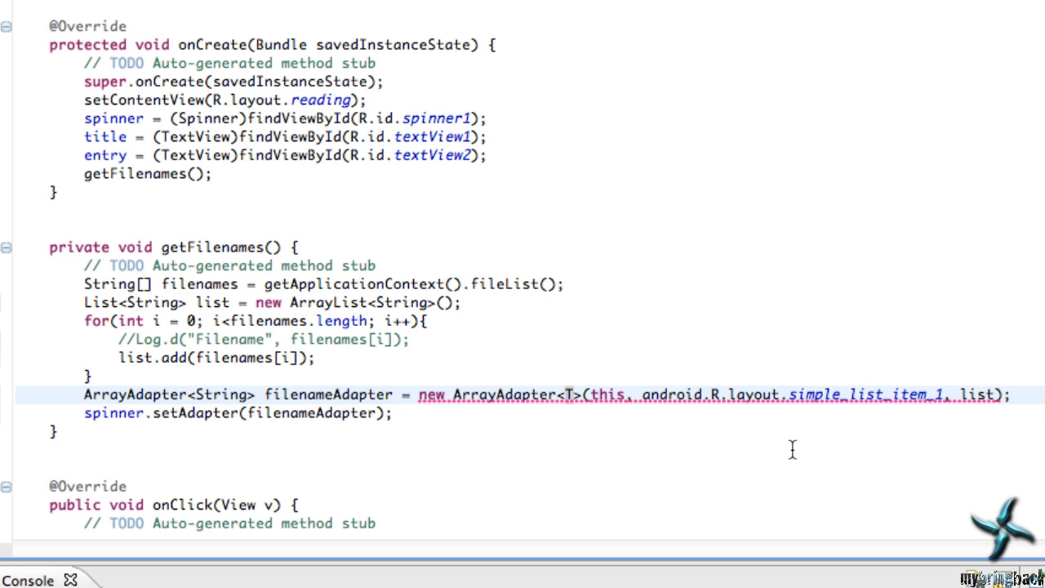
{"action": "type", "text": "String"}
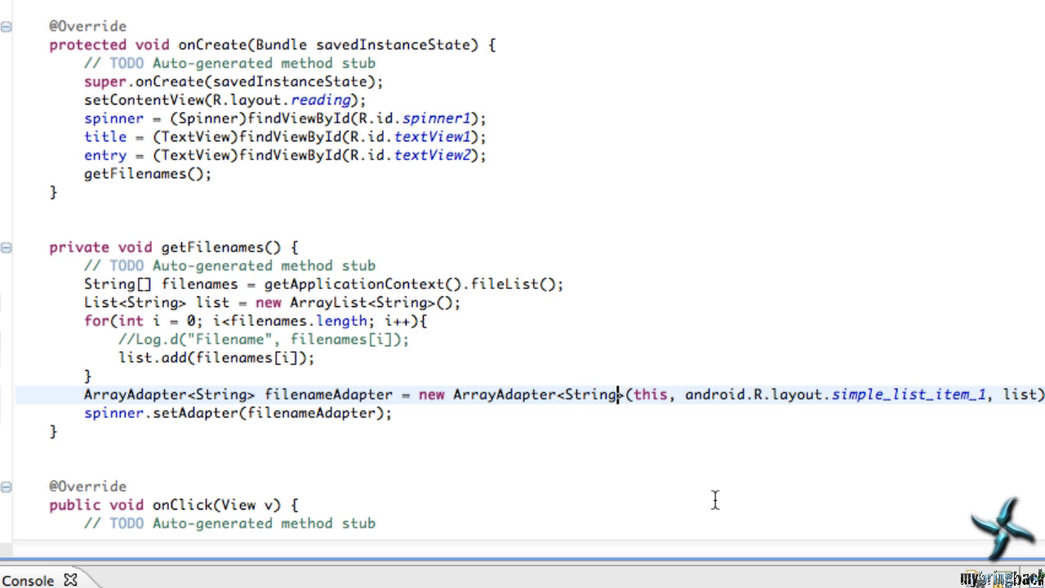
{"action": "mouse_move", "coordinate": [236, 209]}
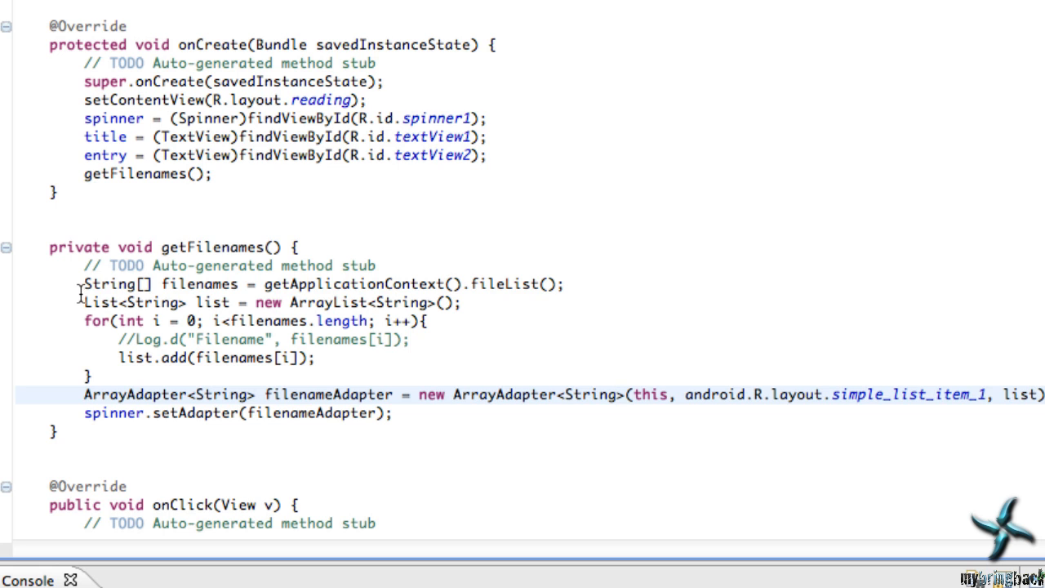
{"action": "left_click", "coordinate": [237, 334]}
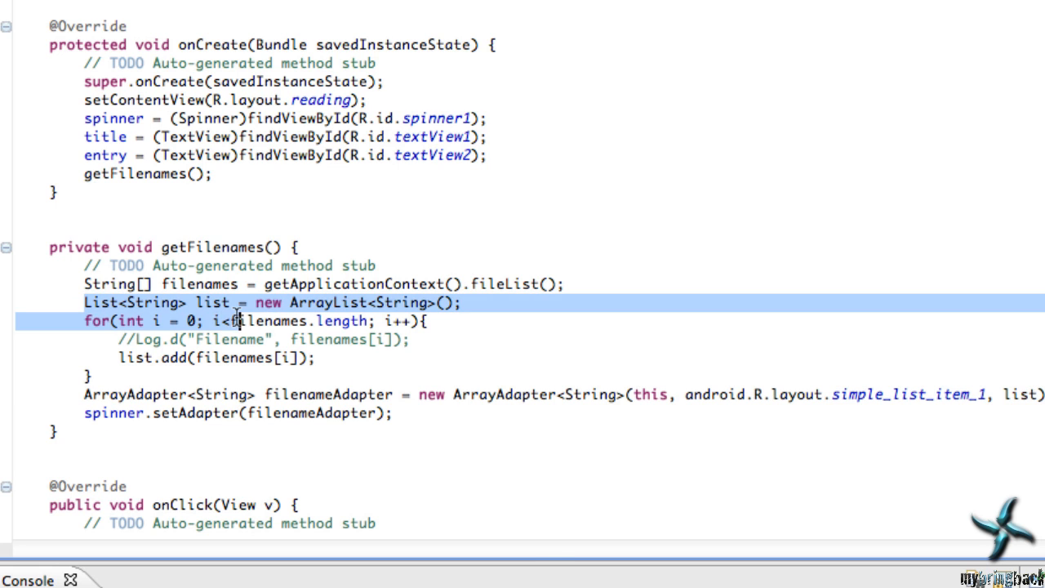
{"action": "left_click", "coordinate": [259, 302]}
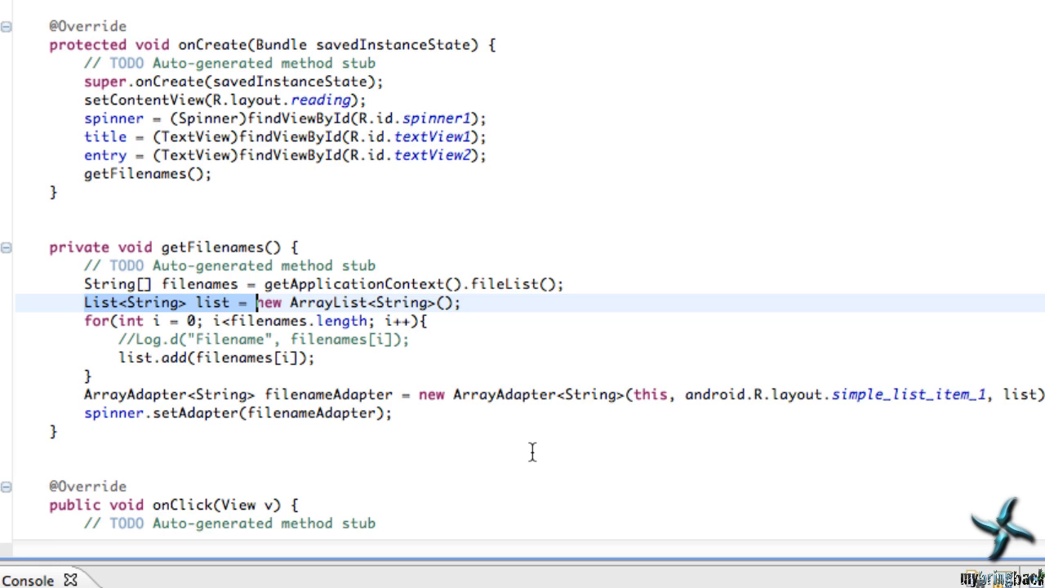
{"action": "left_click", "coordinate": [551, 285]}
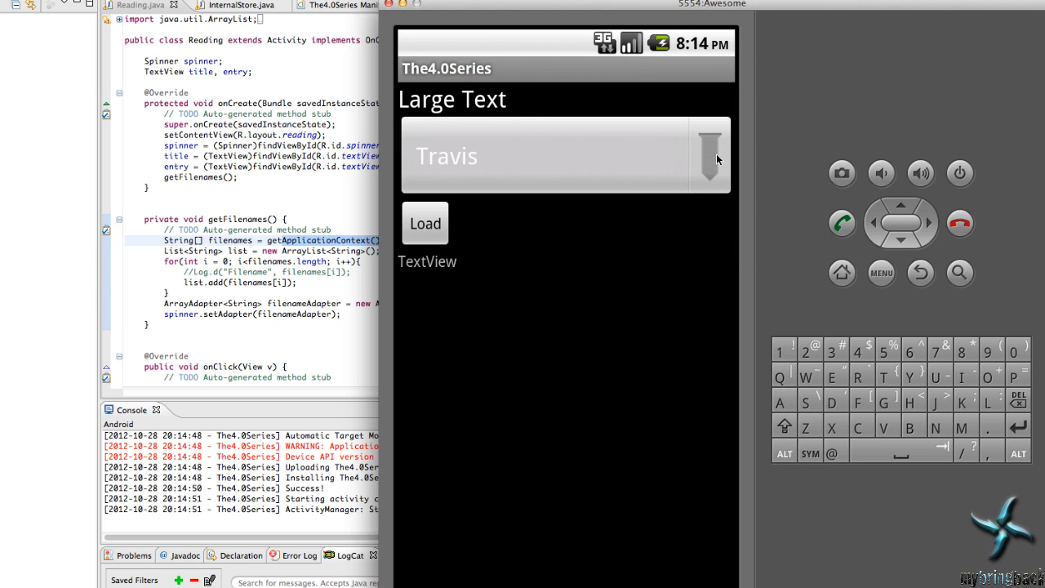
{"action": "left_click", "coordinate": [564, 155]}
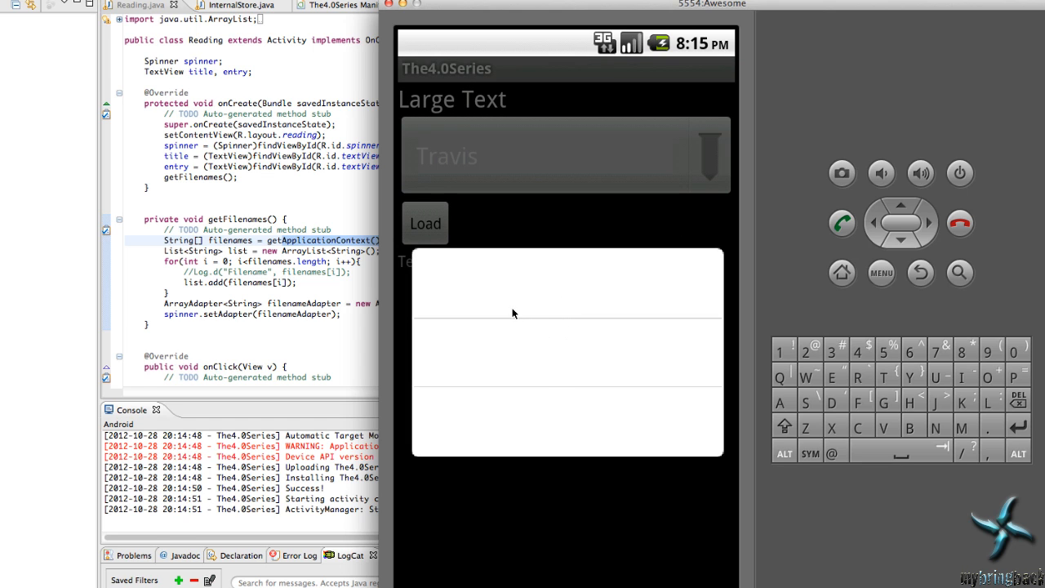
{"action": "mouse_move", "coordinate": [499, 433]}
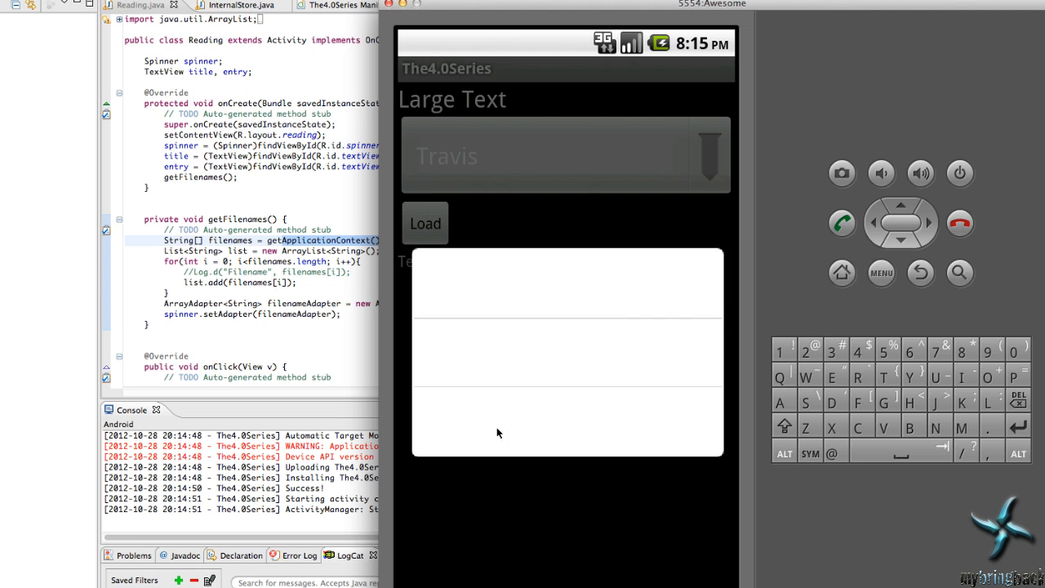
{"action": "mouse_move", "coordinate": [685, 379]}
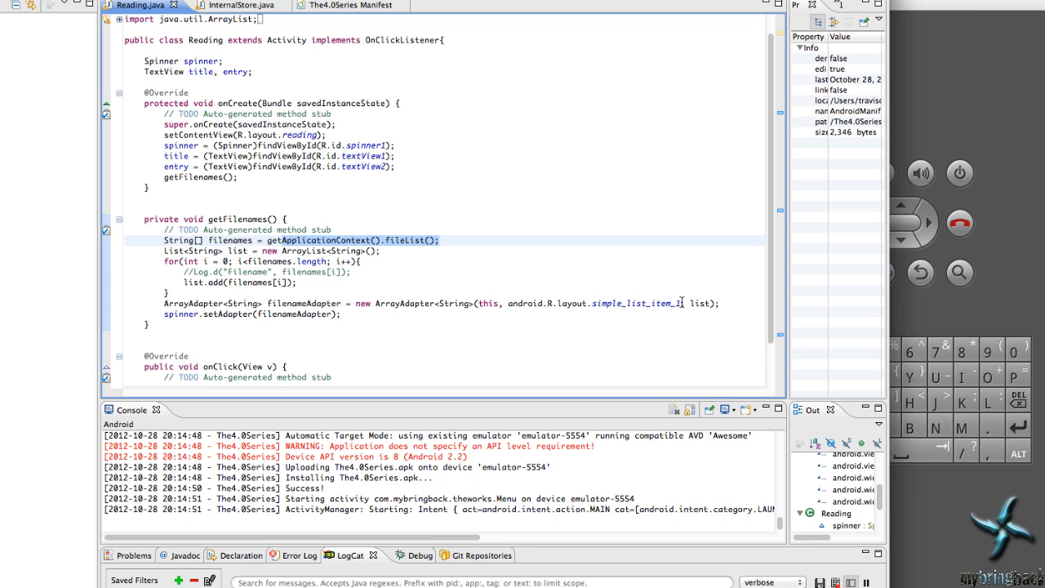
{"action": "double_click", "coordinate": [637, 302]}
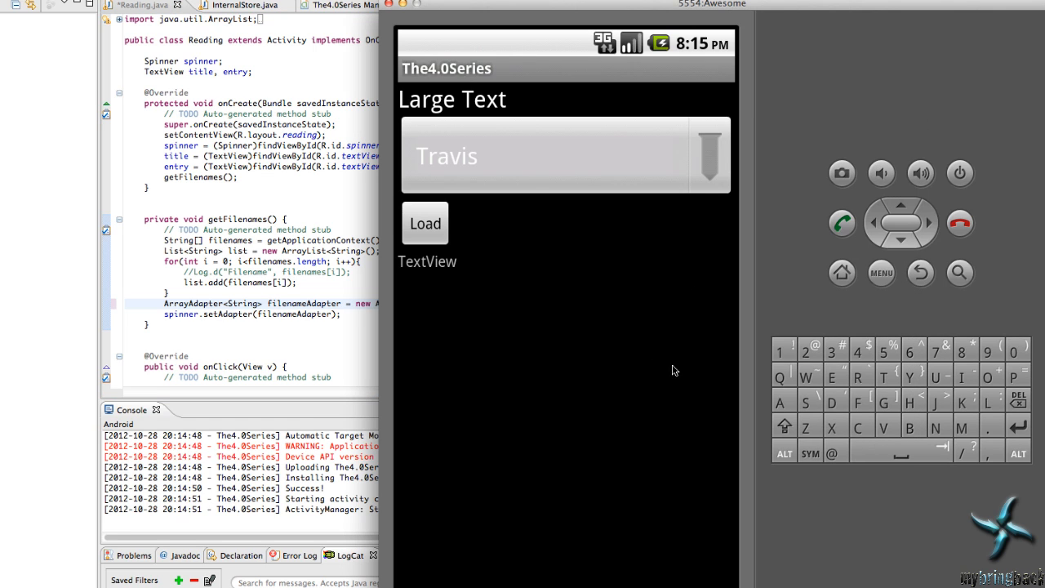
From Home, reach Settings > Applications > Manage applications and scroll the Downloaded tab to The4.0Series
{"action": "left_click", "coordinate": [918, 273]}
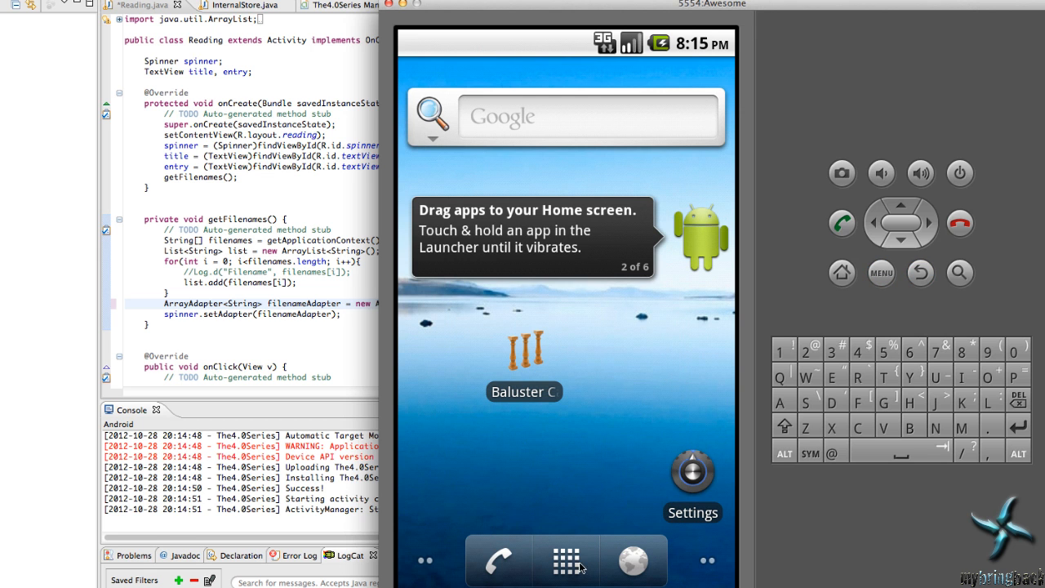
{"action": "left_click", "coordinate": [565, 563]}
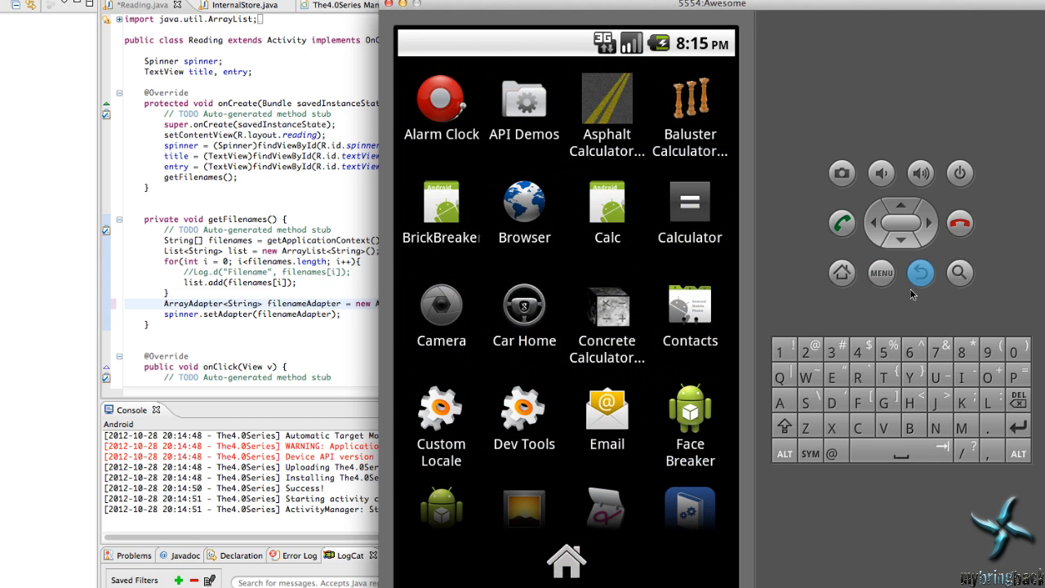
{"action": "left_click", "coordinate": [919, 273]}
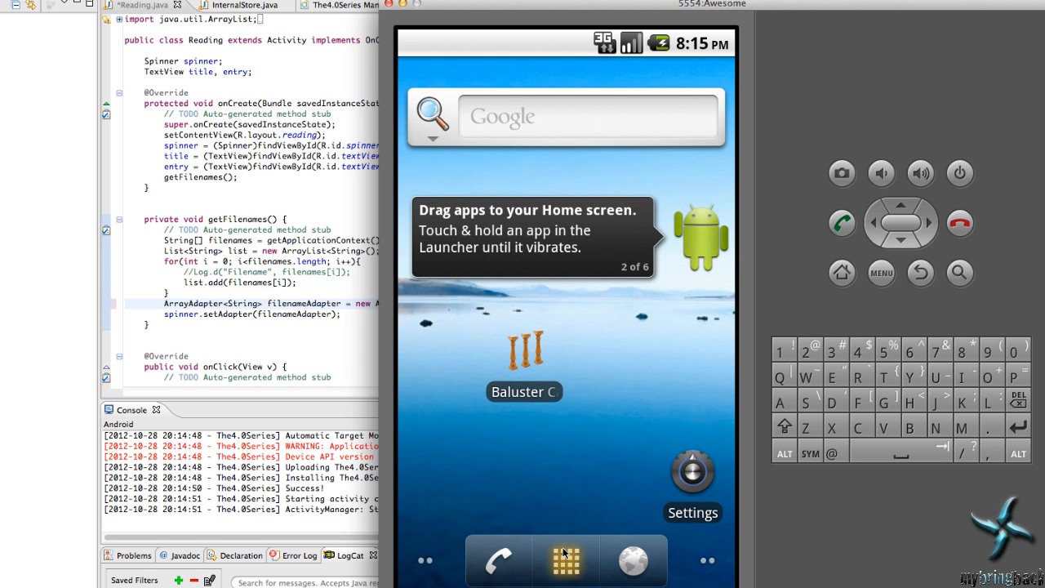
{"action": "left_click", "coordinate": [555, 565]}
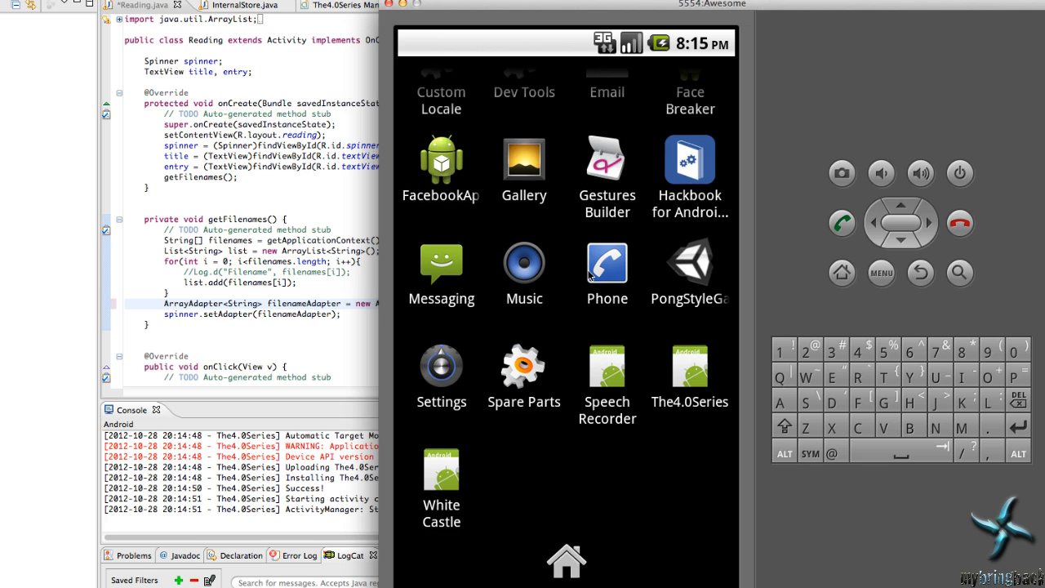
{"action": "left_click", "coordinate": [441, 367]}
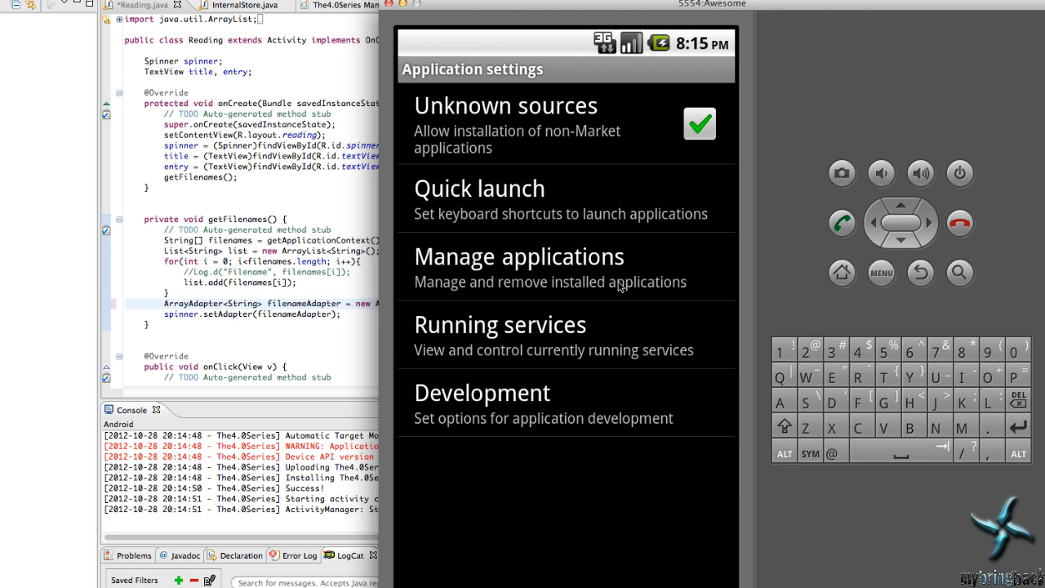
{"action": "mouse_move", "coordinate": [559, 278]}
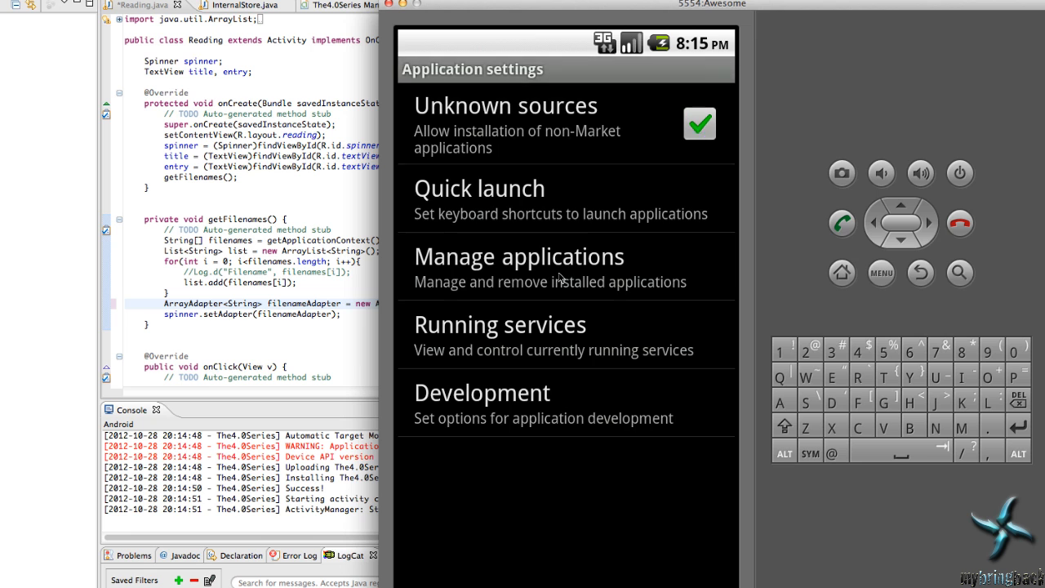
{"action": "left_click", "coordinate": [520, 257]}
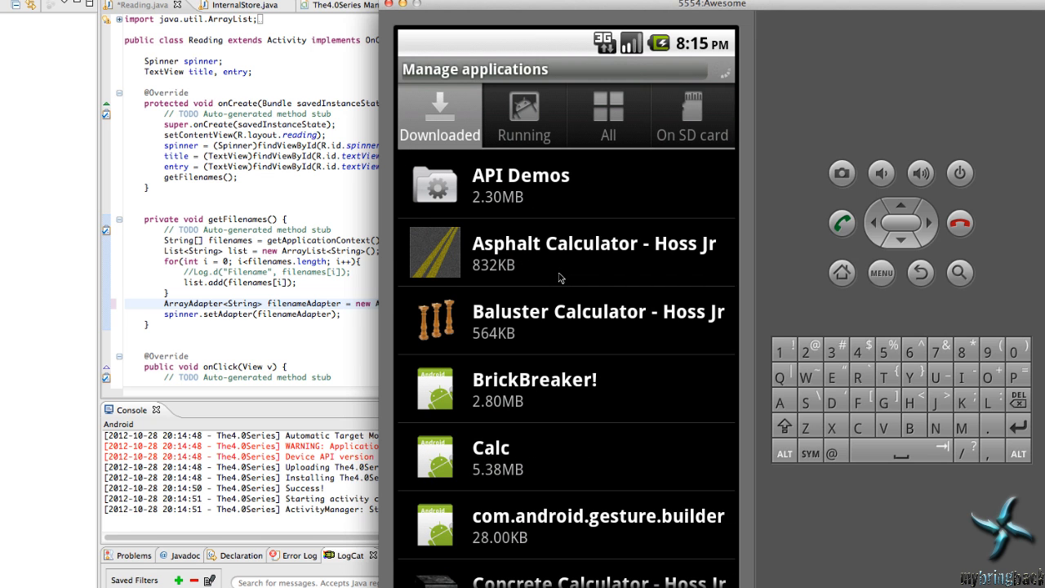
{"action": "scroll", "scroll_direction": "down", "scroll_amount": 3}
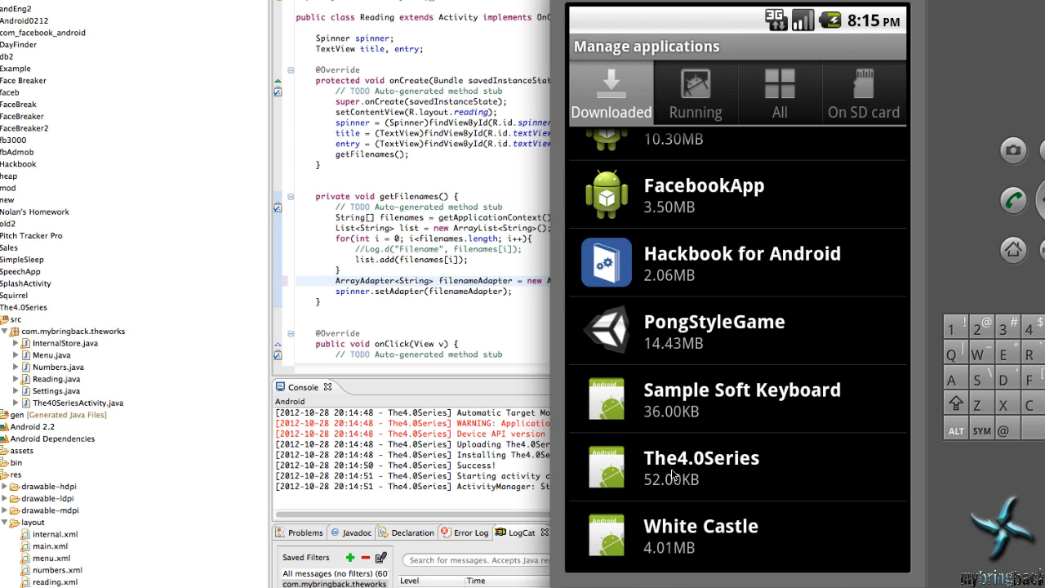
Show The4.0Series' Application info: 52.00KB total, 36.00KB application, 16.00KB data
{"action": "left_click", "coordinate": [701, 465]}
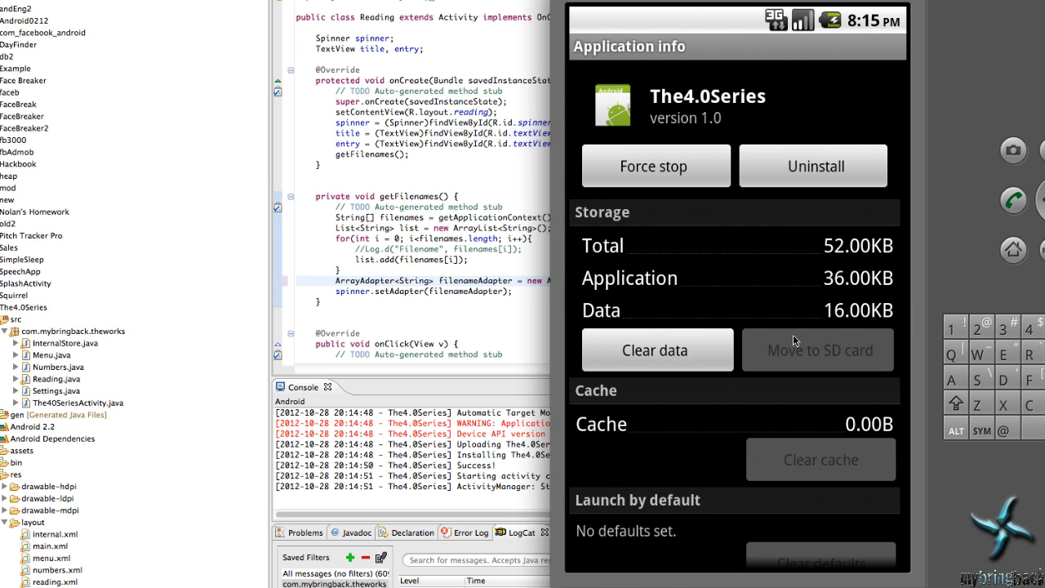
{"action": "mouse_move", "coordinate": [846, 310]}
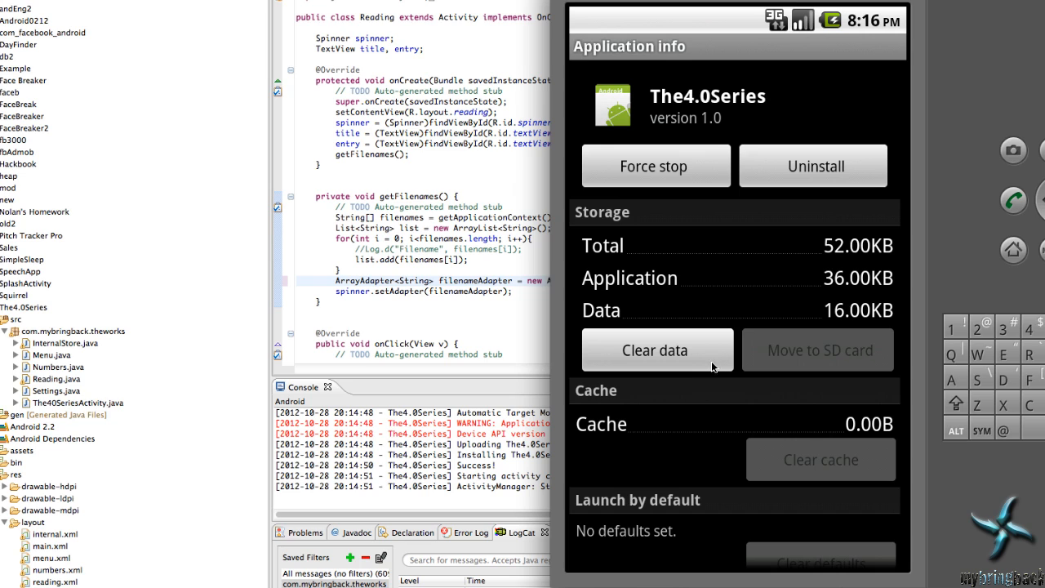
{"action": "mouse_move", "coordinate": [764, 343]}
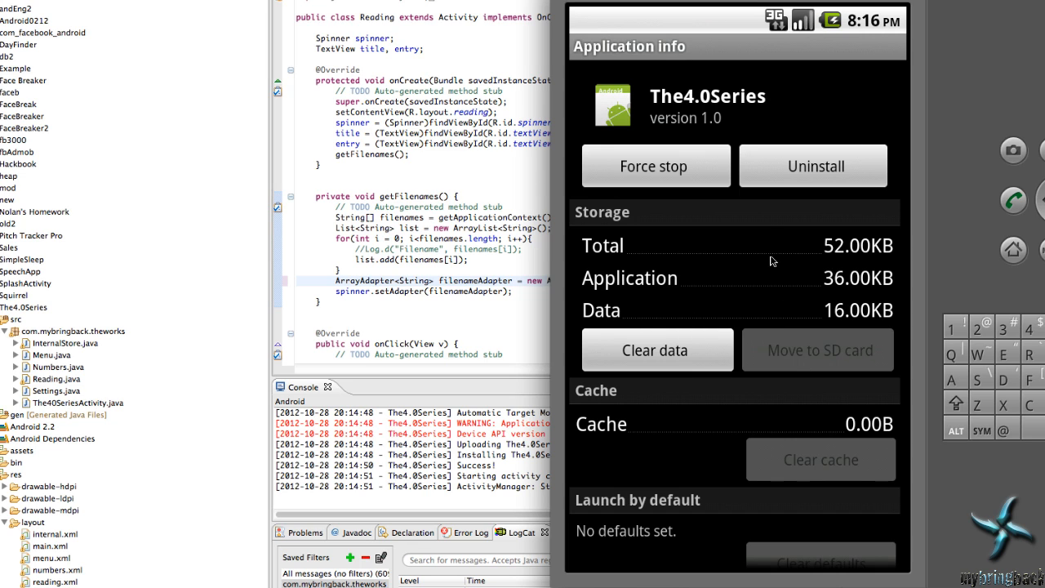
{"action": "mouse_move", "coordinate": [705, 317]}
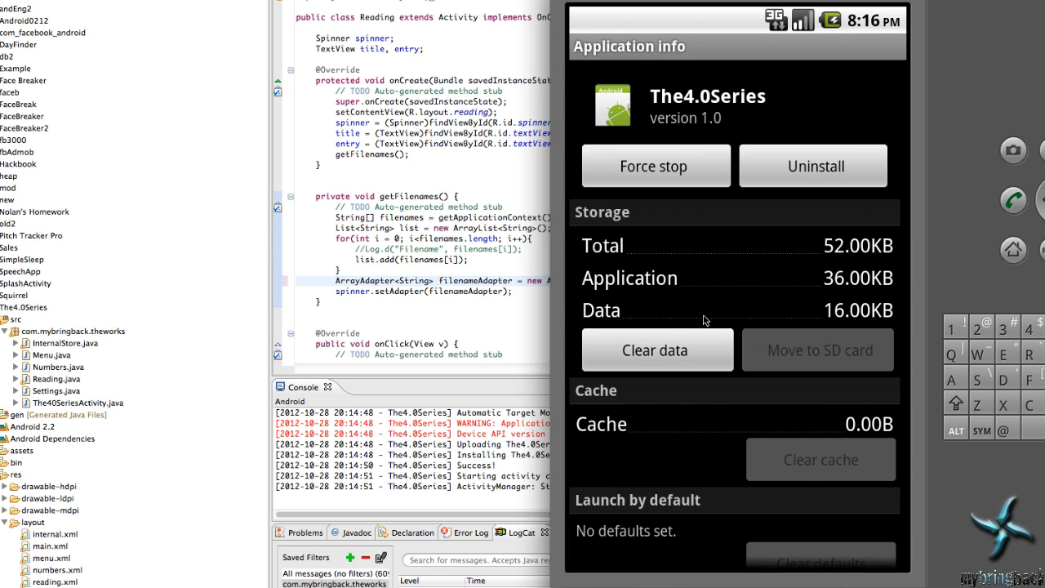
{"action": "mouse_move", "coordinate": [237, 287]}
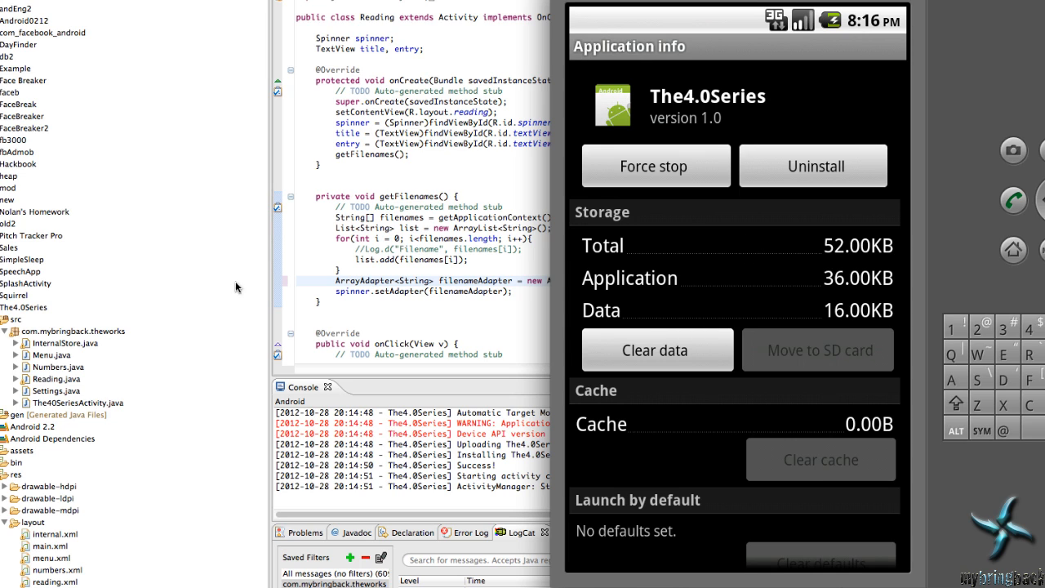